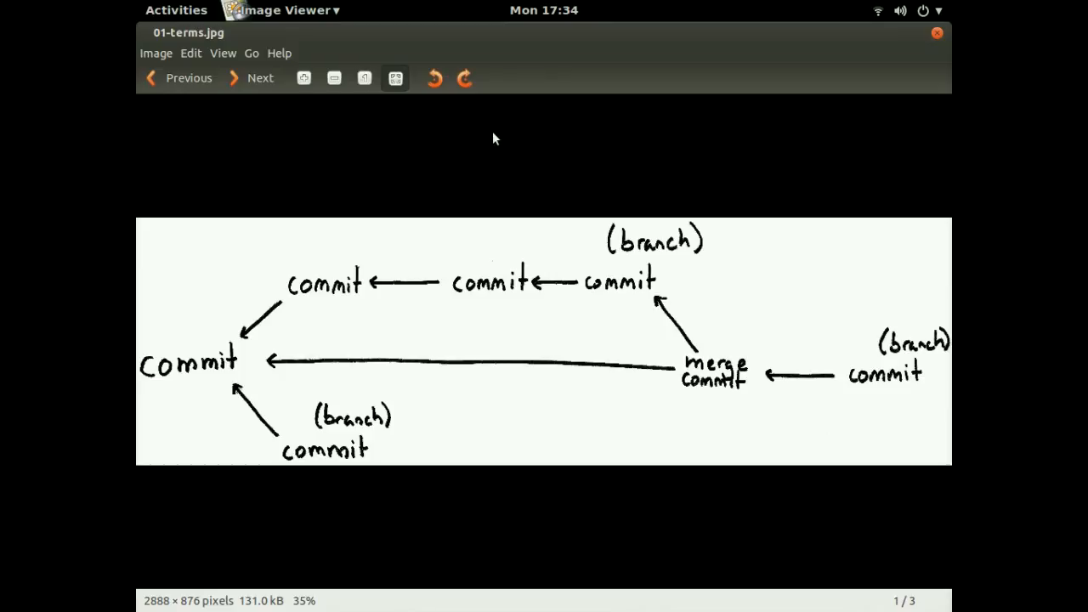
mouse_move(453, 188)
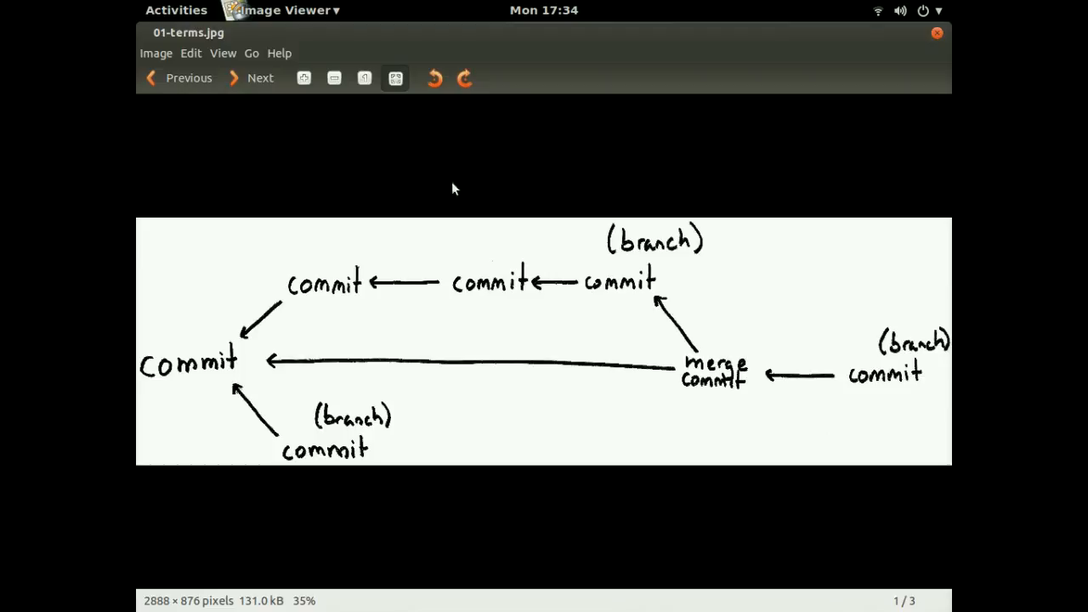
mouse_move(370, 316)
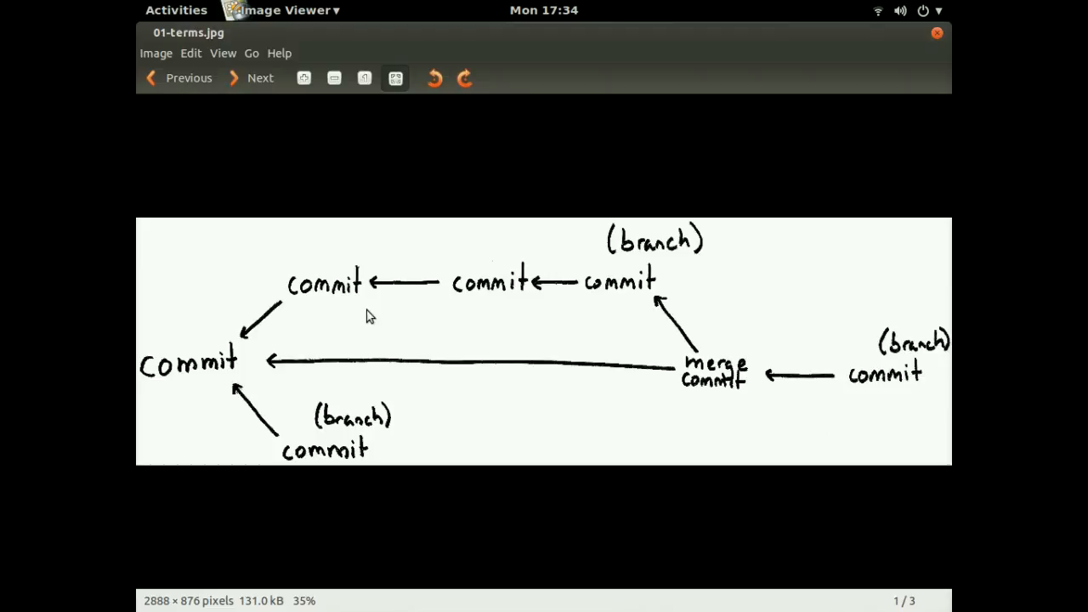
mouse_move(370, 349)
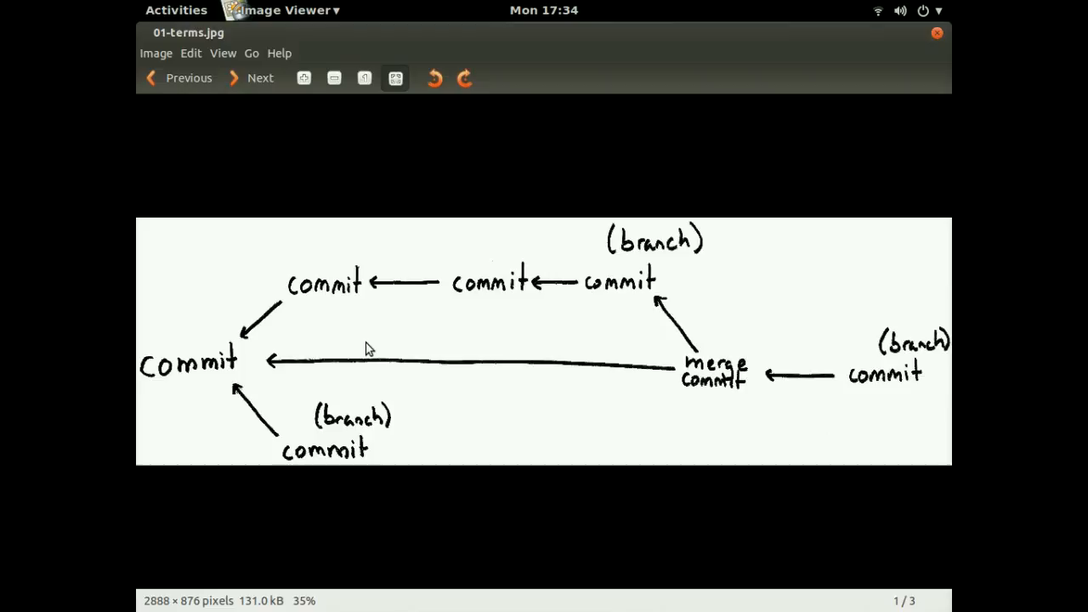
mouse_move(219, 355)
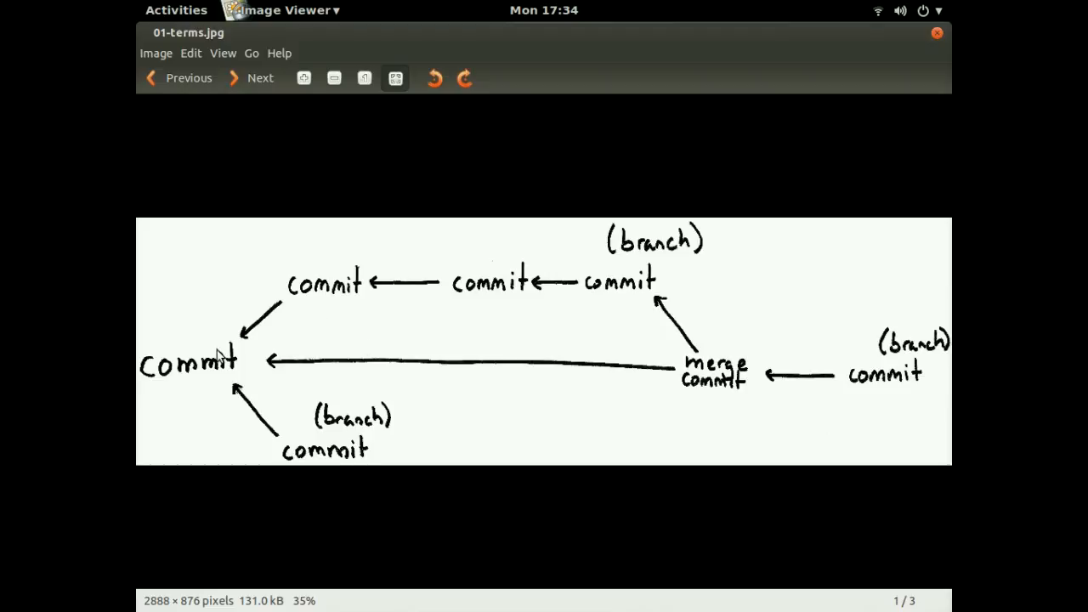
mouse_move(264, 333)
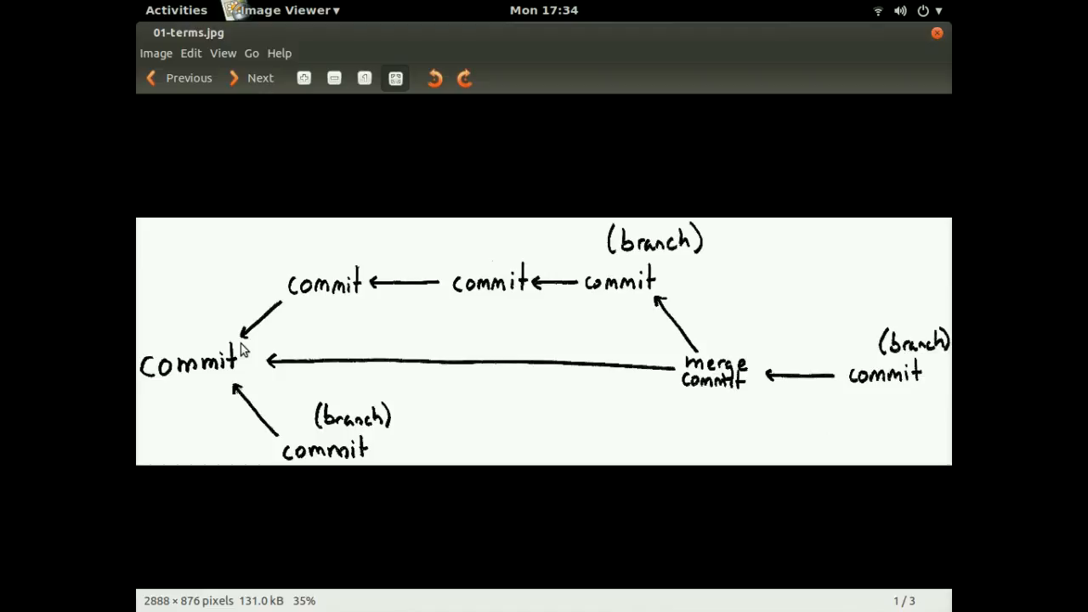
mouse_move(176, 354)
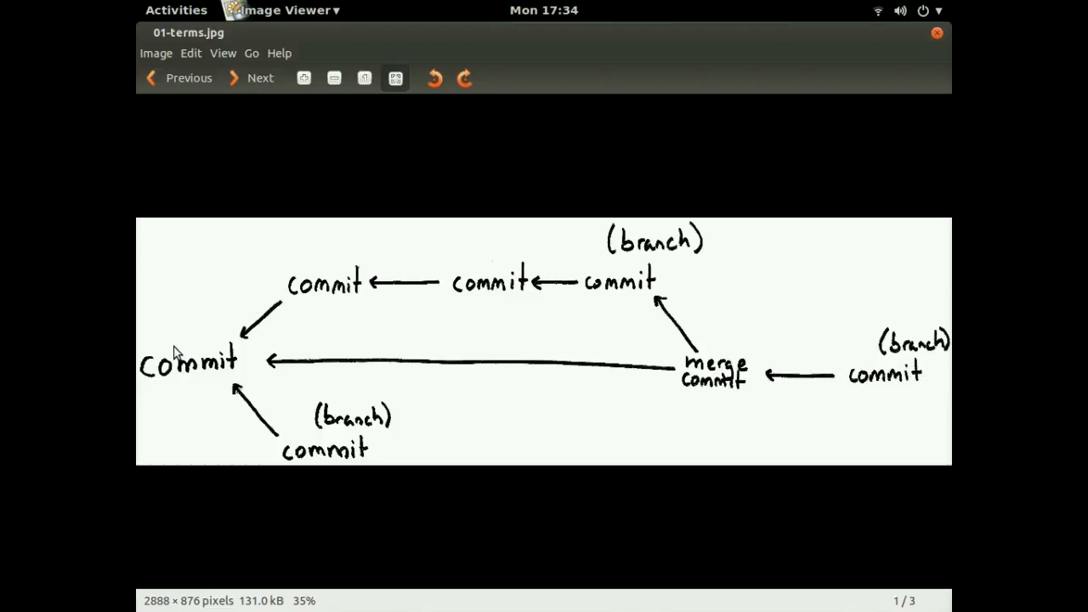
mouse_move(284, 317)
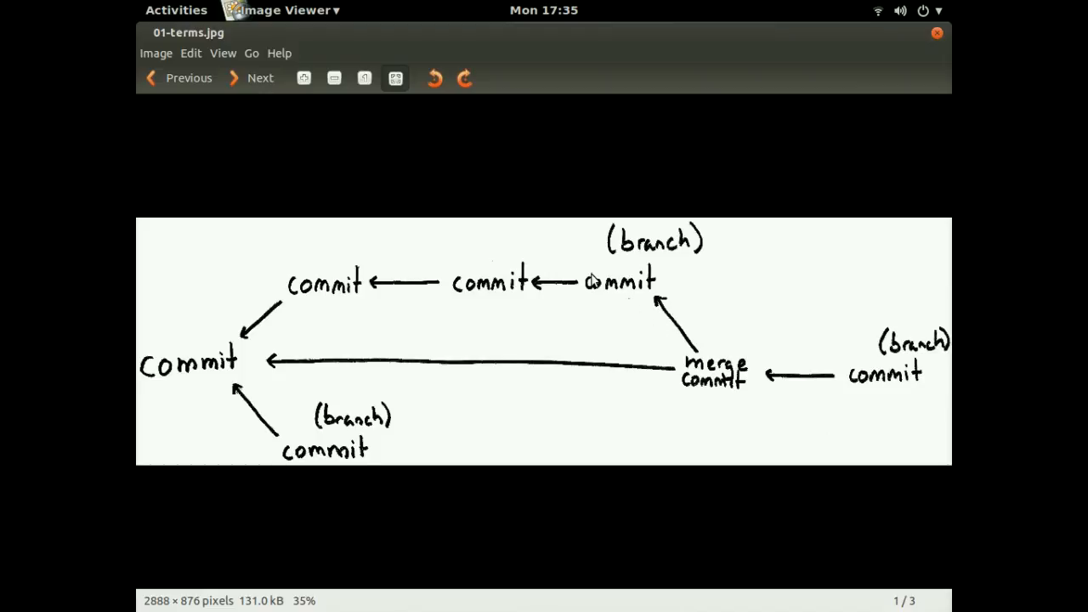
mouse_move(691, 394)
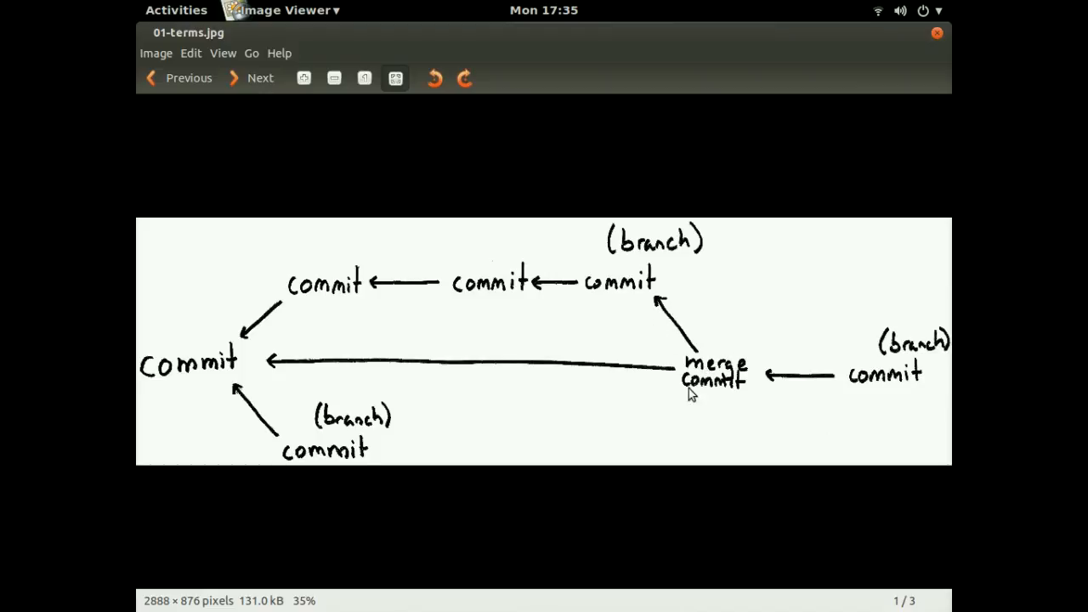
mouse_move(709, 385)
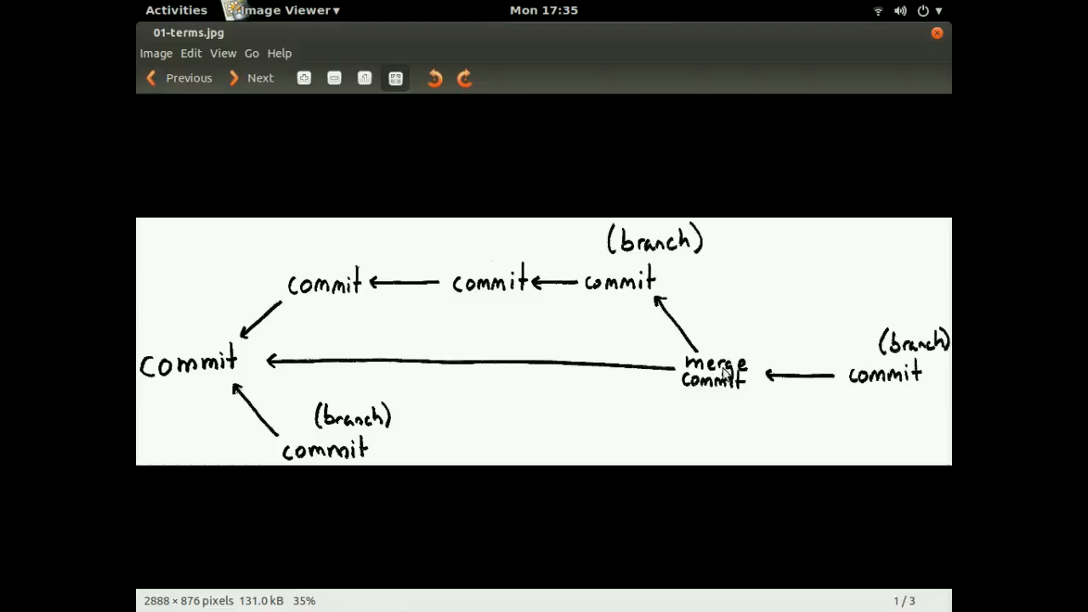
mouse_move(663, 315)
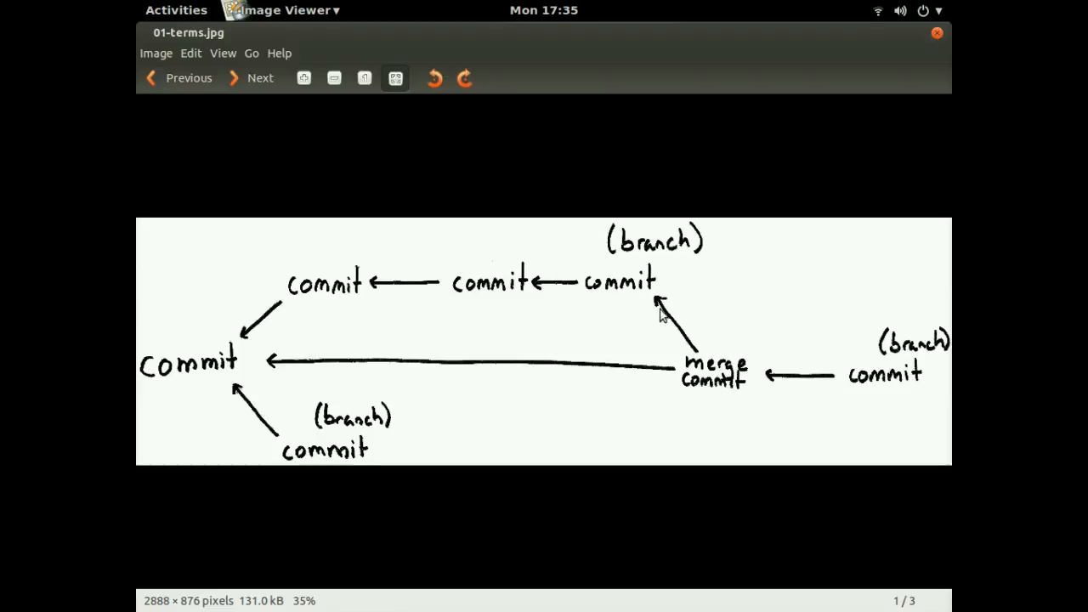
mouse_move(637, 295)
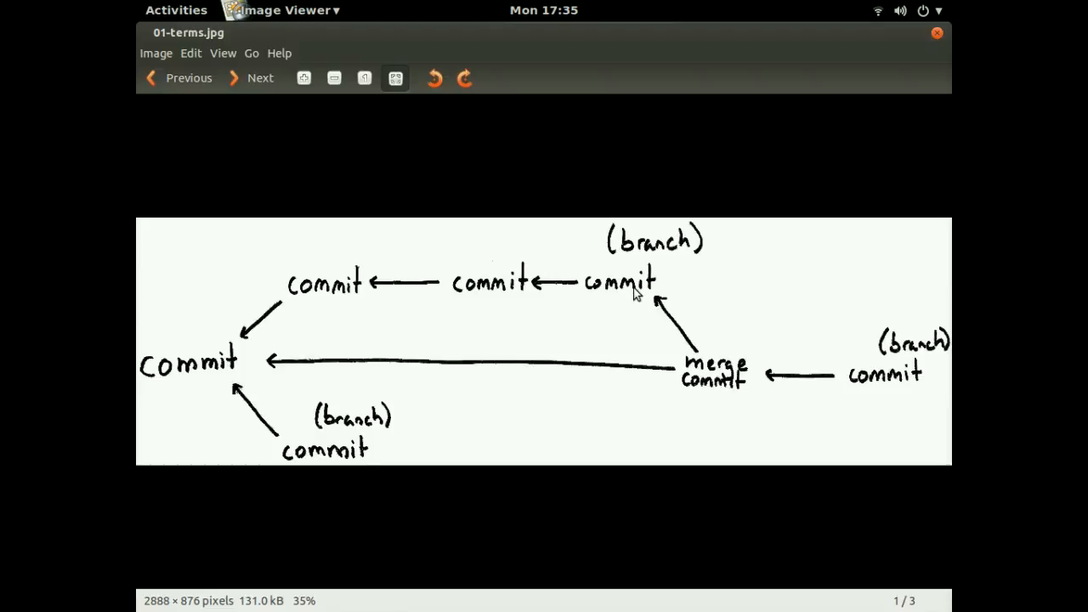
mouse_move(671, 377)
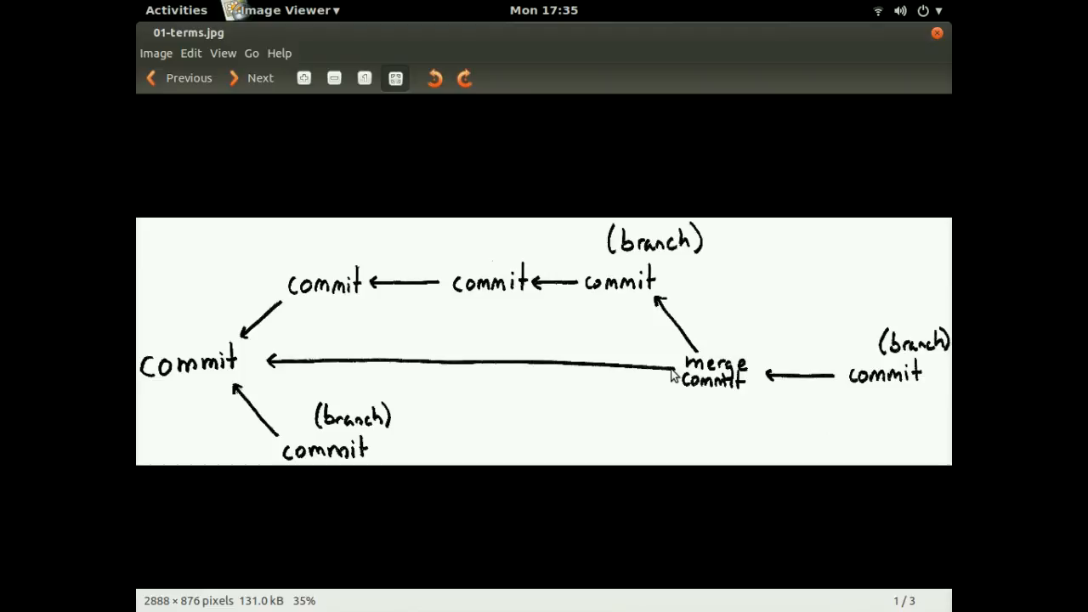
mouse_move(702, 370)
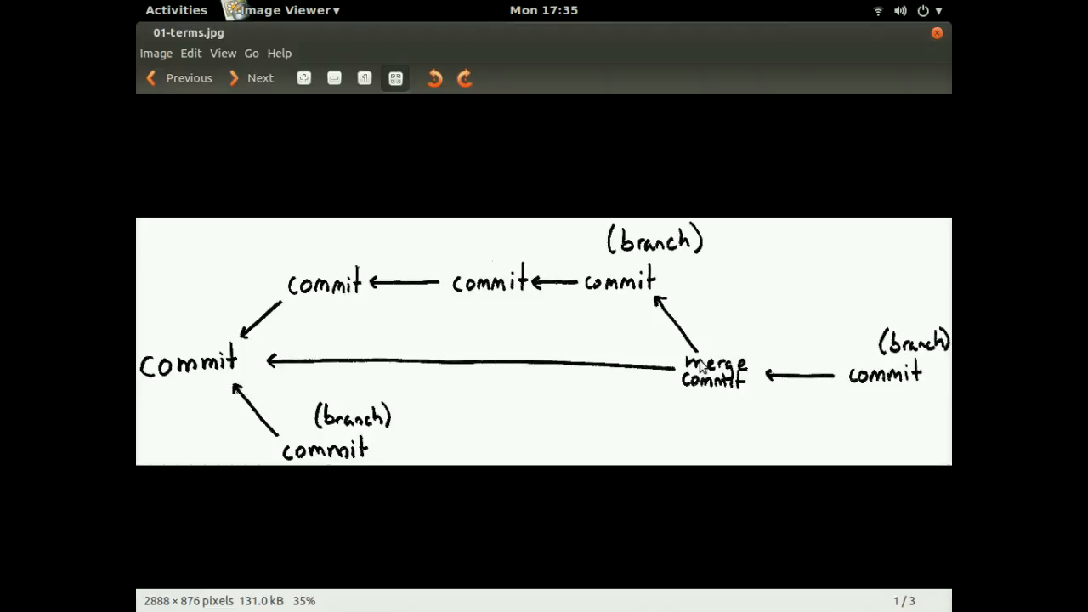
mouse_move(702, 364)
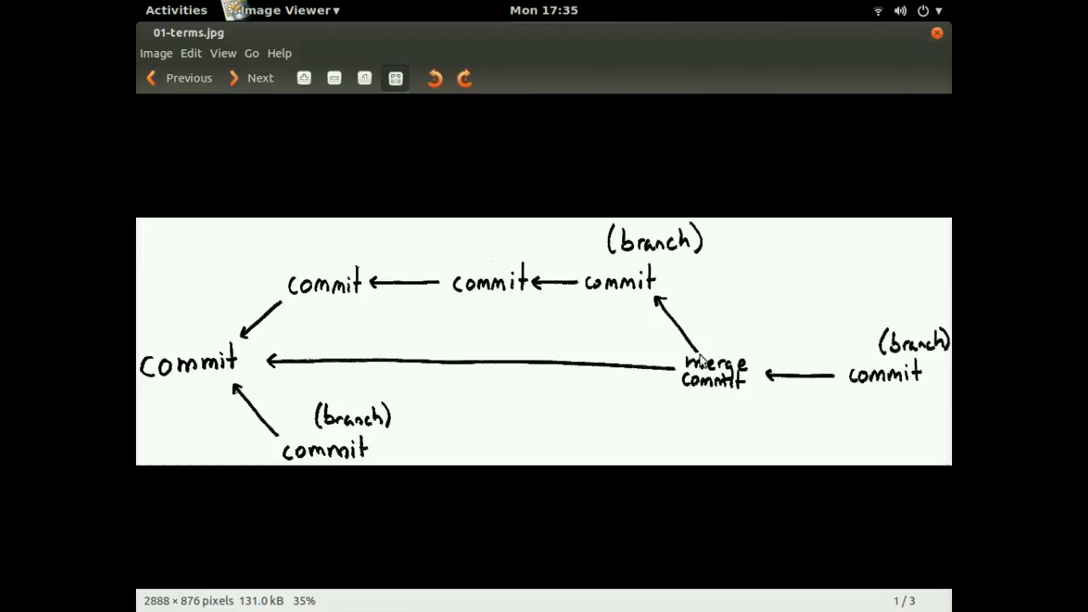
Advance Image Viewer to 02-nodes.jpg, the circle-and-arrow branch diagram.
left_click(260, 77)
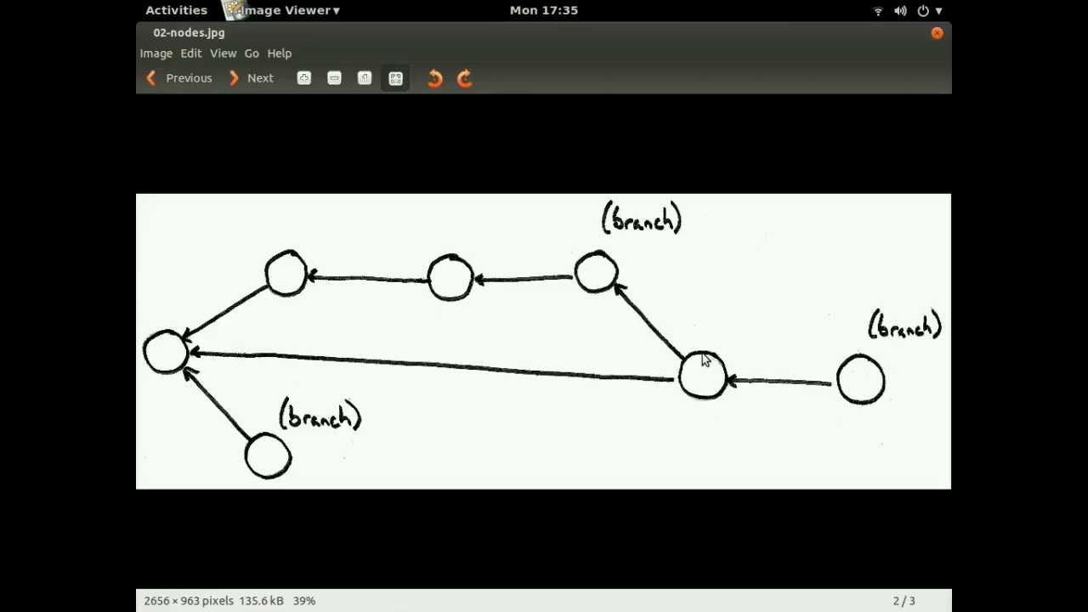
mouse_move(678, 357)
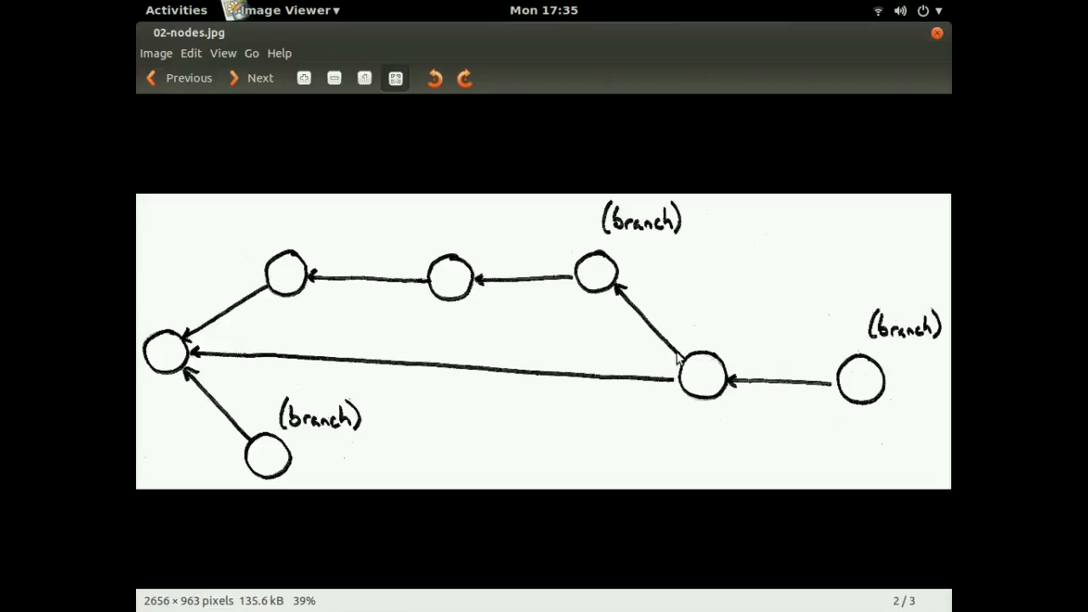
mouse_move(709, 391)
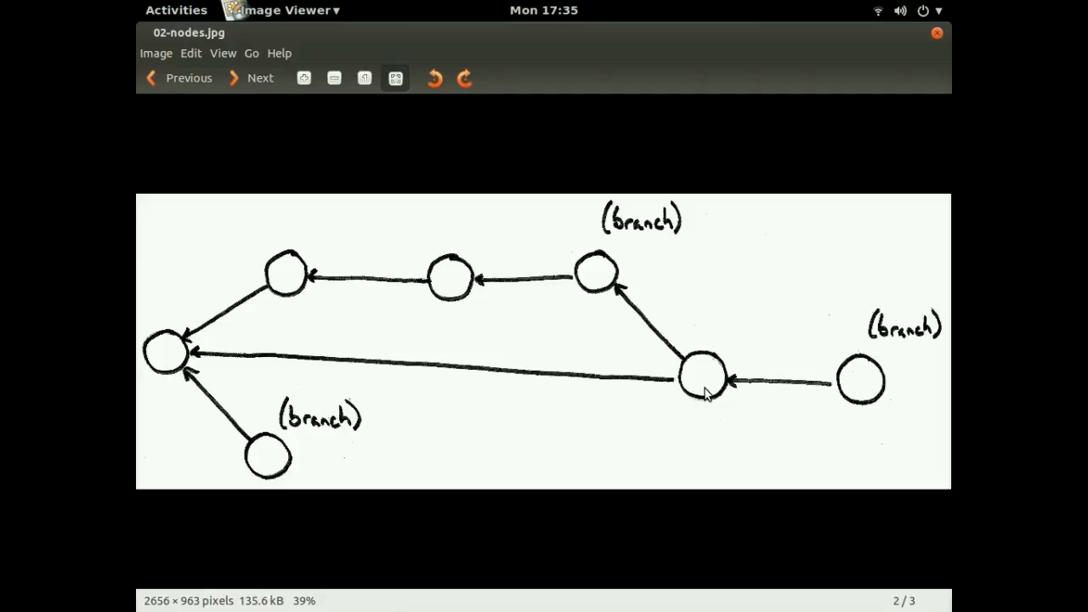
mouse_move(765, 299)
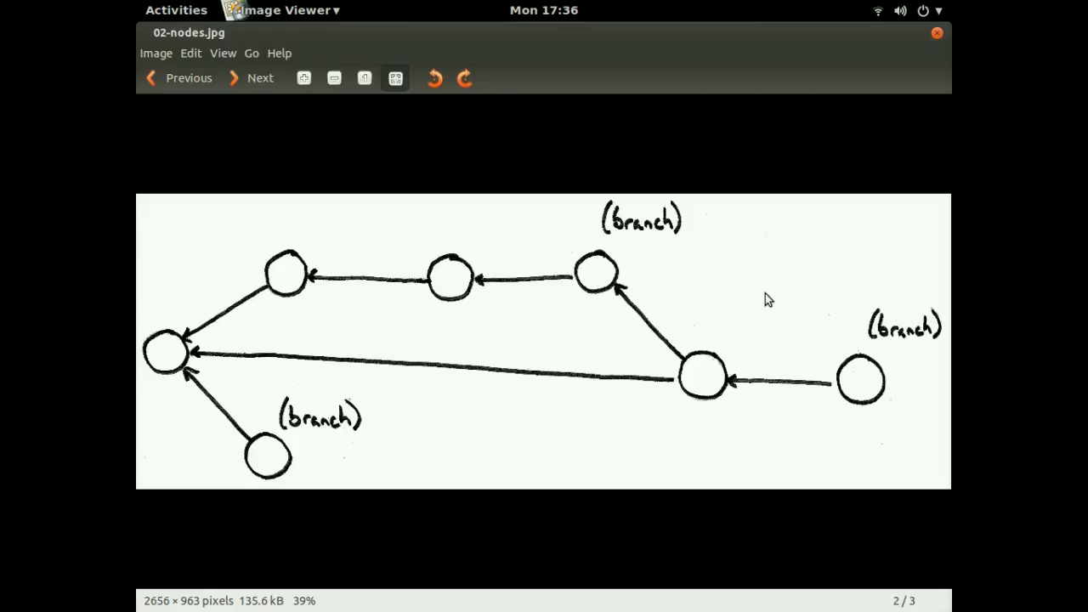
mouse_move(890, 333)
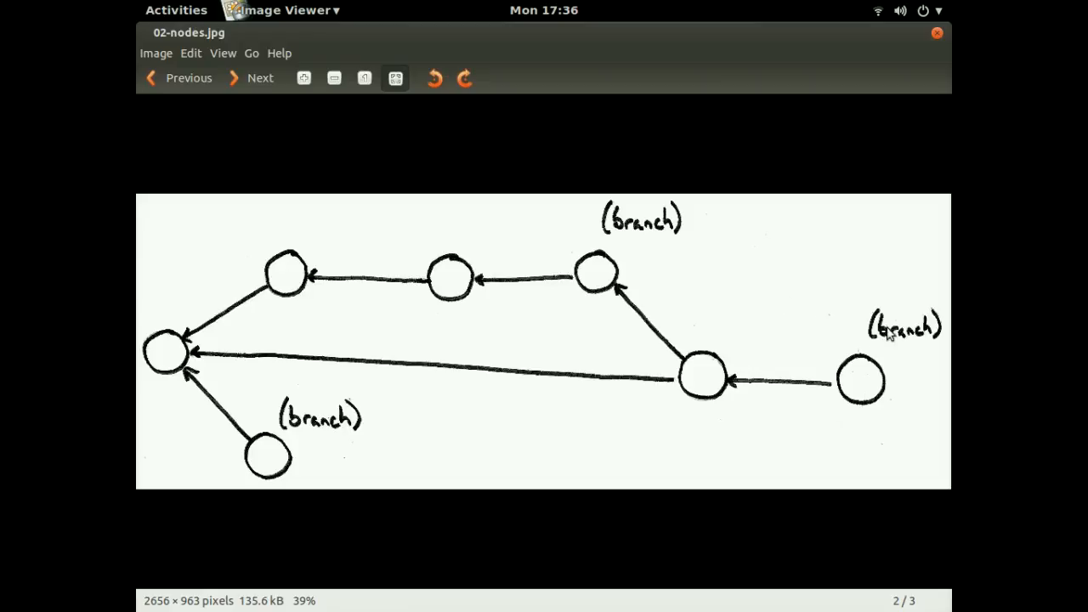
mouse_move(731, 261)
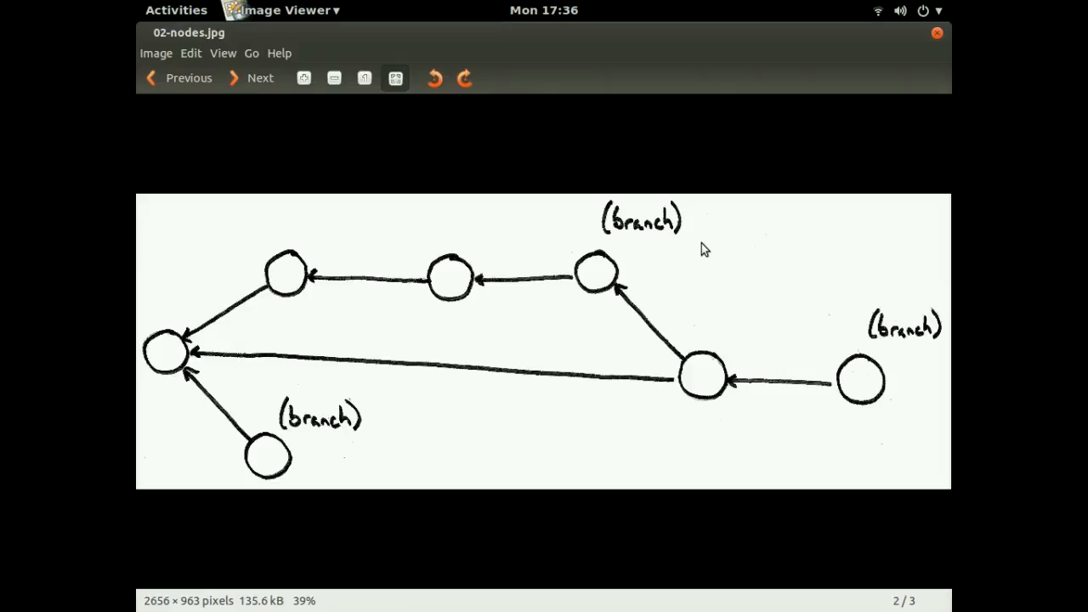
left_click(260, 77)
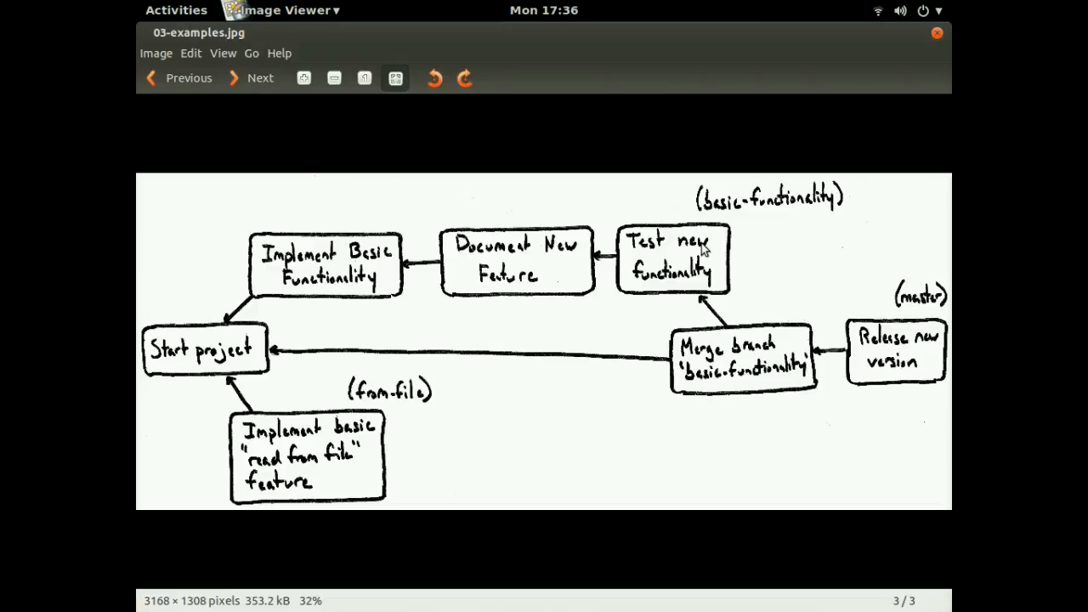
mouse_move(202, 355)
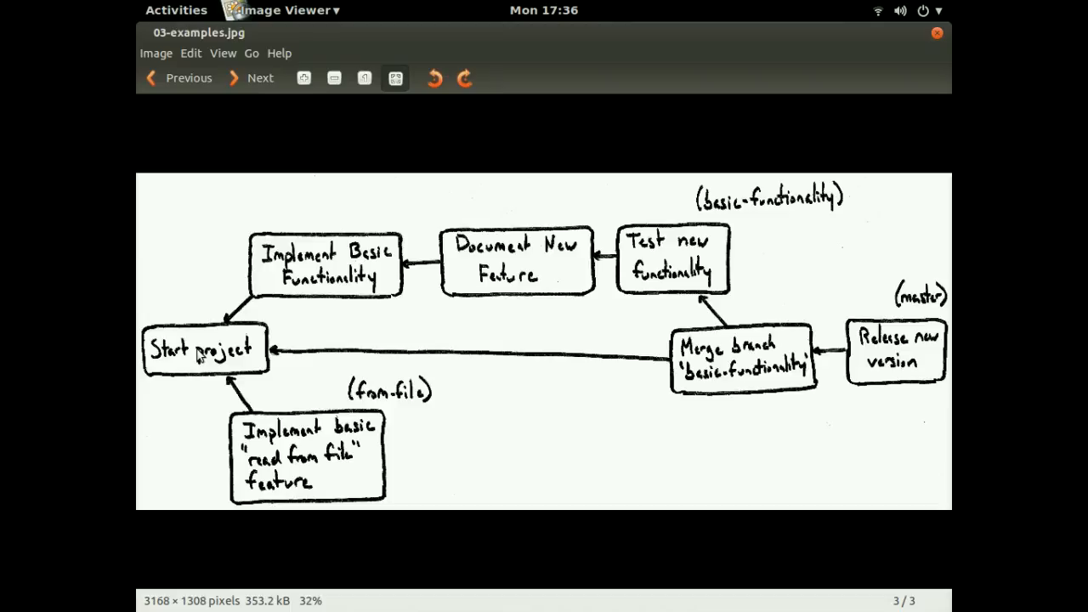
mouse_move(206, 337)
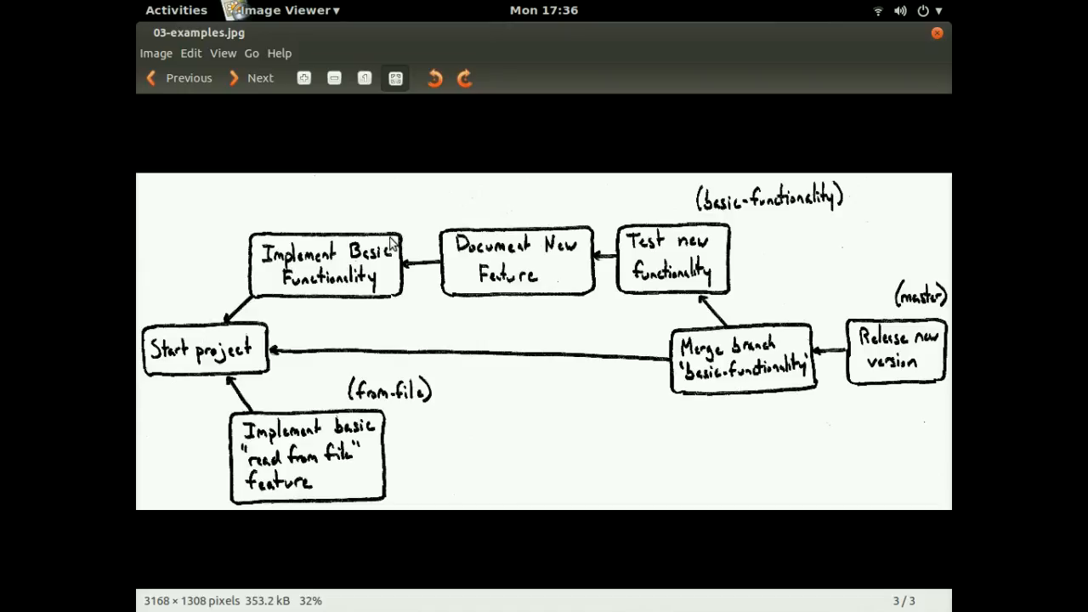
mouse_move(349, 255)
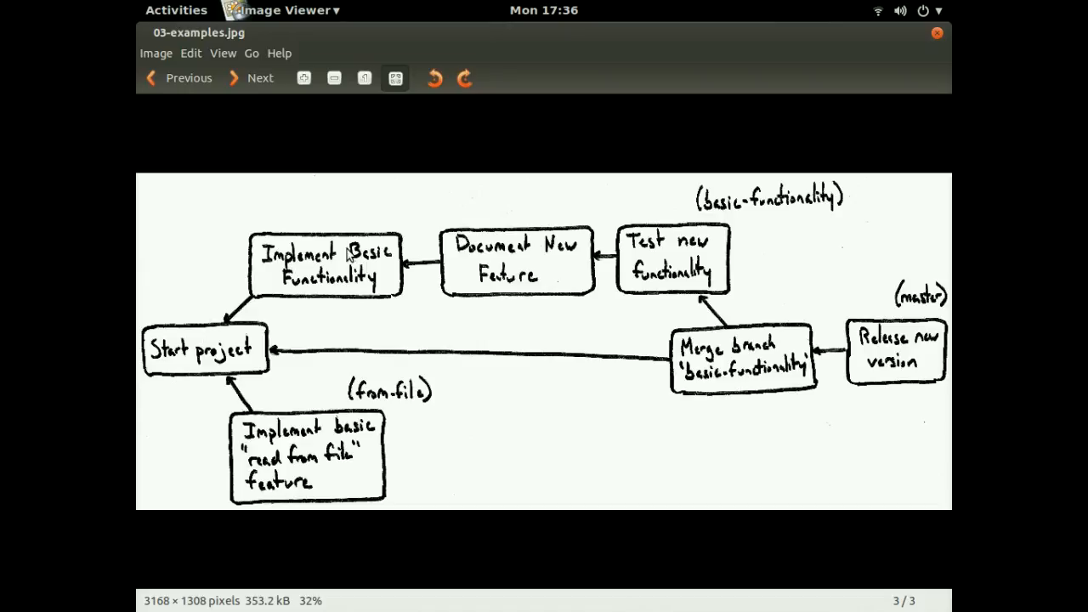
mouse_move(510, 238)
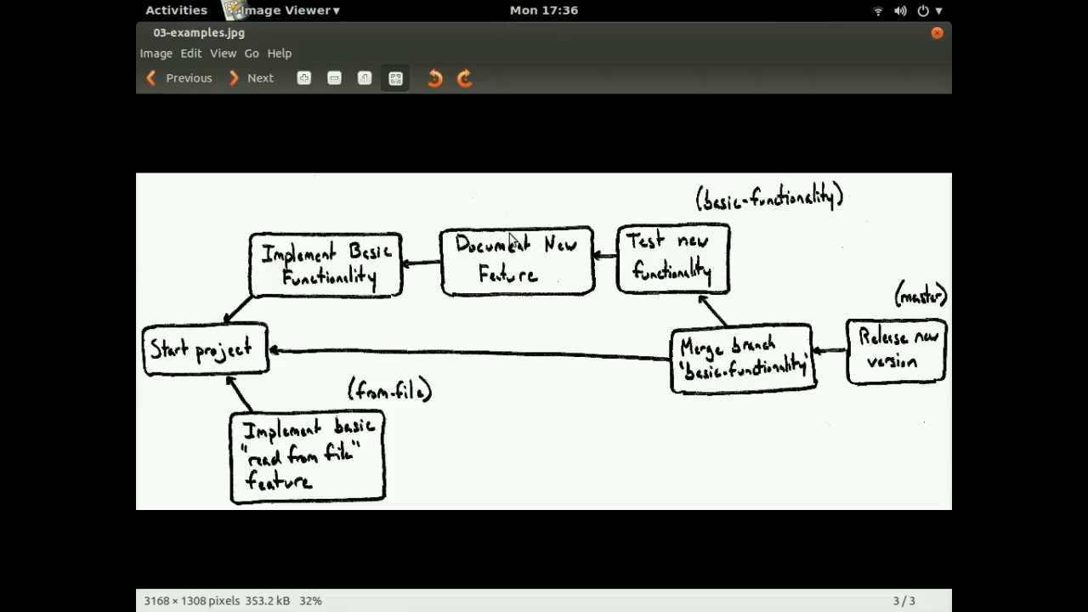
mouse_move(419, 274)
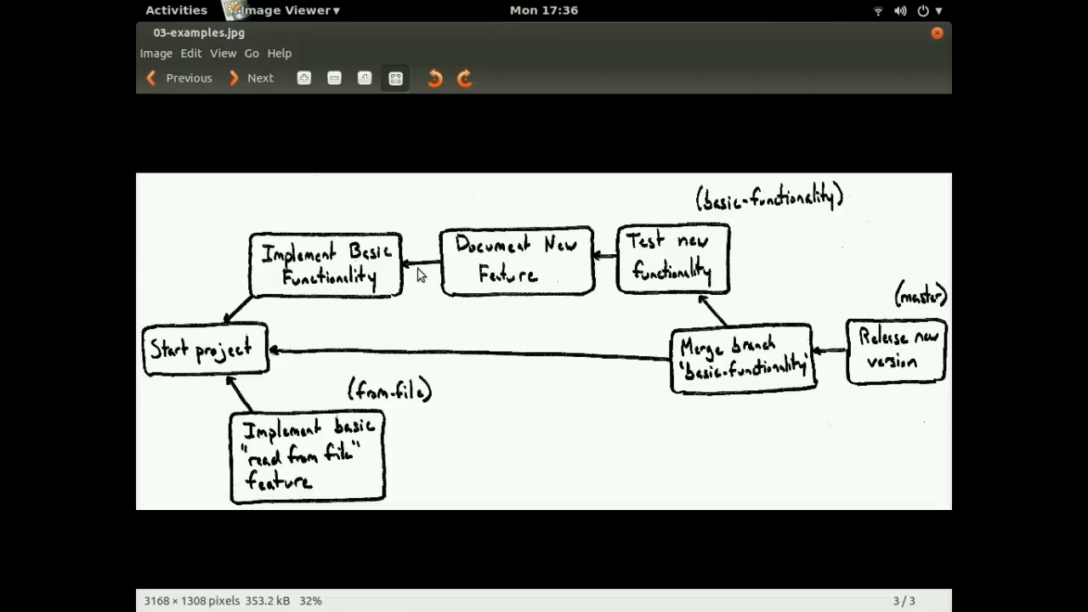
mouse_move(482, 257)
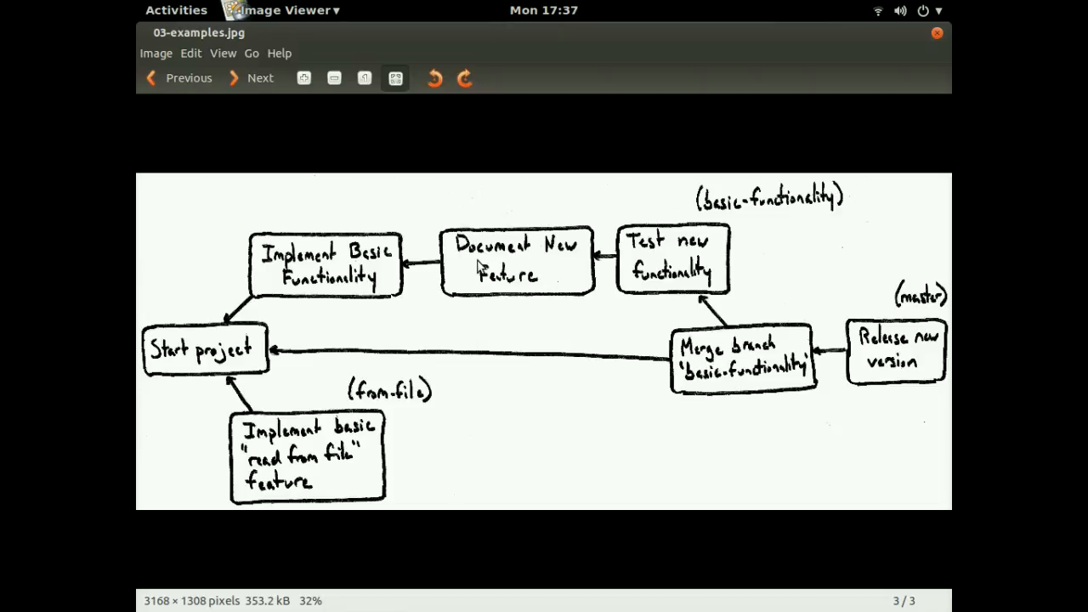
mouse_move(643, 242)
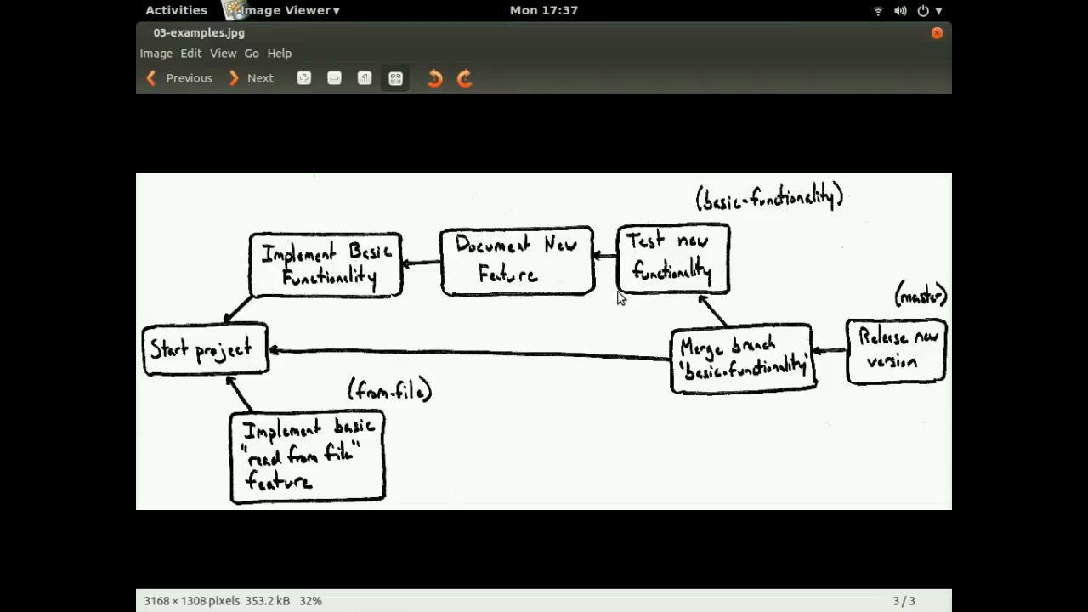
mouse_move(646, 274)
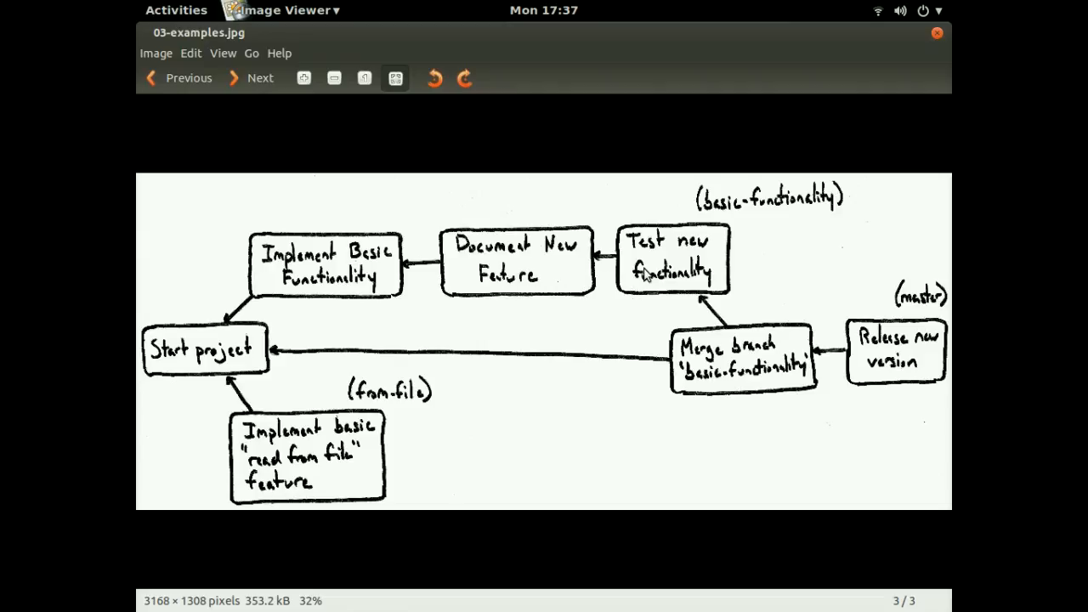
mouse_move(710, 246)
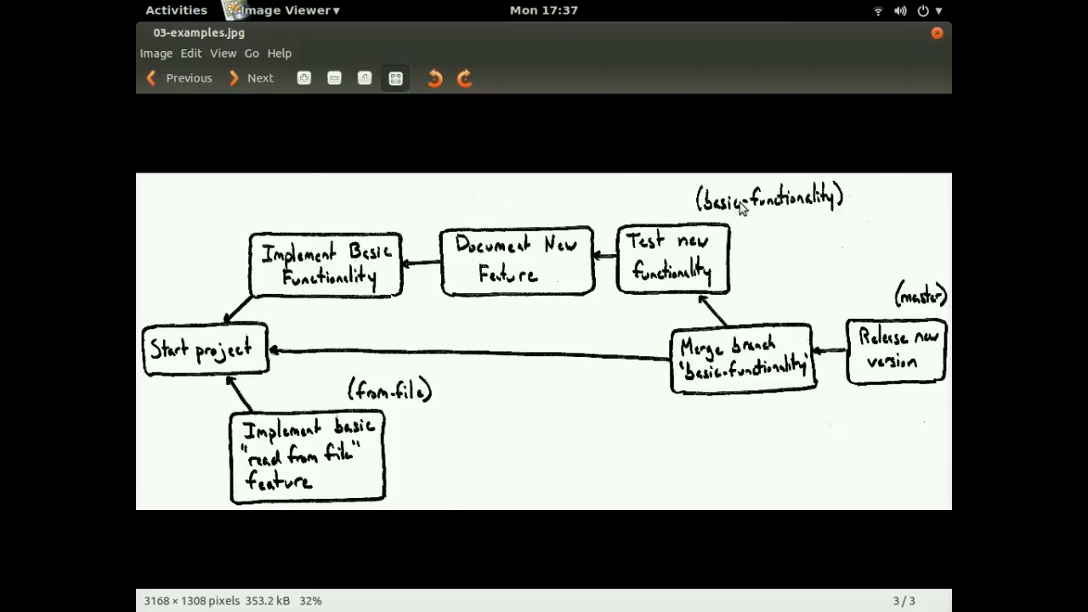
mouse_move(742, 240)
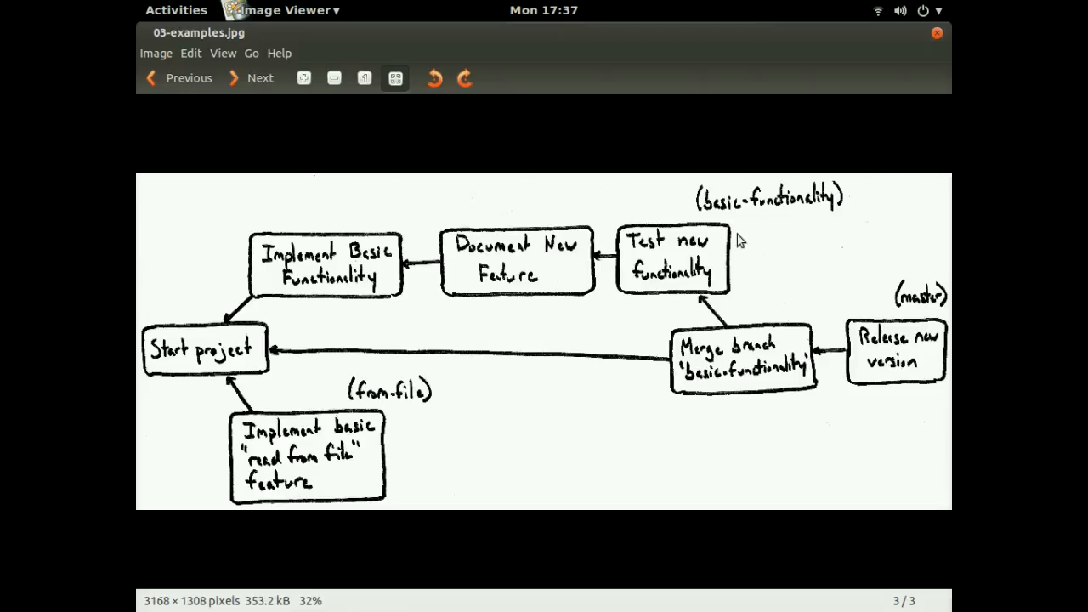
mouse_move(693, 308)
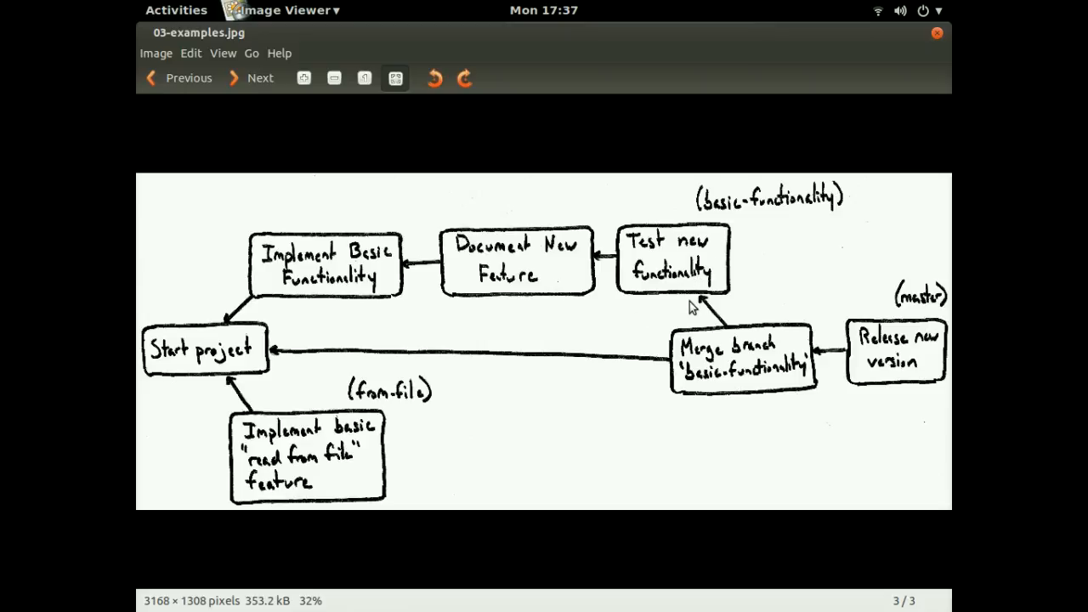
mouse_move(693, 304)
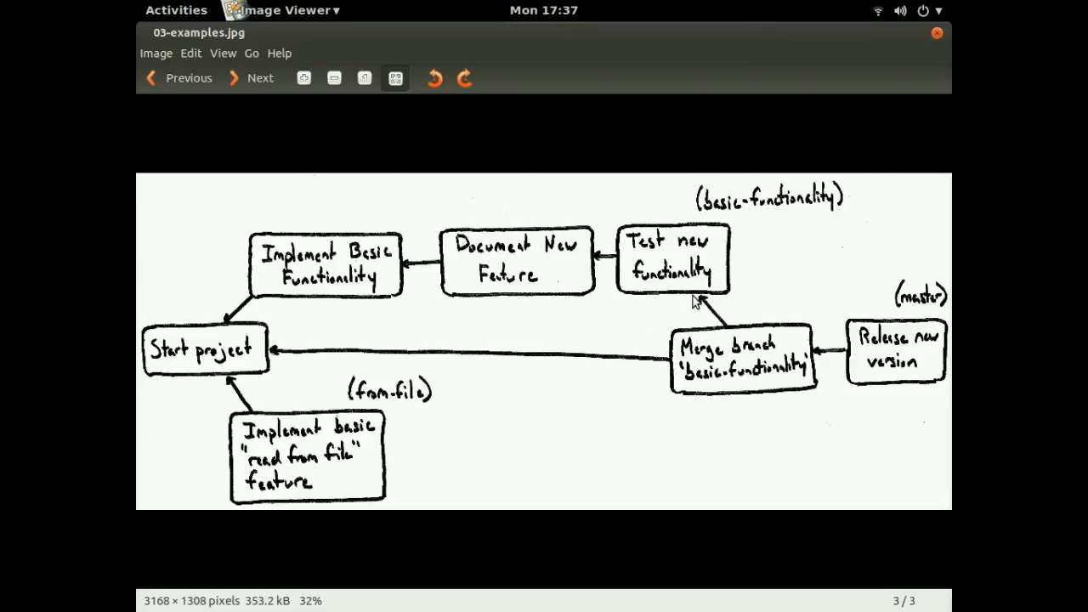
mouse_move(321, 357)
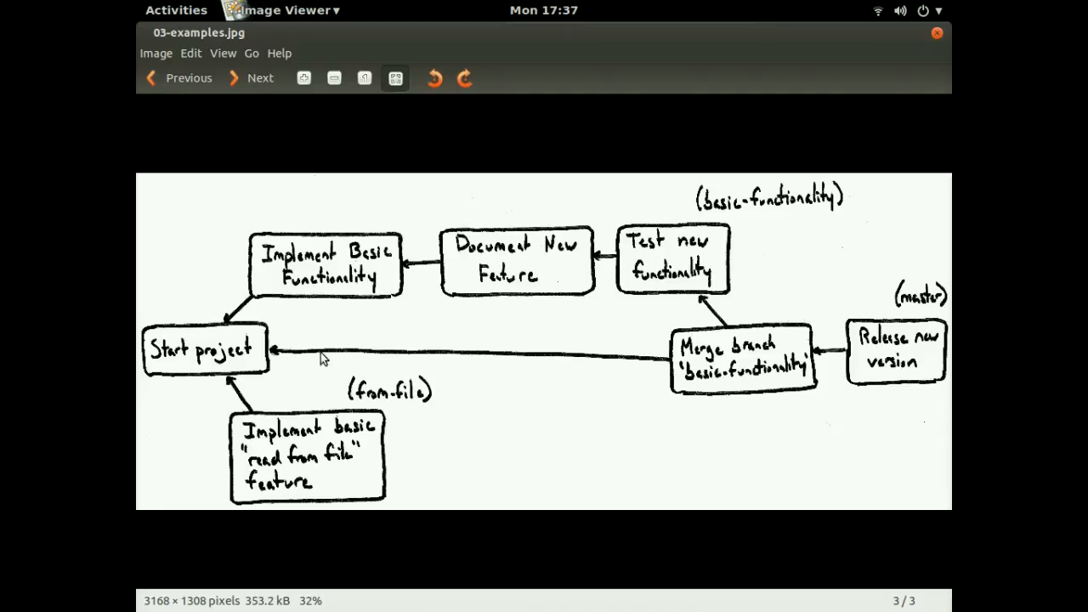
mouse_move(765, 365)
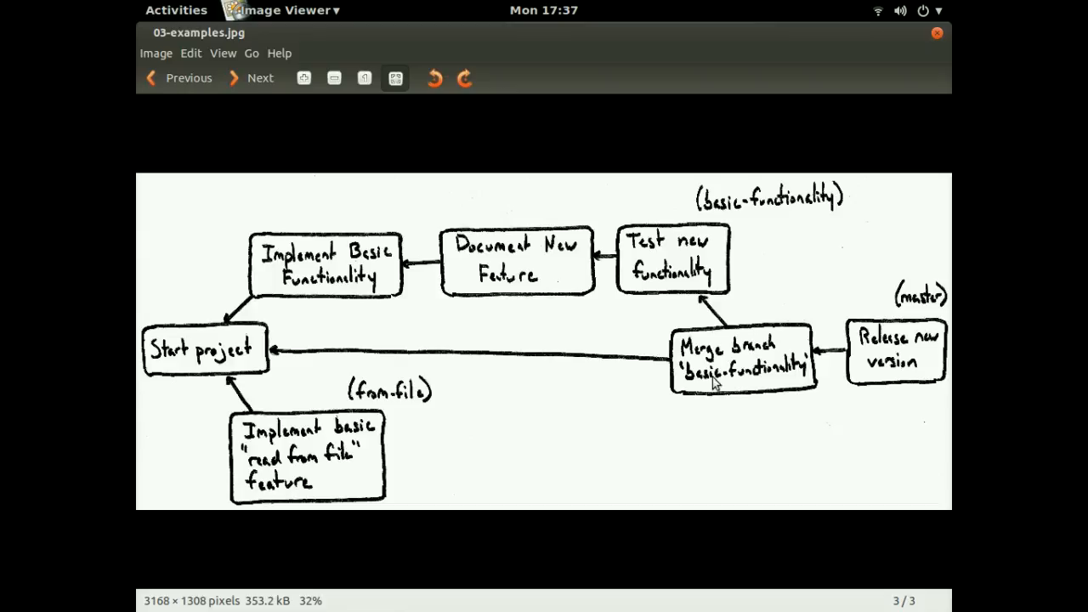
mouse_move(852, 360)
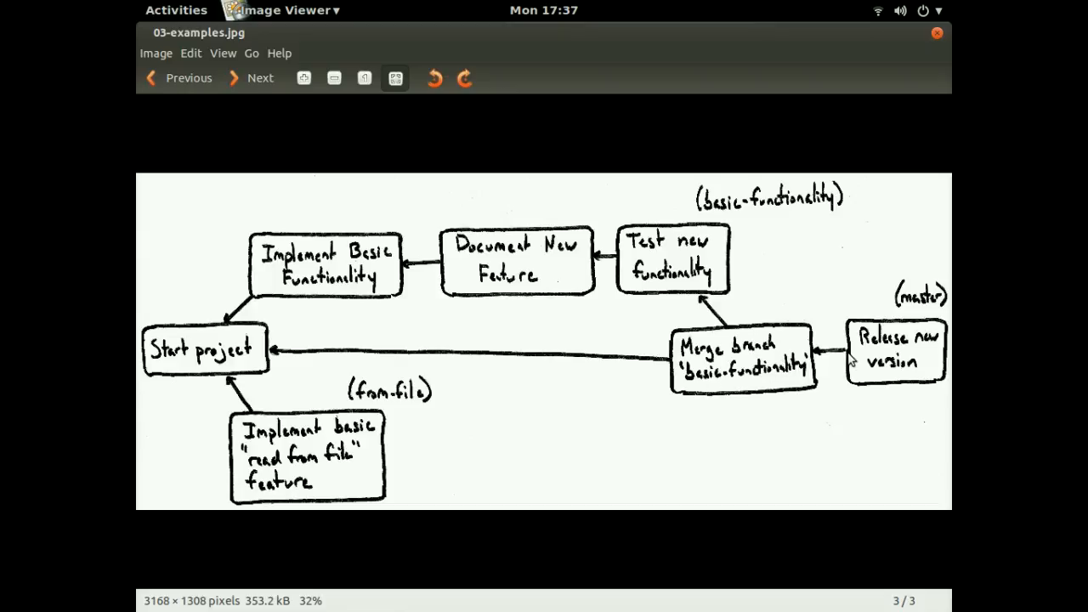
mouse_move(905, 377)
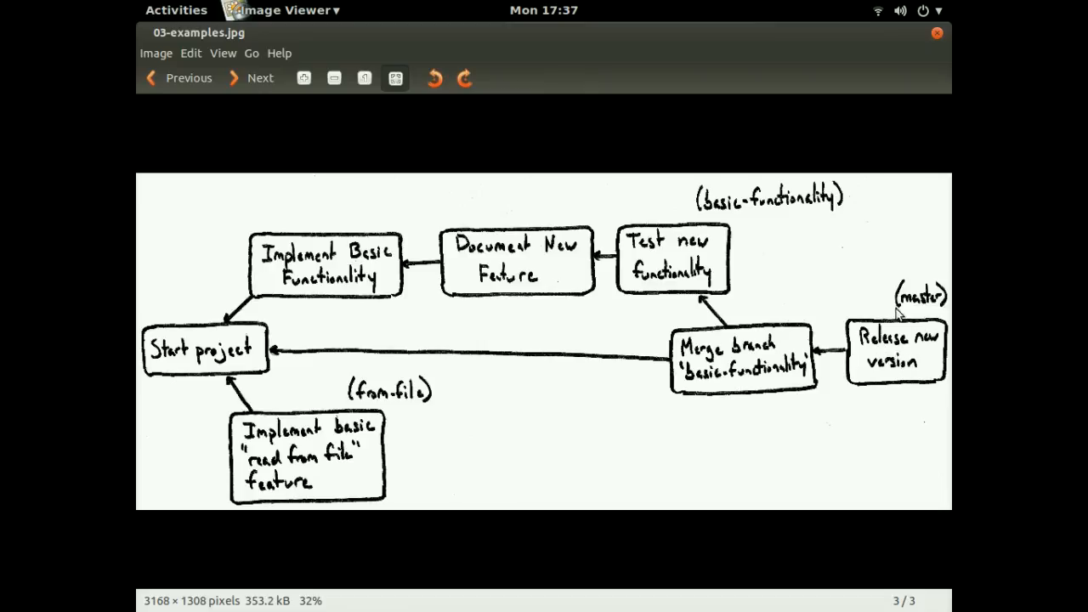
mouse_move(905, 368)
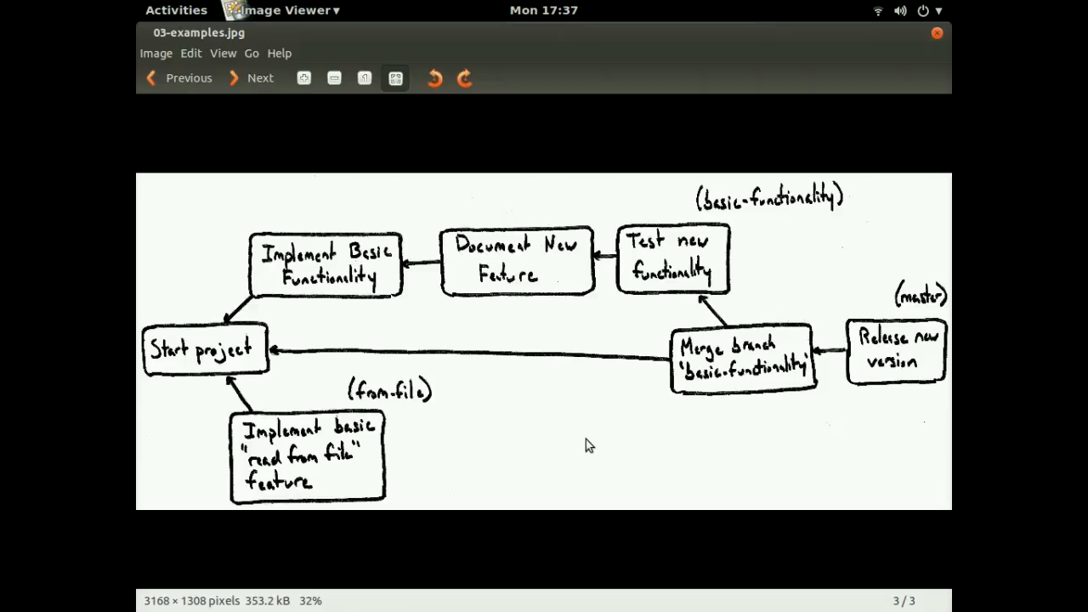
mouse_move(381, 448)
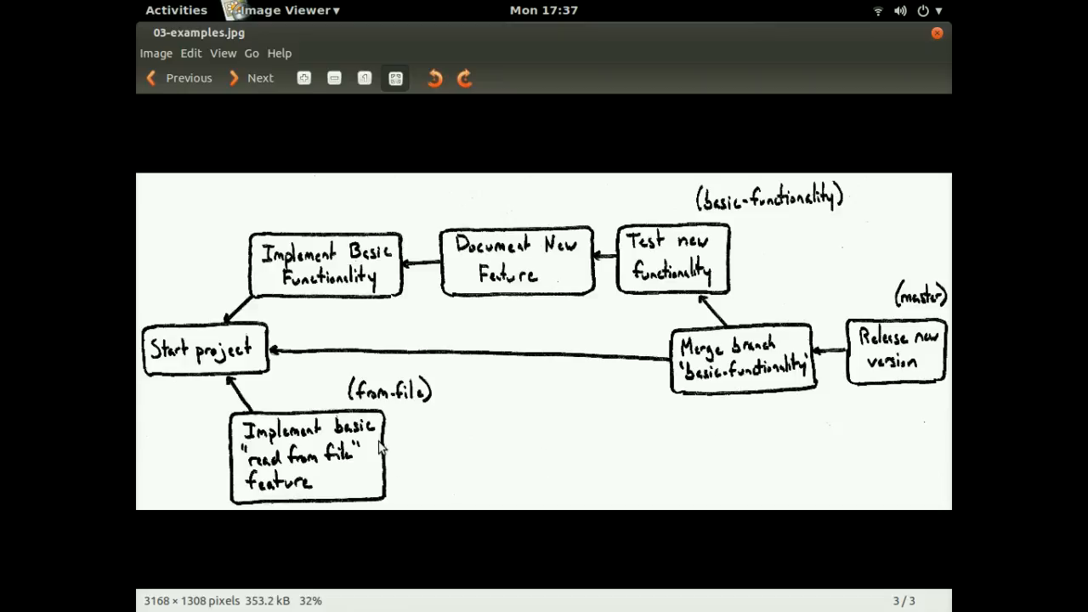
mouse_move(315, 395)
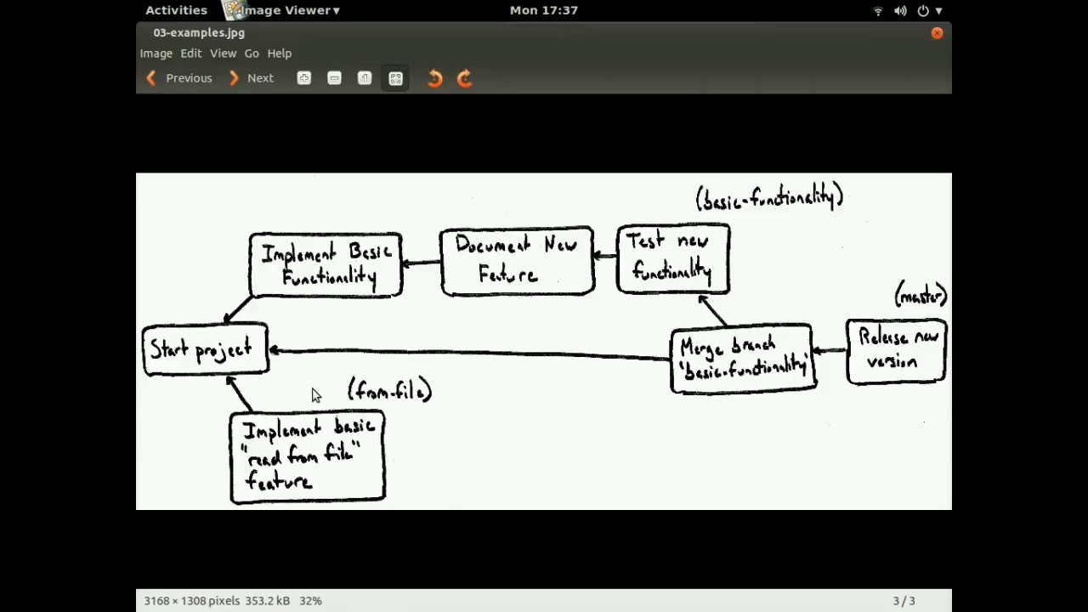
mouse_move(272, 440)
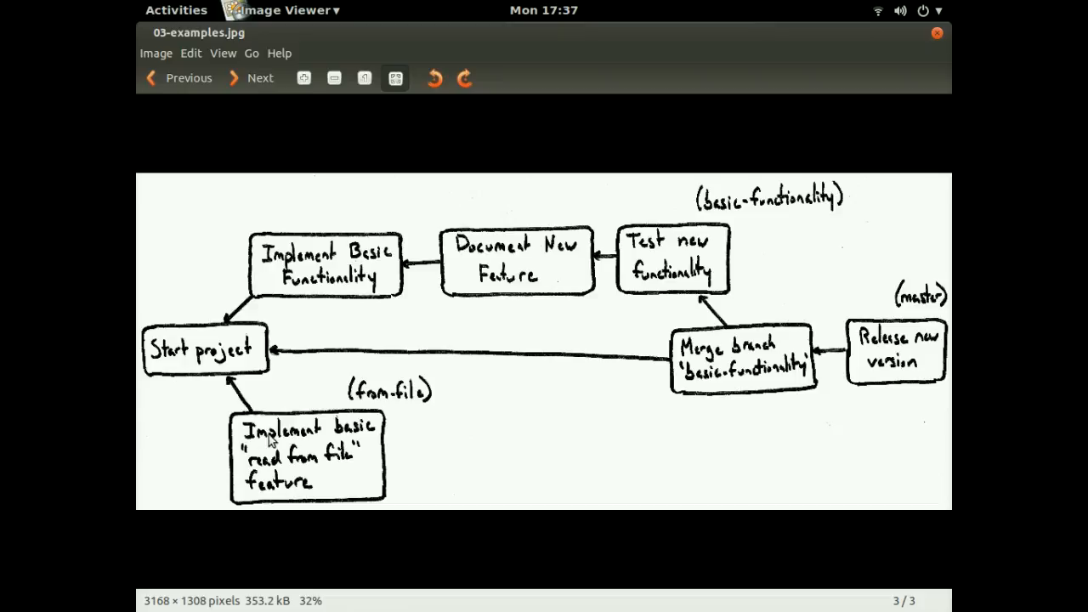
mouse_move(364, 431)
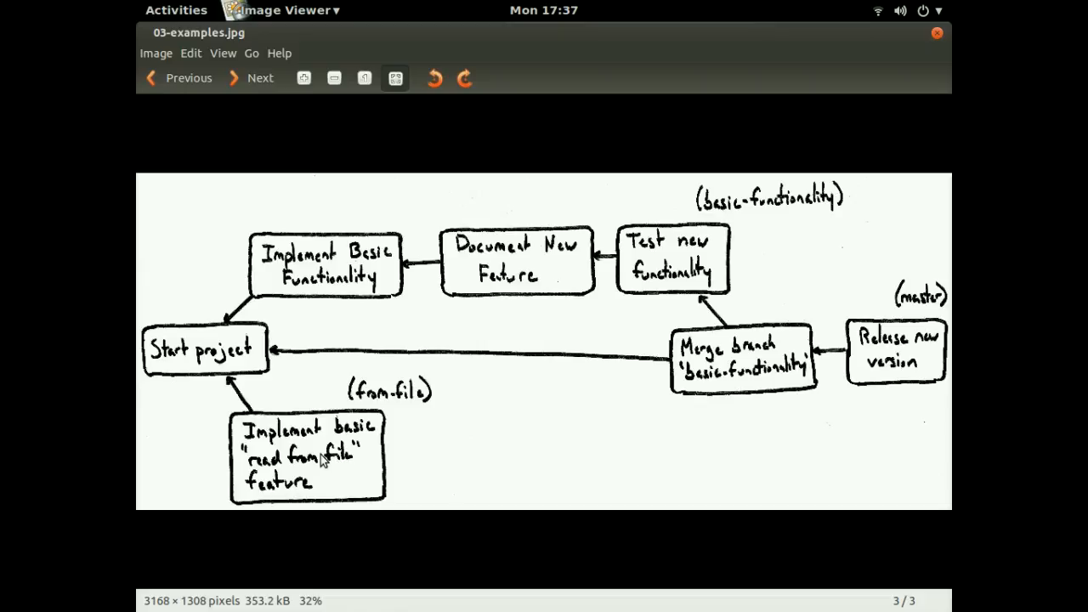
mouse_move(514, 266)
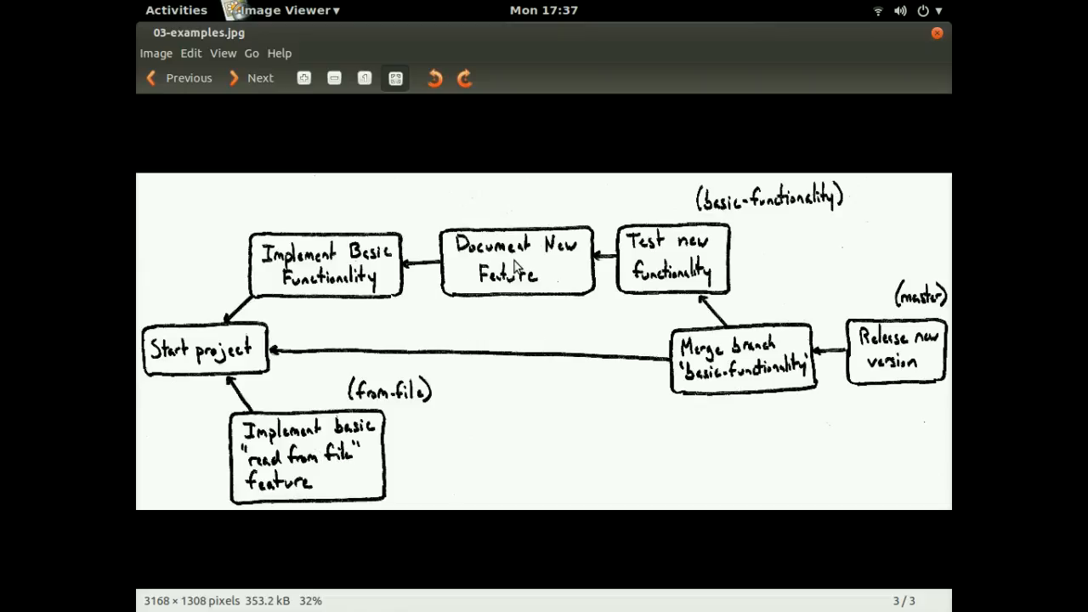
mouse_move(579, 275)
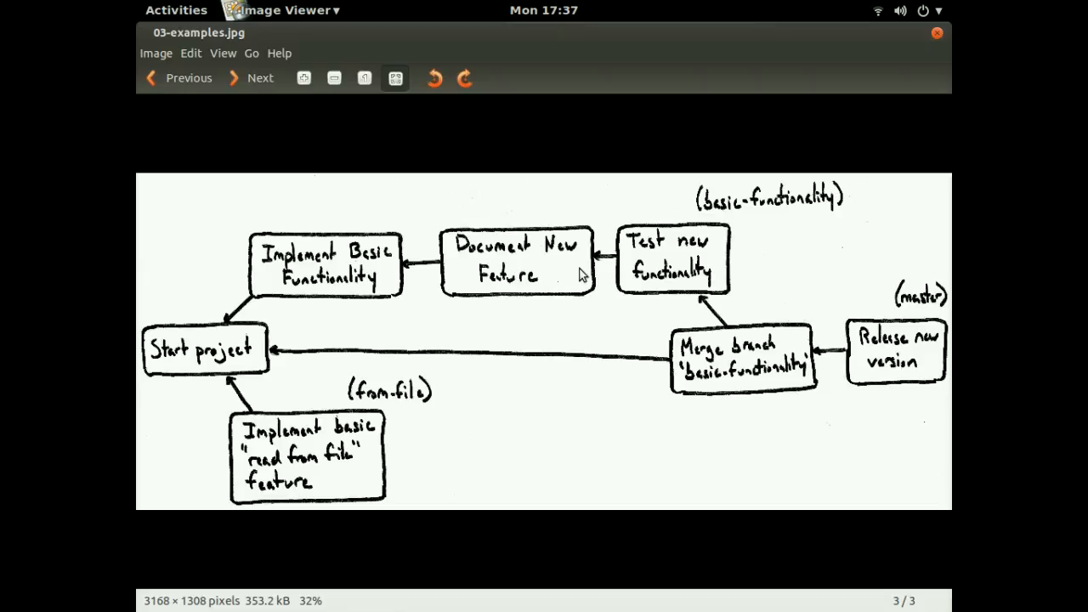
mouse_move(556, 295)
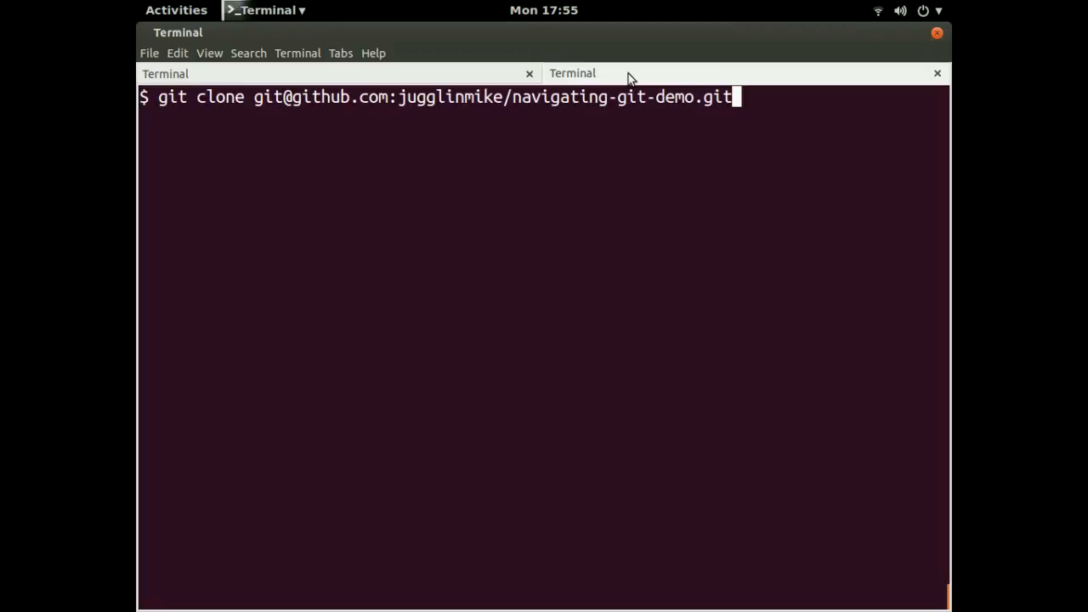
Clone navigating-git-demo, move into it, and open README.md in gedit.
key("Return")
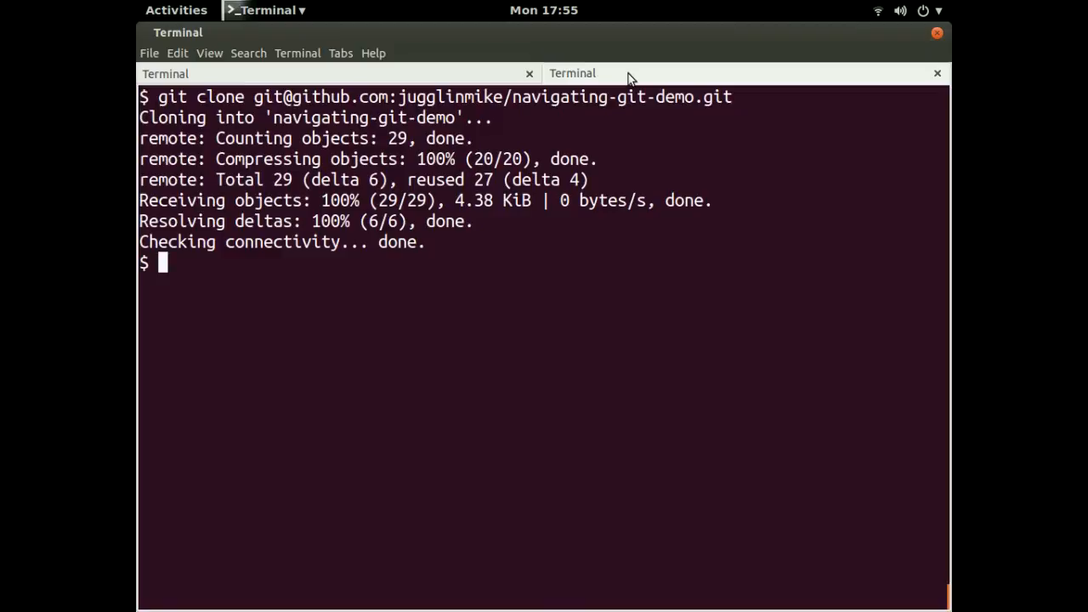
type("c")
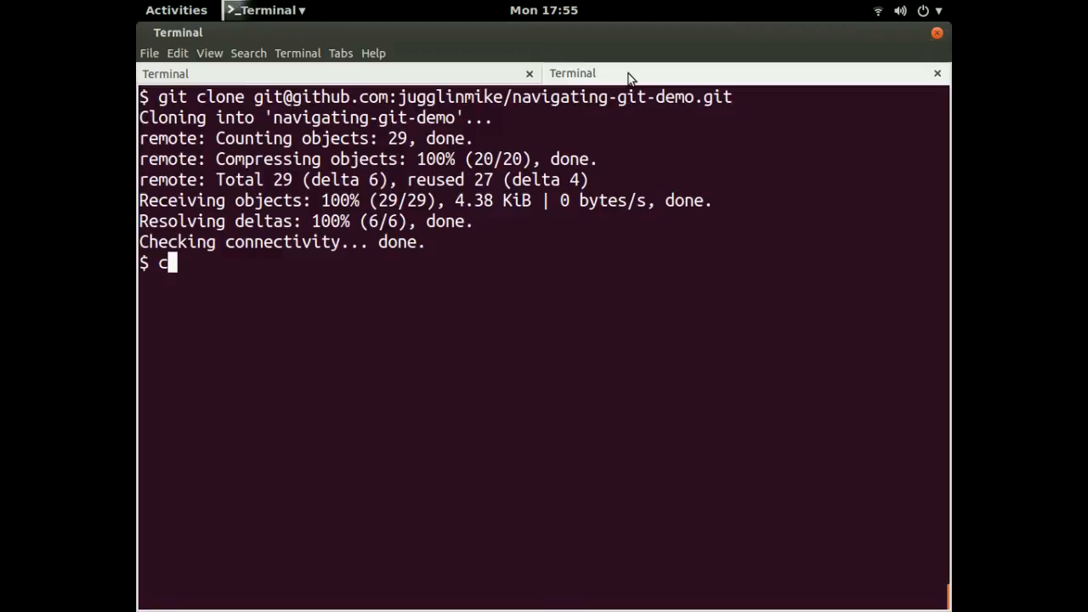
type("d")
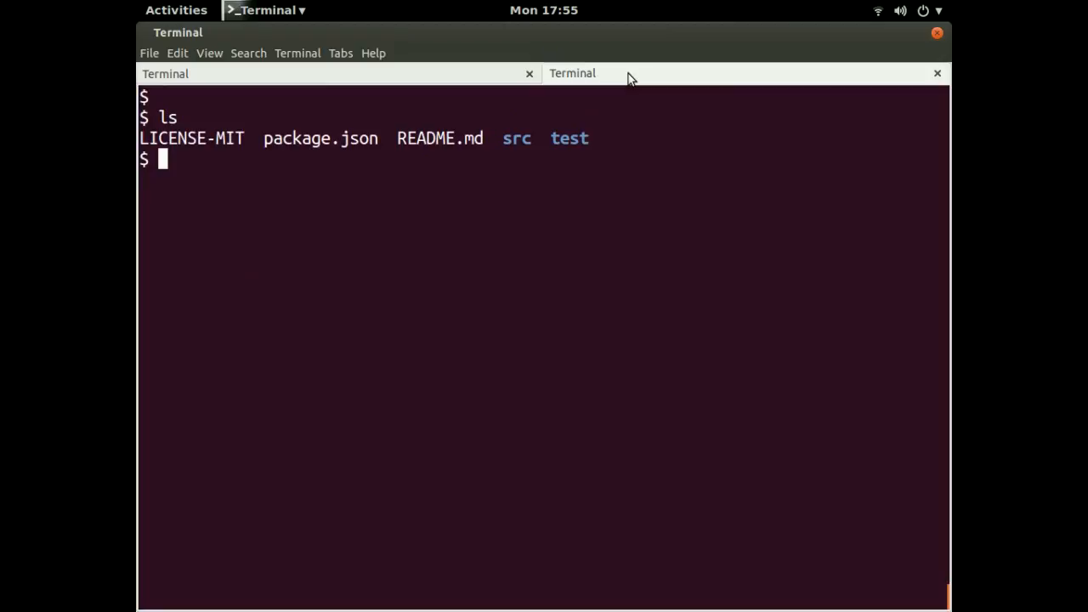
type("gedit")
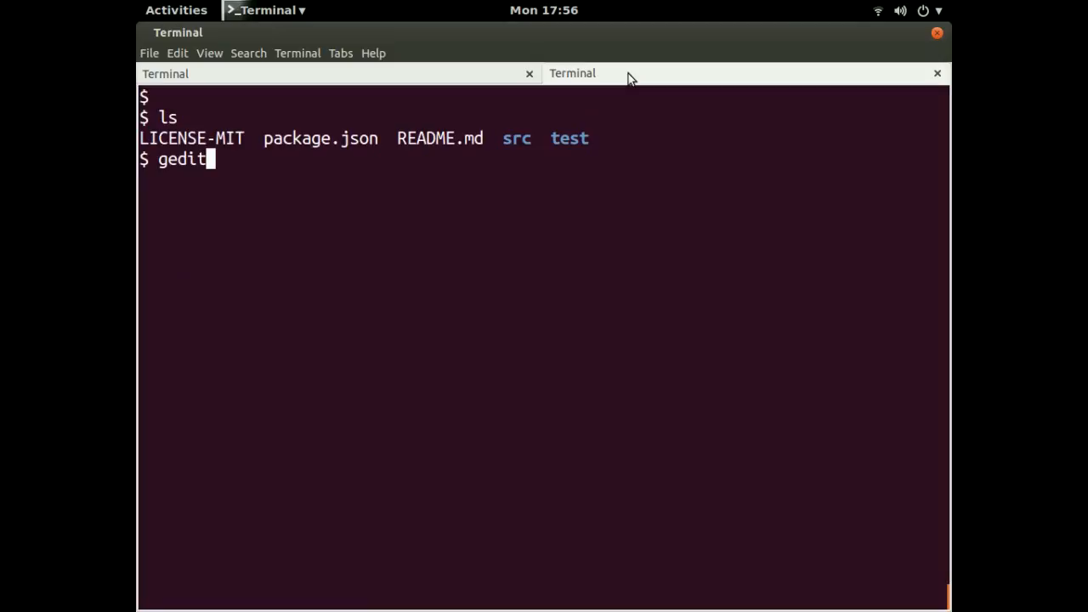
key("Return")
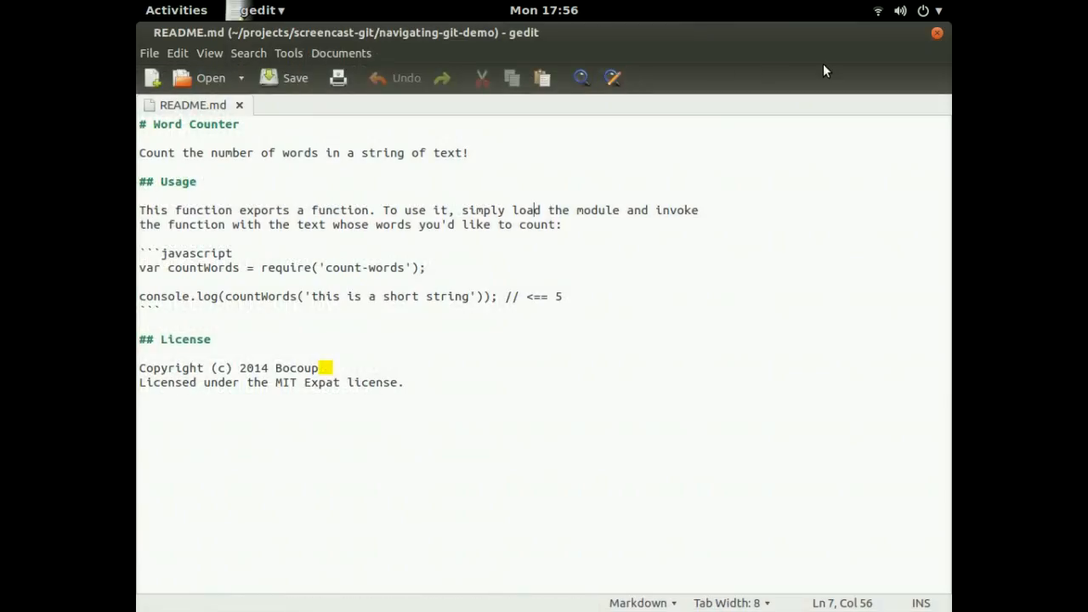
mouse_move(937, 33)
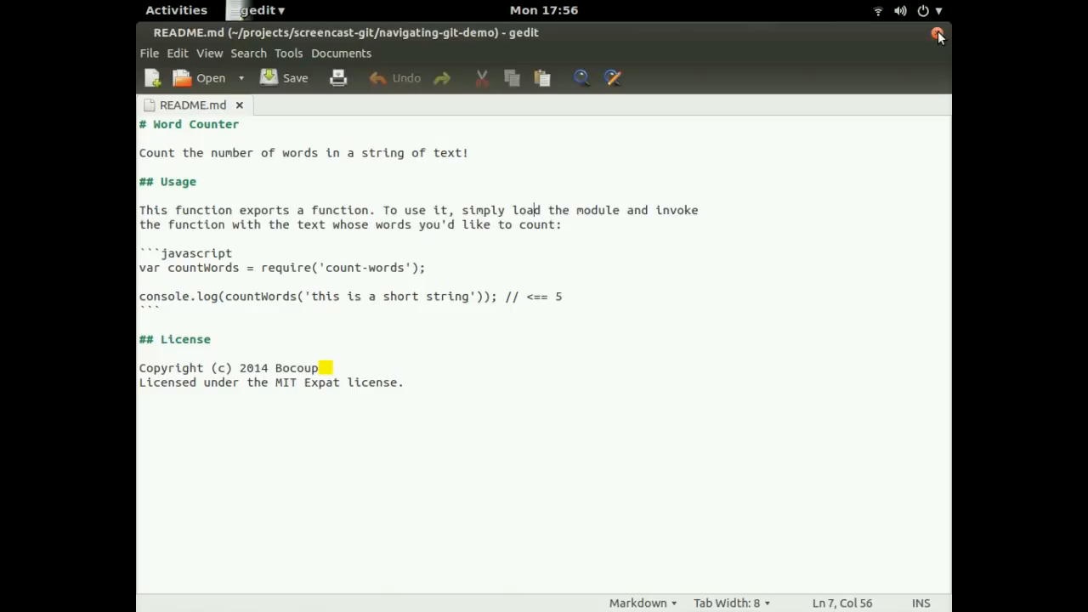
Close the README.md gedit window after reading the Word Counter notes.
left_click(938, 37)
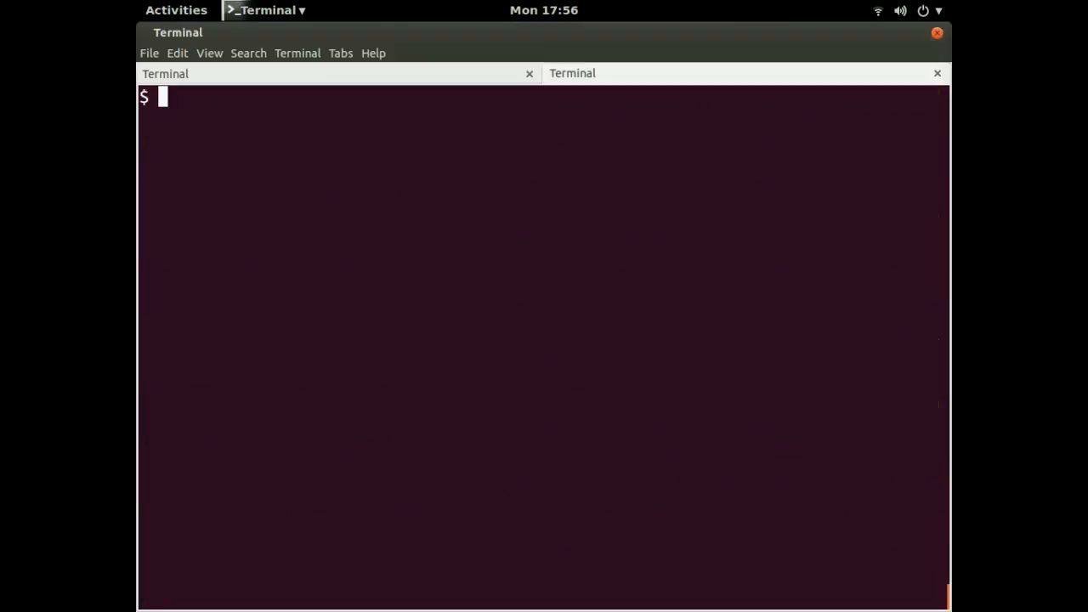
Run git log to show the navigating-git-demo commit history.
type("git log")
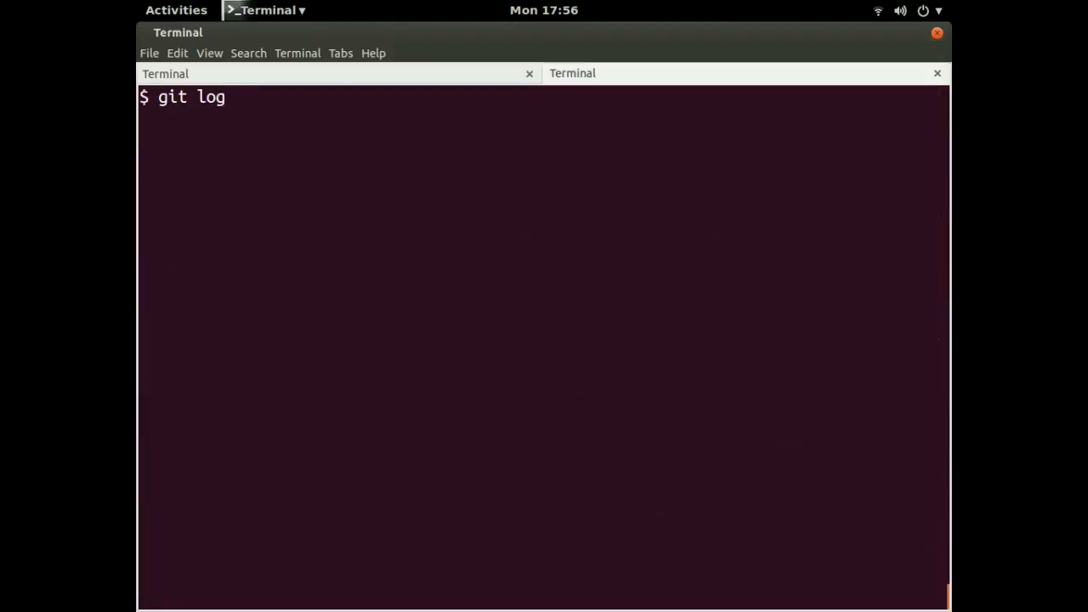
mouse_move(229, 96)
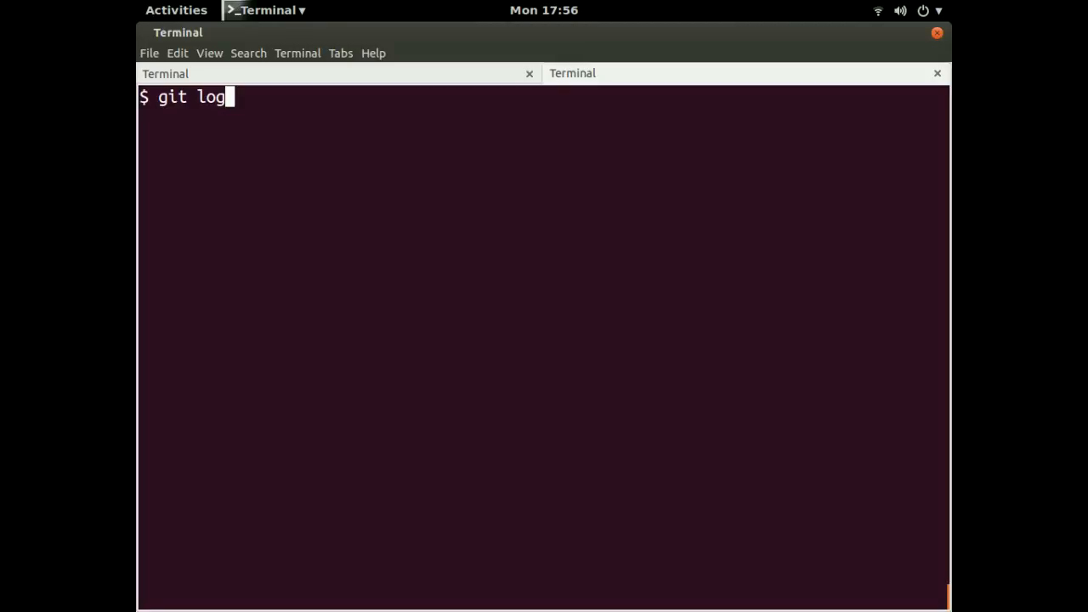
key("Return")
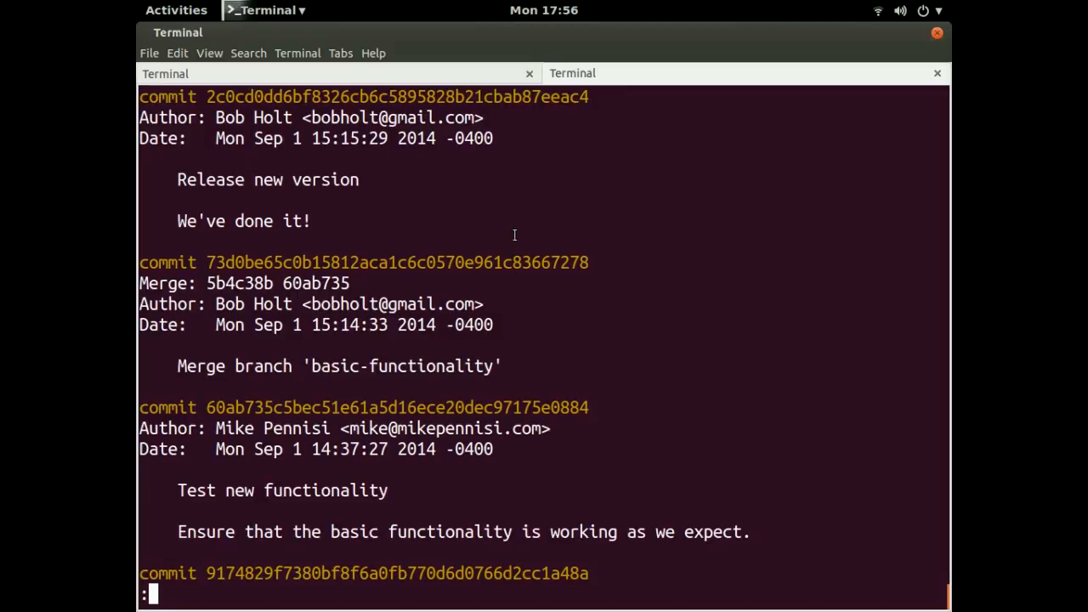
mouse_move(510, 229)
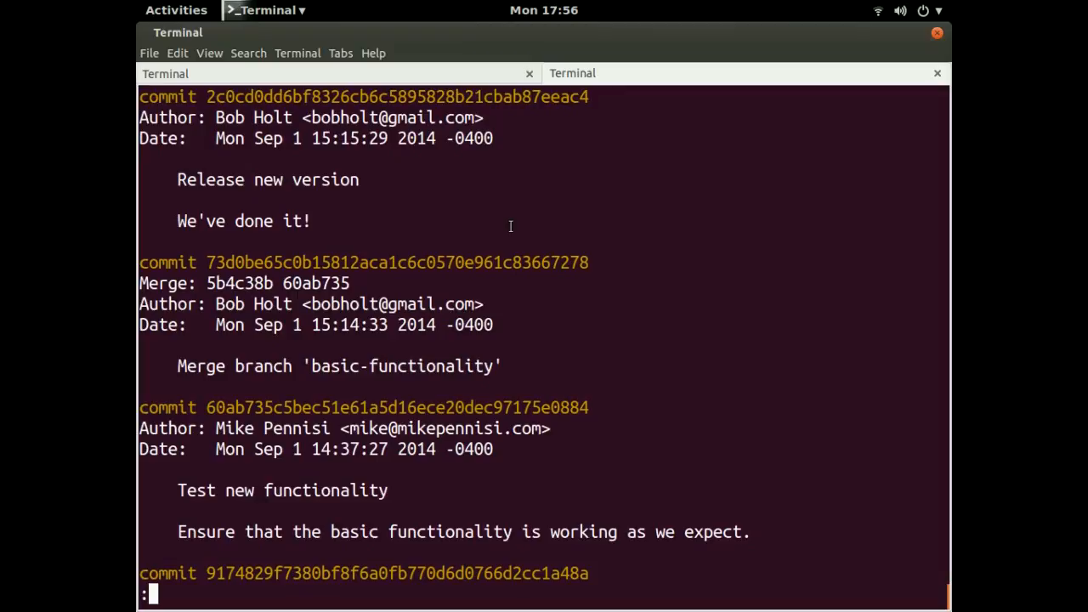
mouse_move(455, 223)
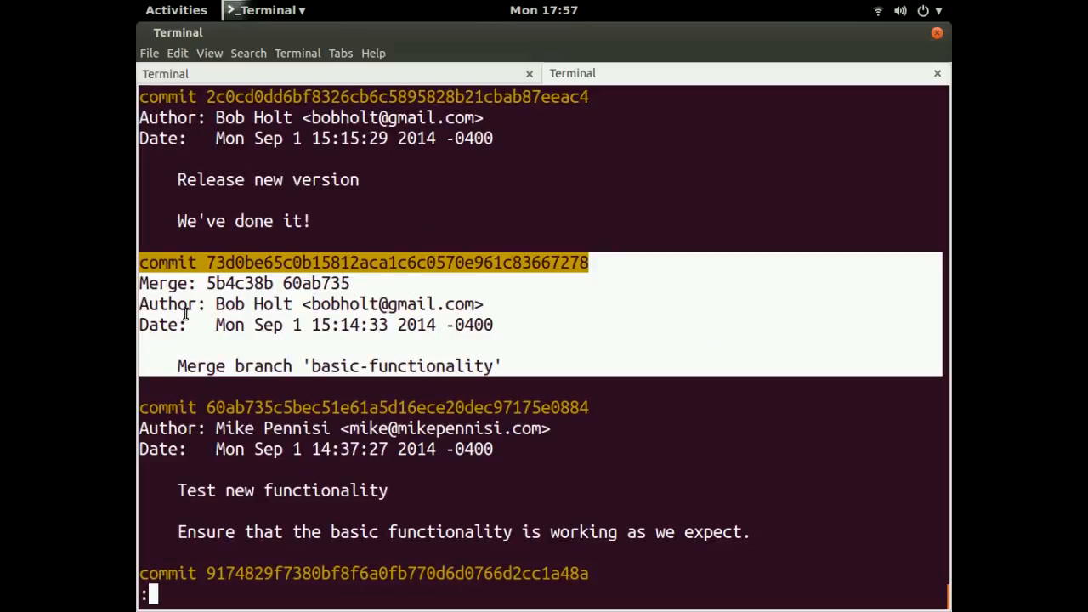
mouse_move(247, 324)
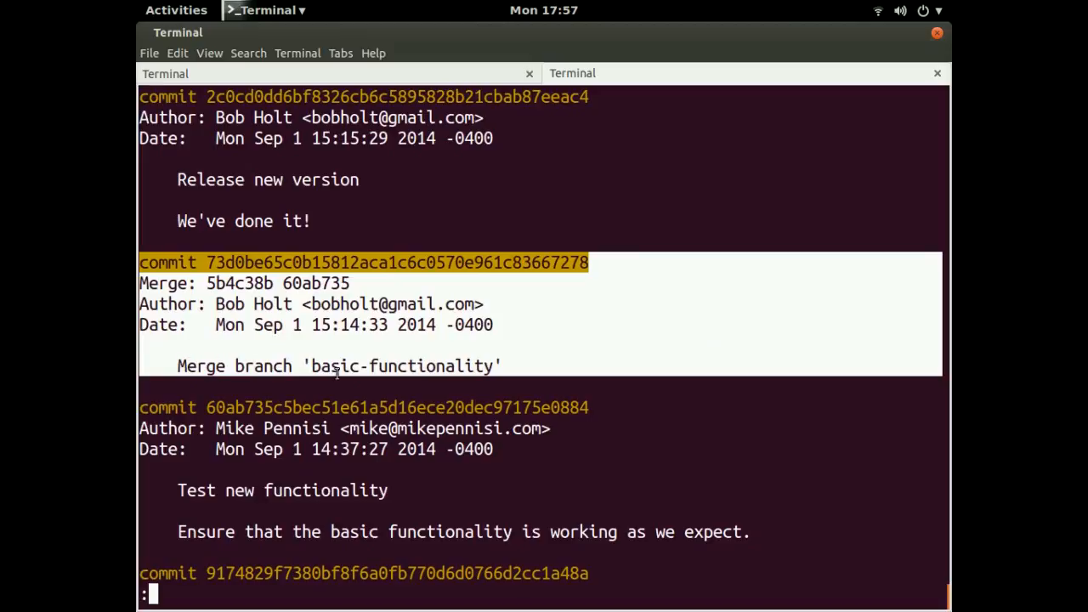
mouse_move(282, 317)
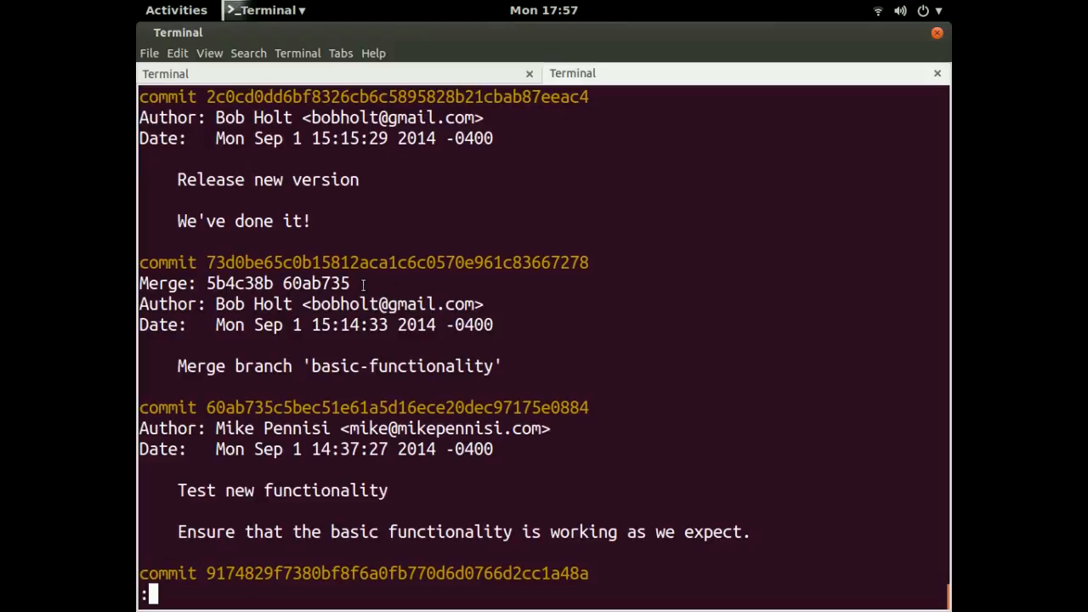
mouse_move(389, 275)
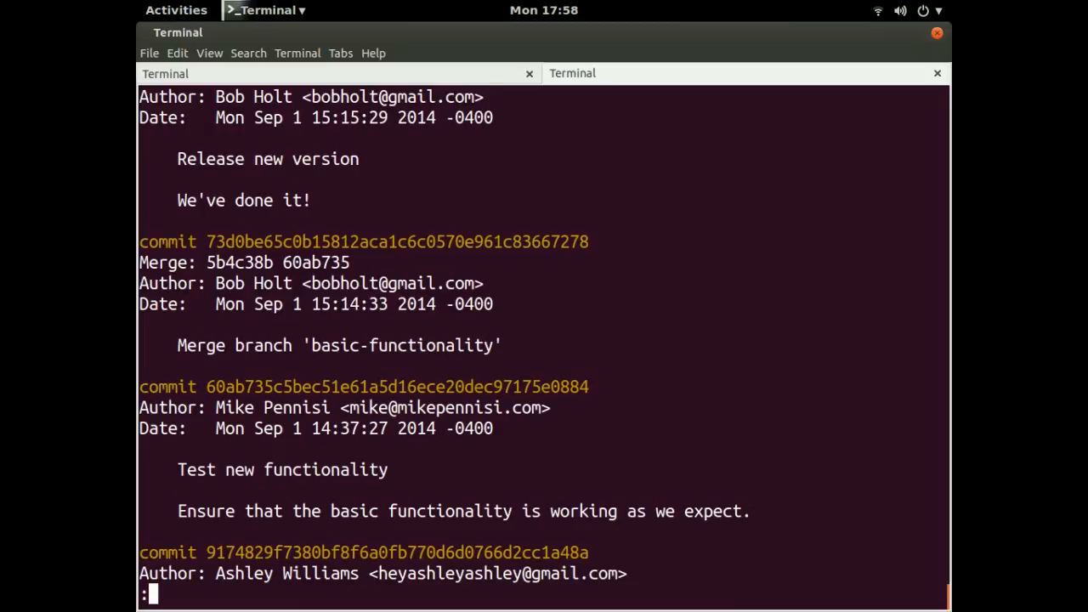
Scroll the git log pager down to the oldest 'Start project' commit.
scroll("down", 3)
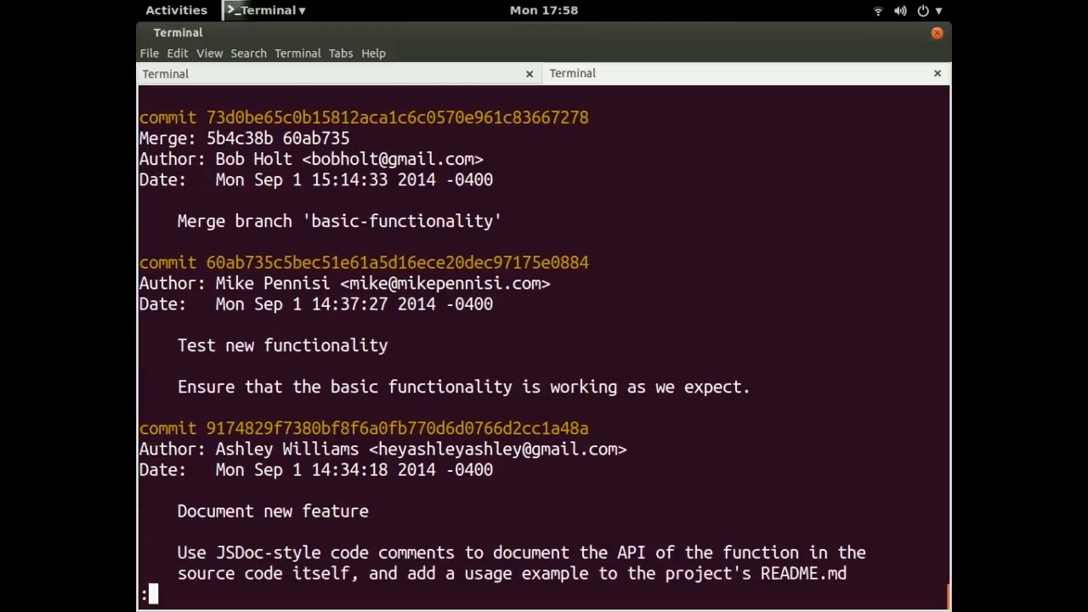
scroll("down", 3)
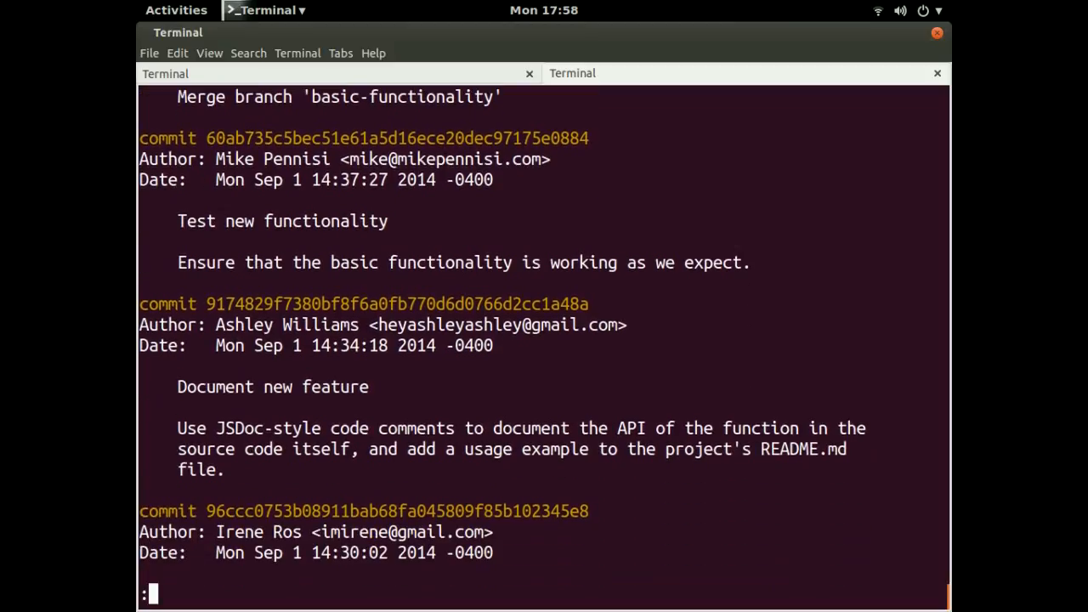
scroll("down", 3)
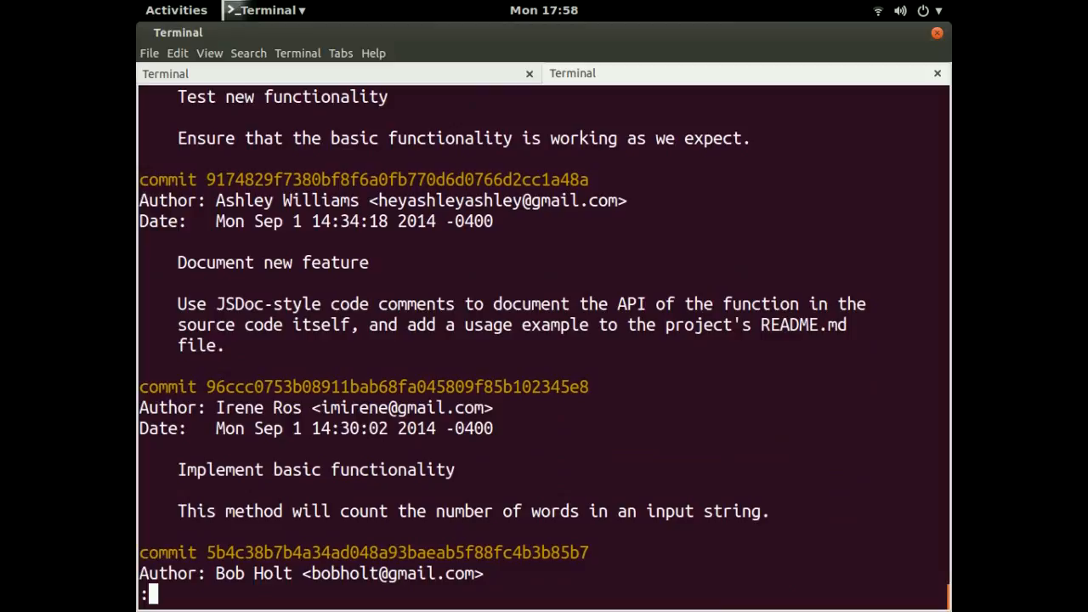
scroll("down", 3)
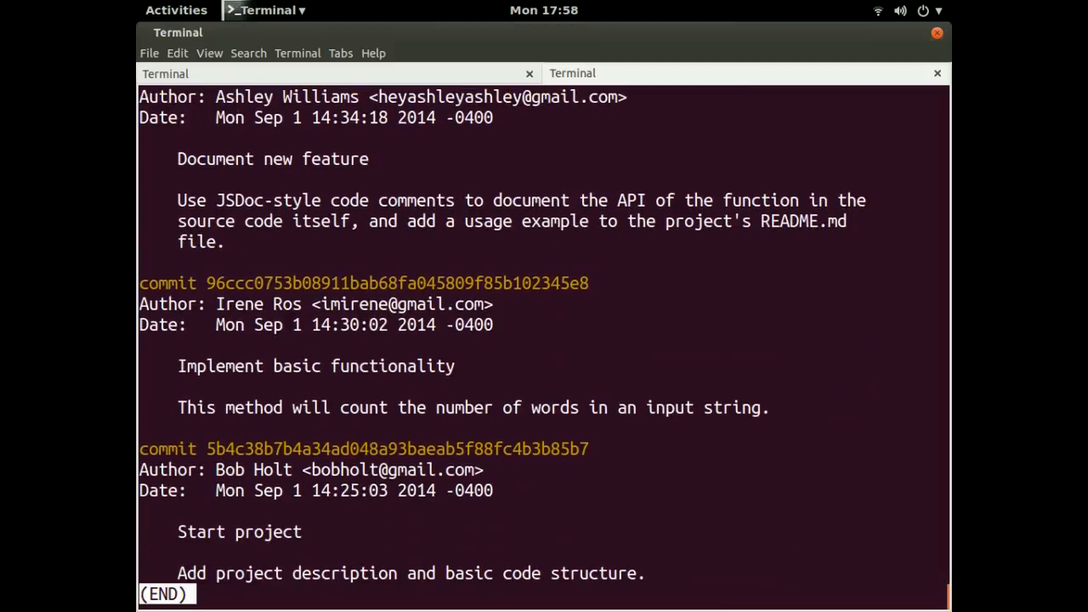
scroll("up", 3)
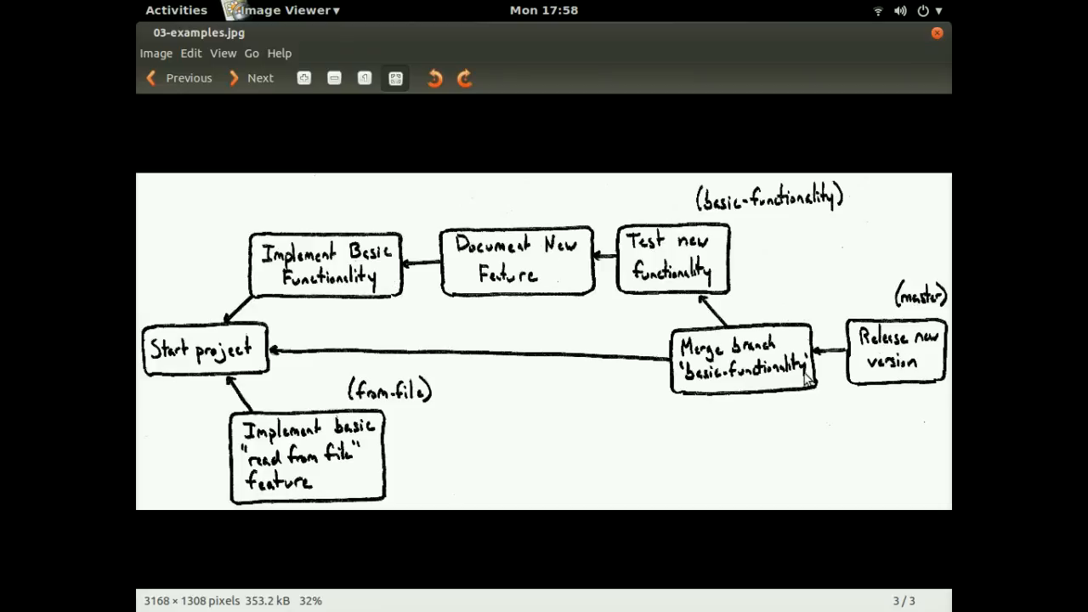
mouse_move(223, 328)
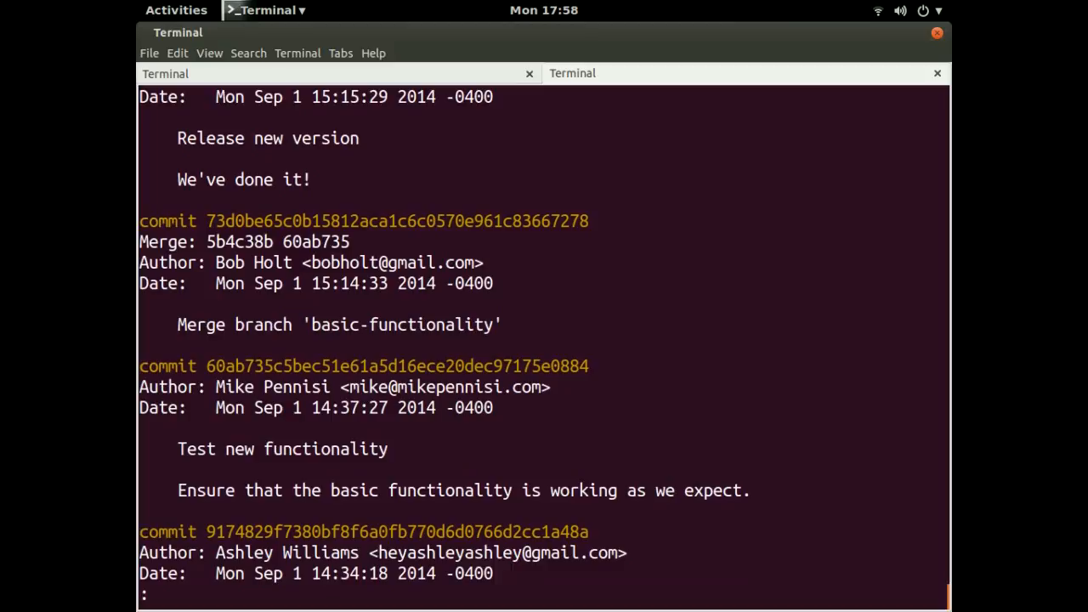
Run git show 9174829 to display the Document new feature commit.
scroll("down", 3)
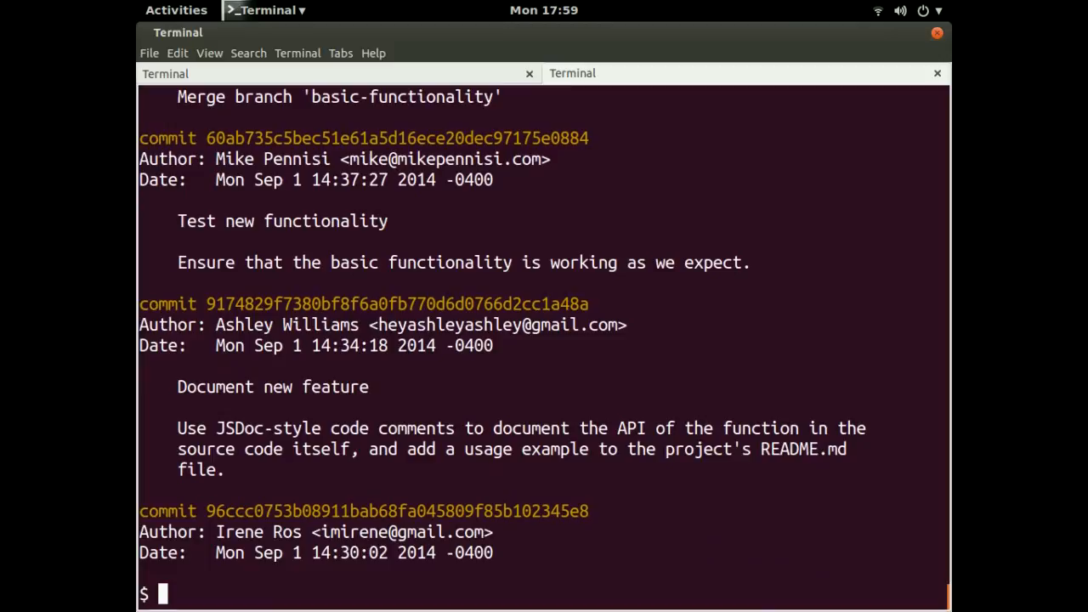
type("gi")
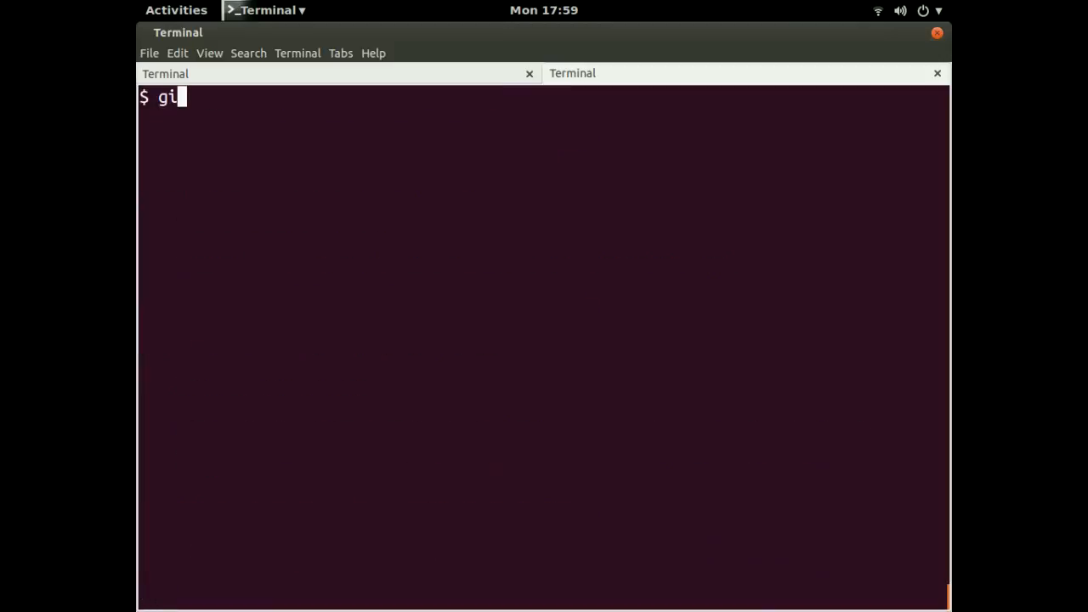
type("t")
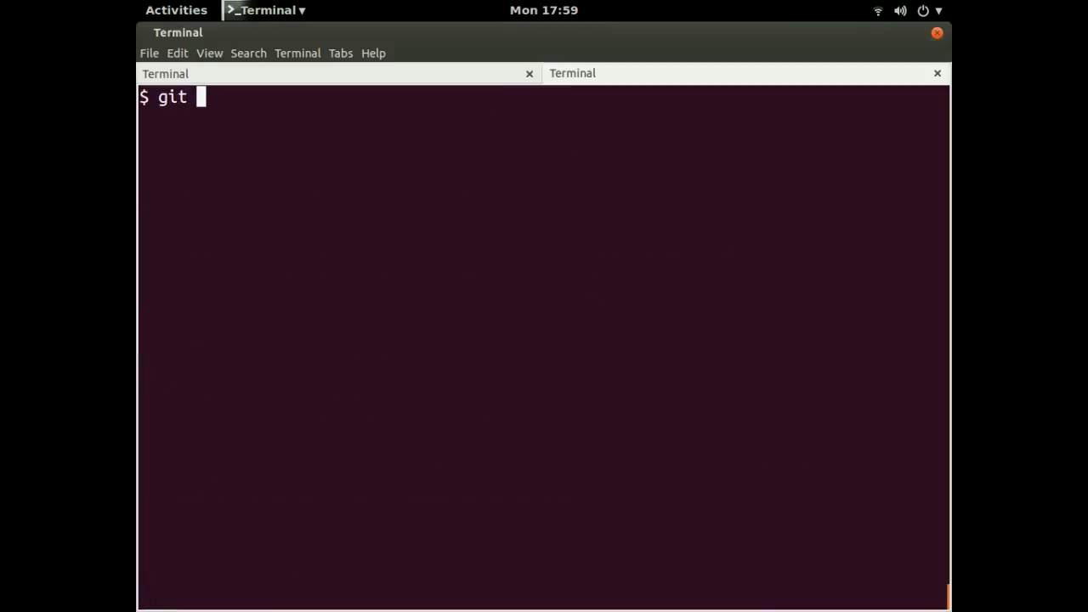
type("show")
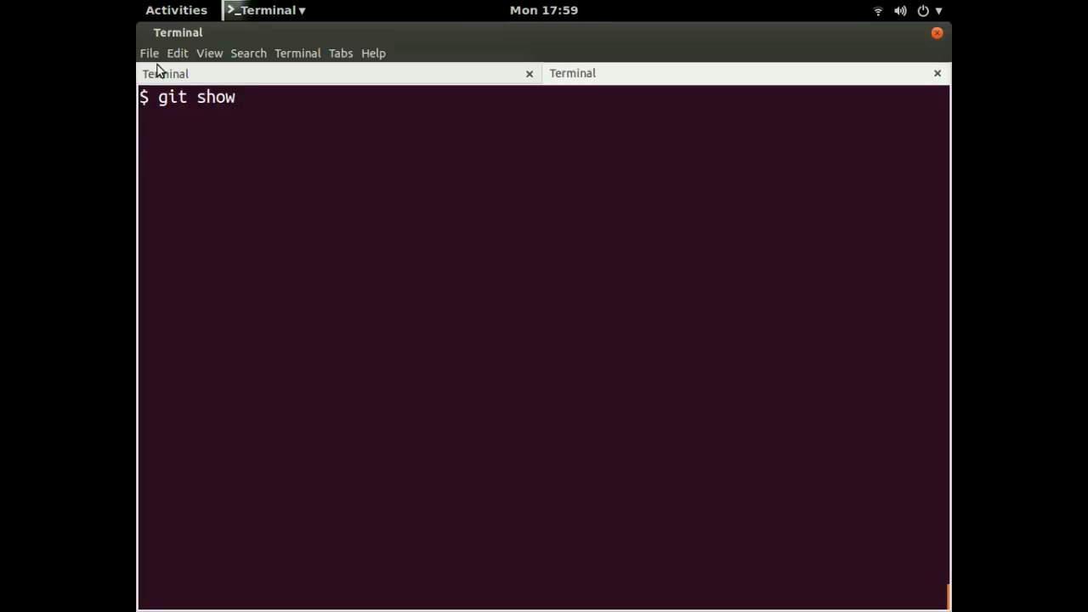
type("9174829")
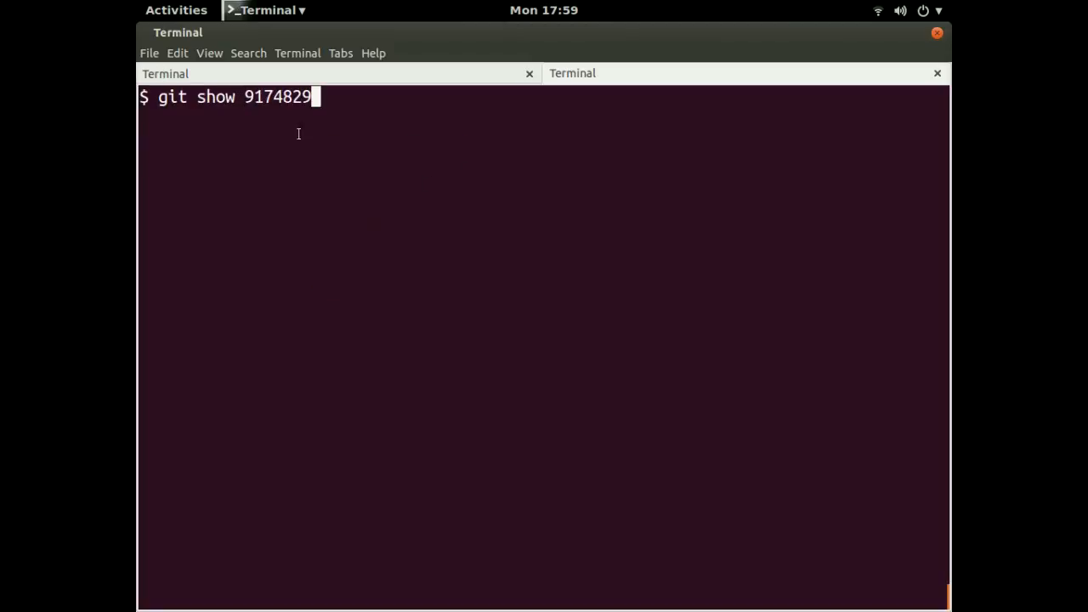
mouse_move(425, 129)
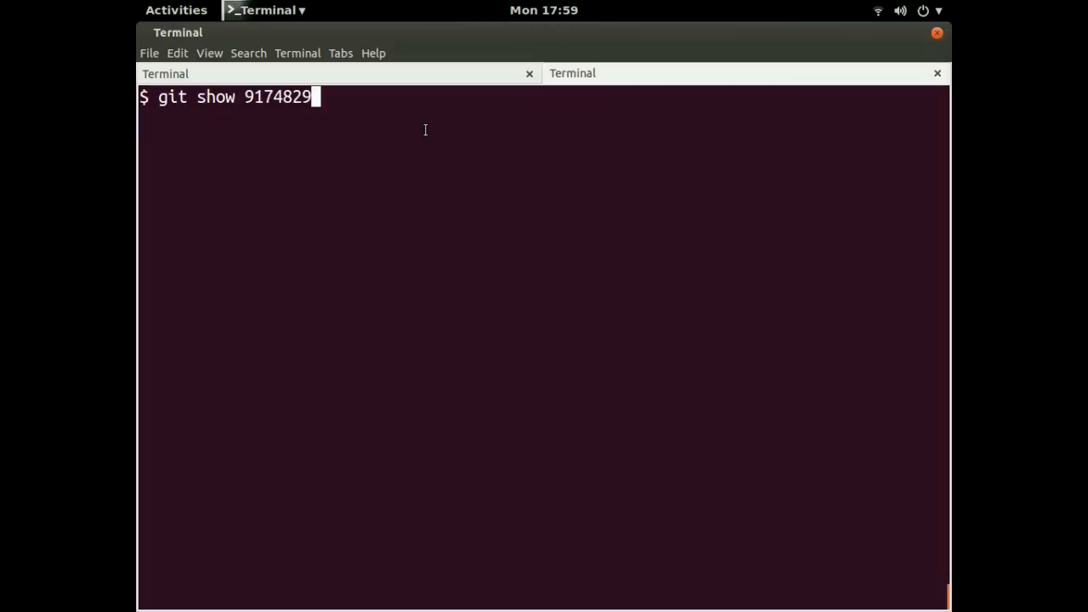
key("Return")
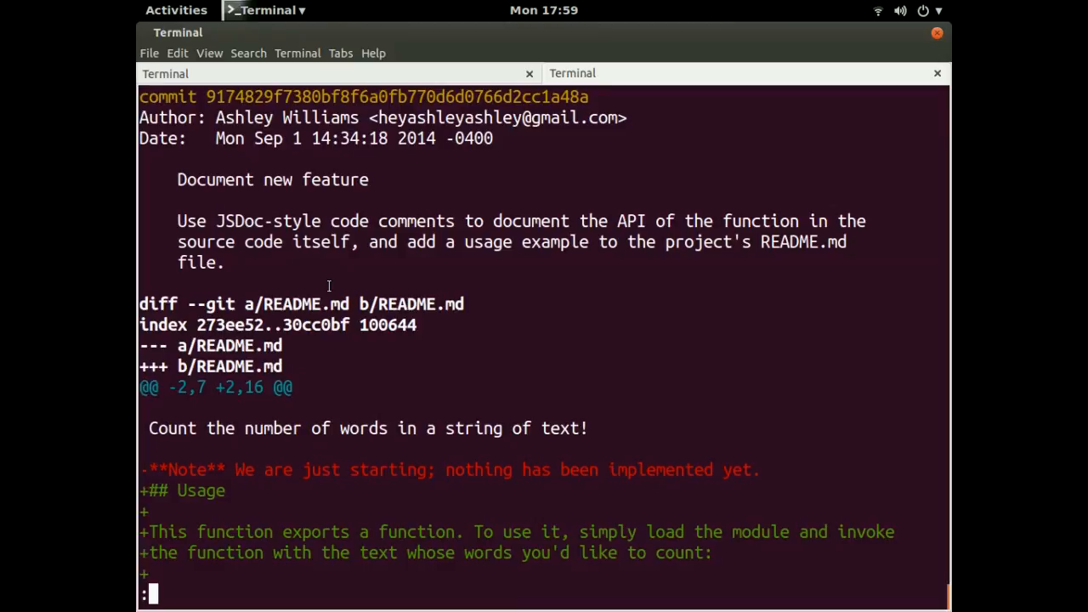
mouse_move(319, 325)
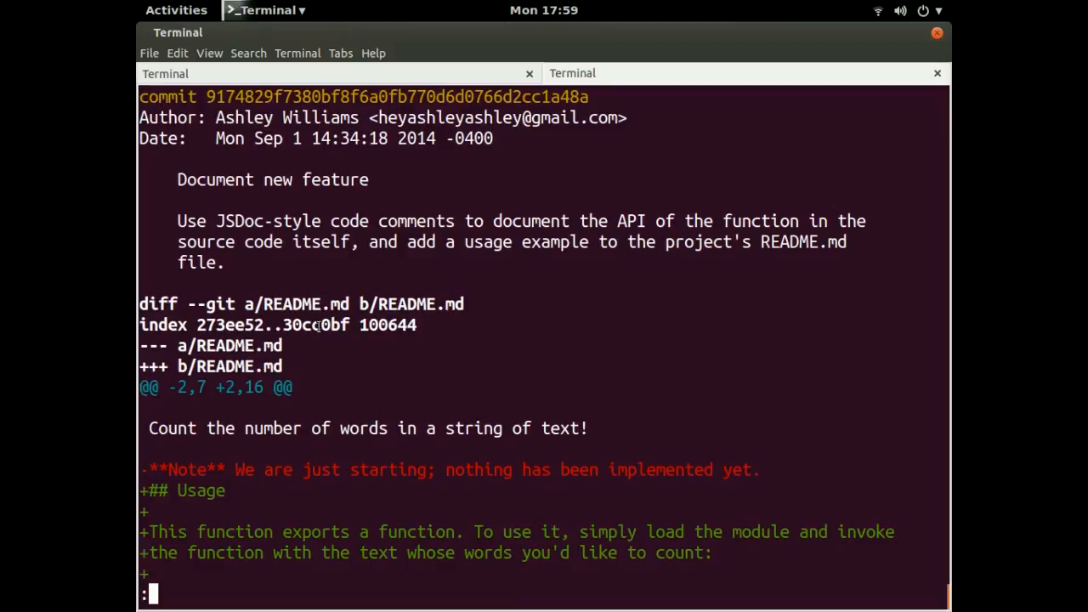
mouse_move(179, 152)
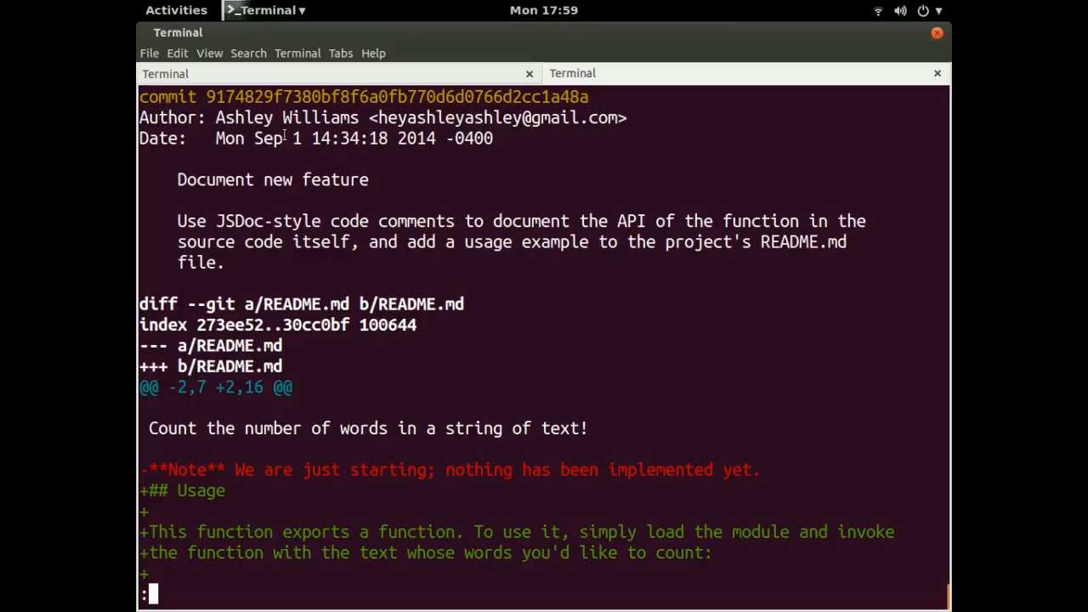
Scroll down through the commit's README.md and count-words.js diffs.
scroll("down", 3)
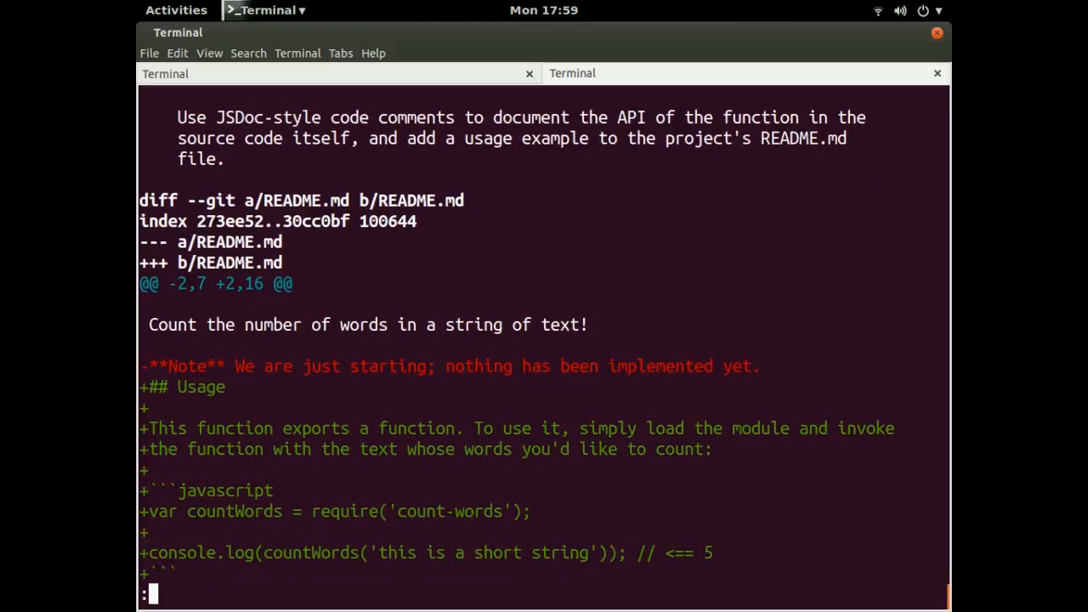
scroll("down", 3)
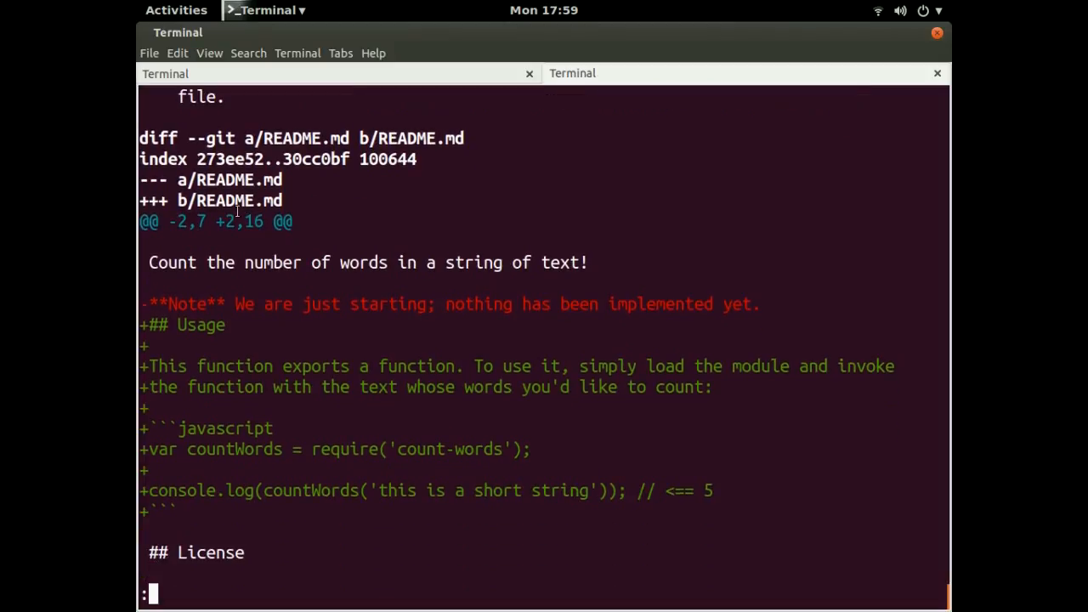
scroll("down", 3)
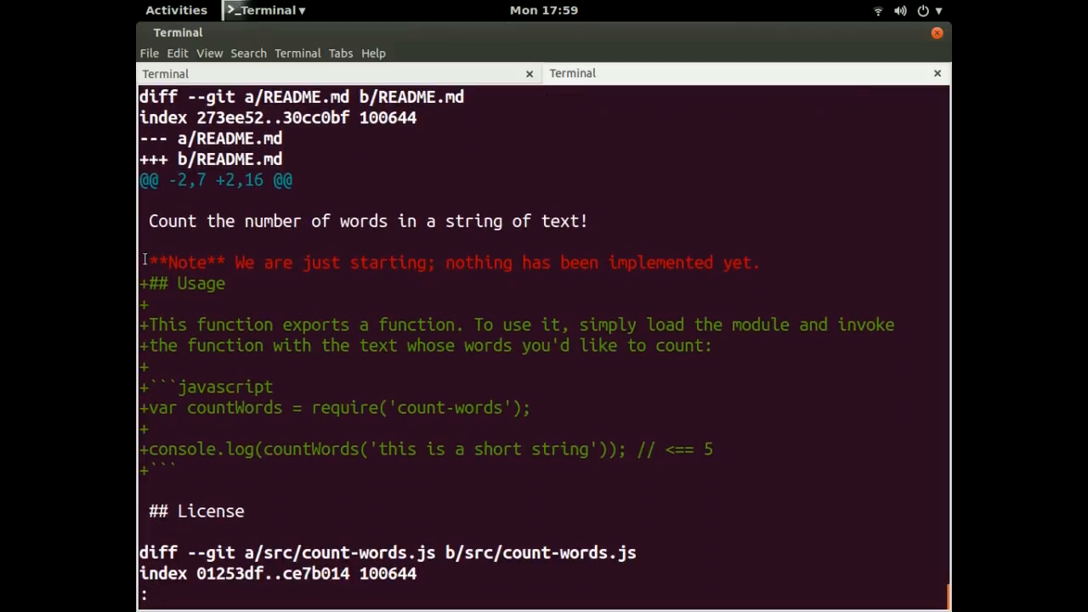
scroll("down", 3)
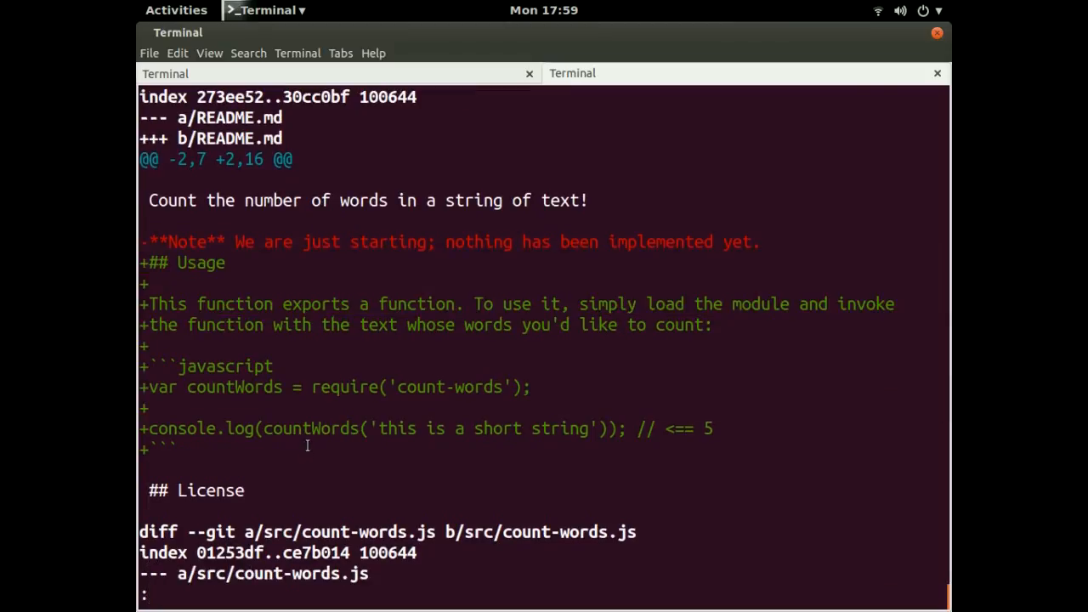
scroll("down", 3)
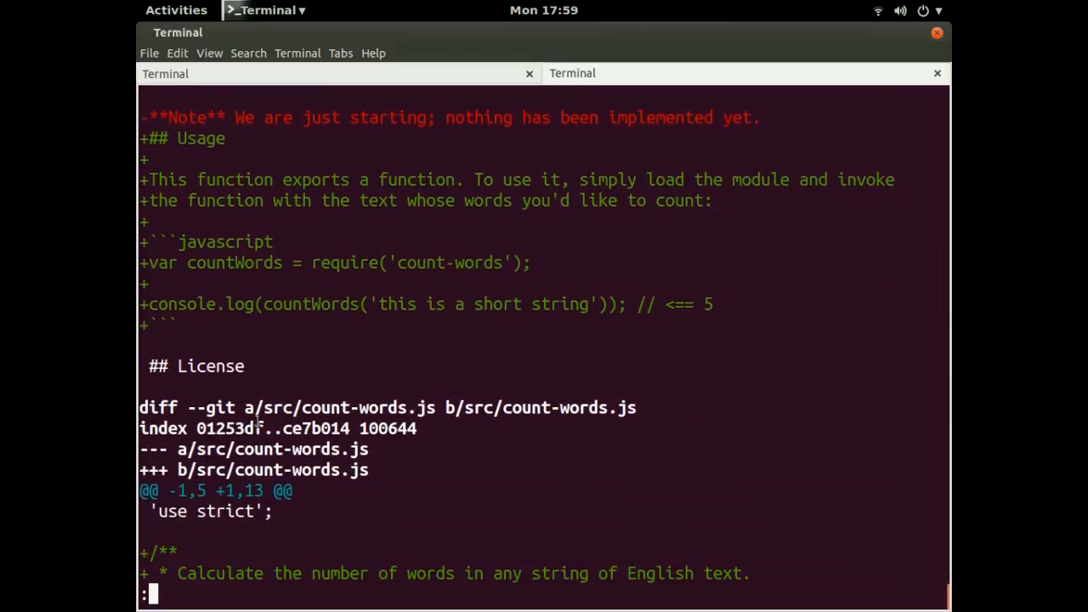
scroll("down", 3)
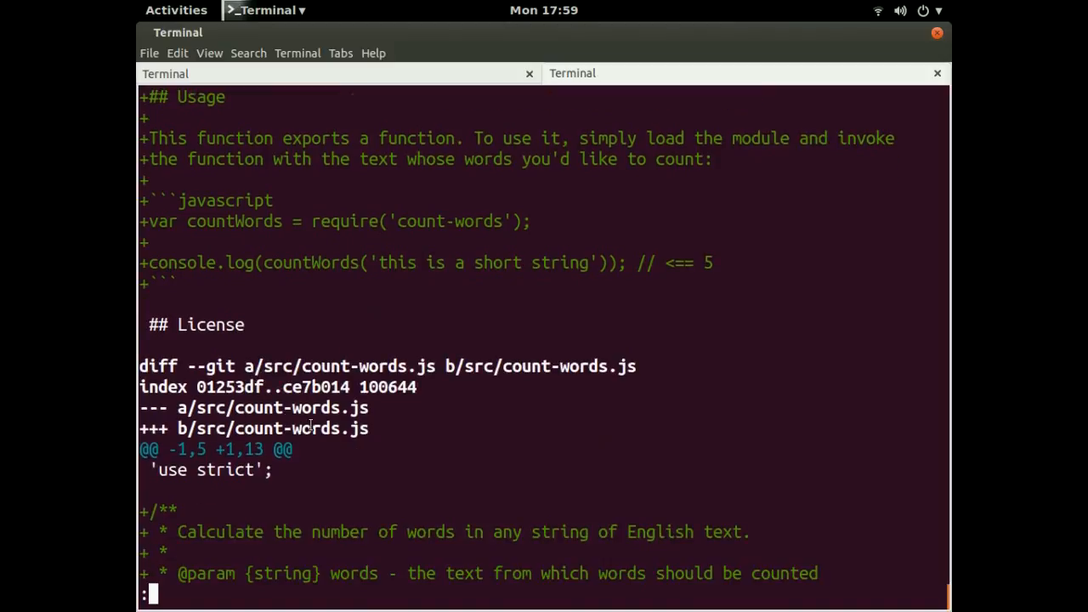
scroll("down", 3)
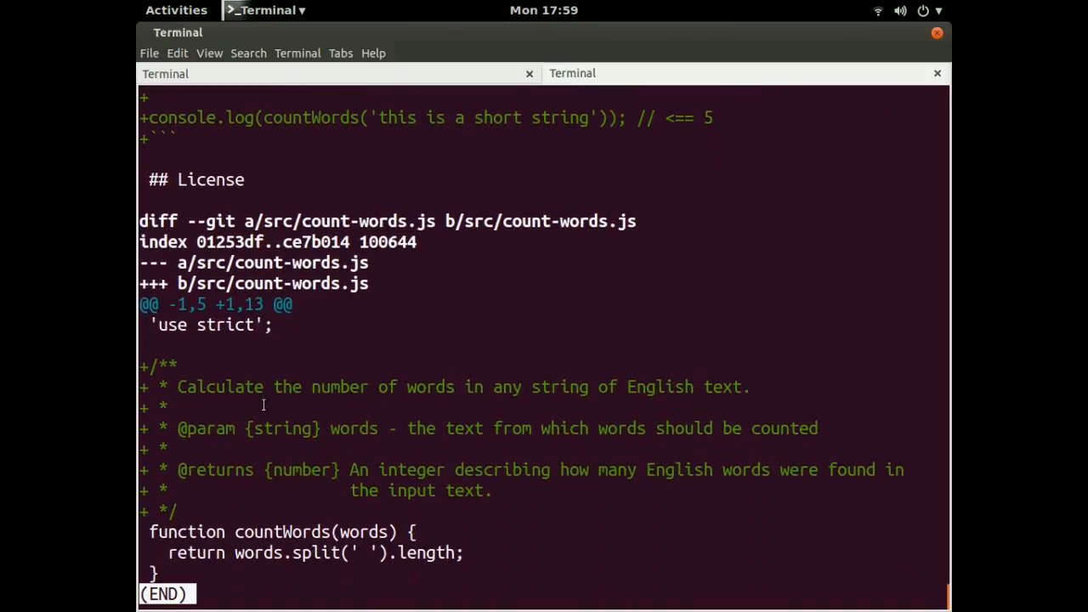
mouse_move(217, 423)
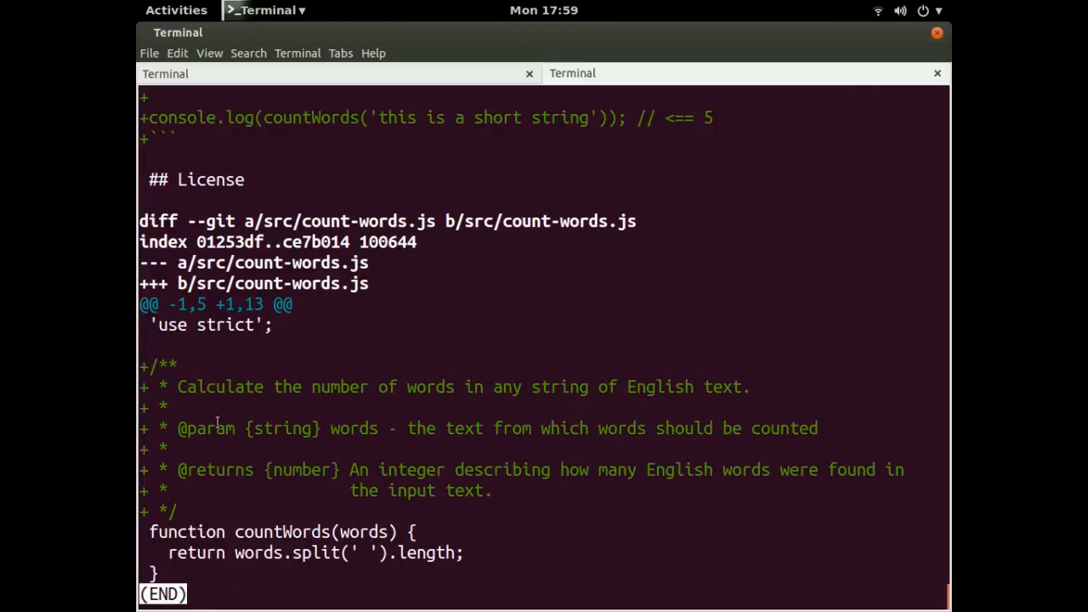
mouse_move(367, 460)
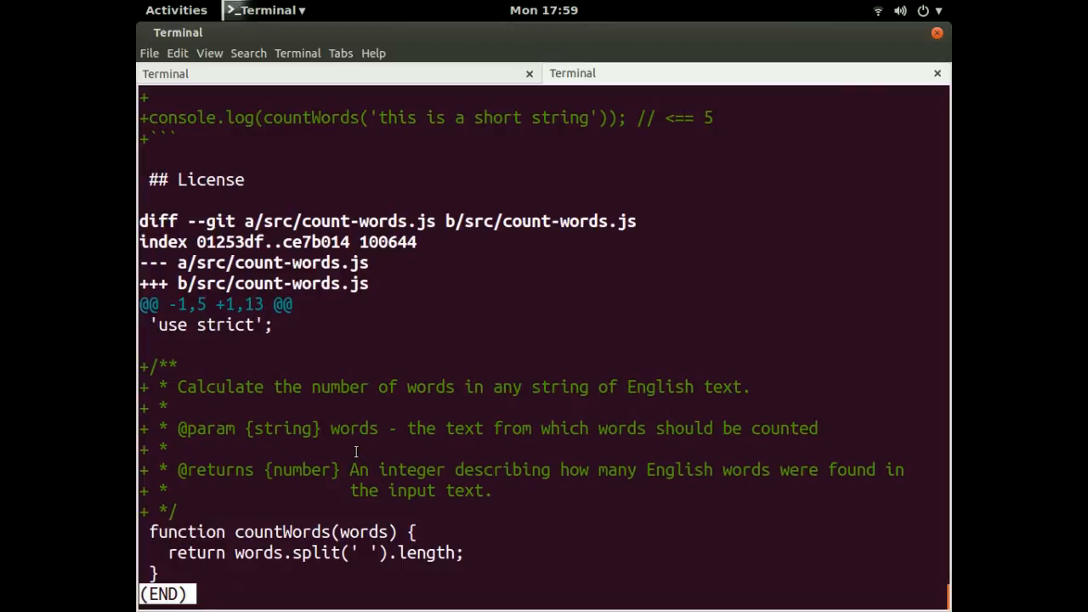
Scroll back up the diff, then leave the pager for a cleared prompt.
scroll("up", 3)
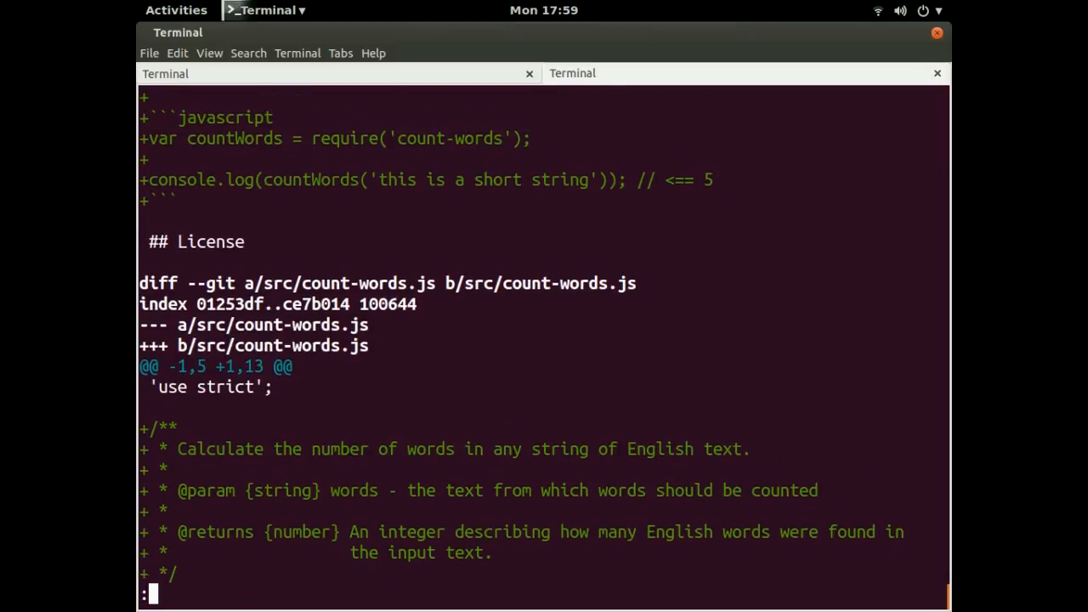
scroll("up", 3)
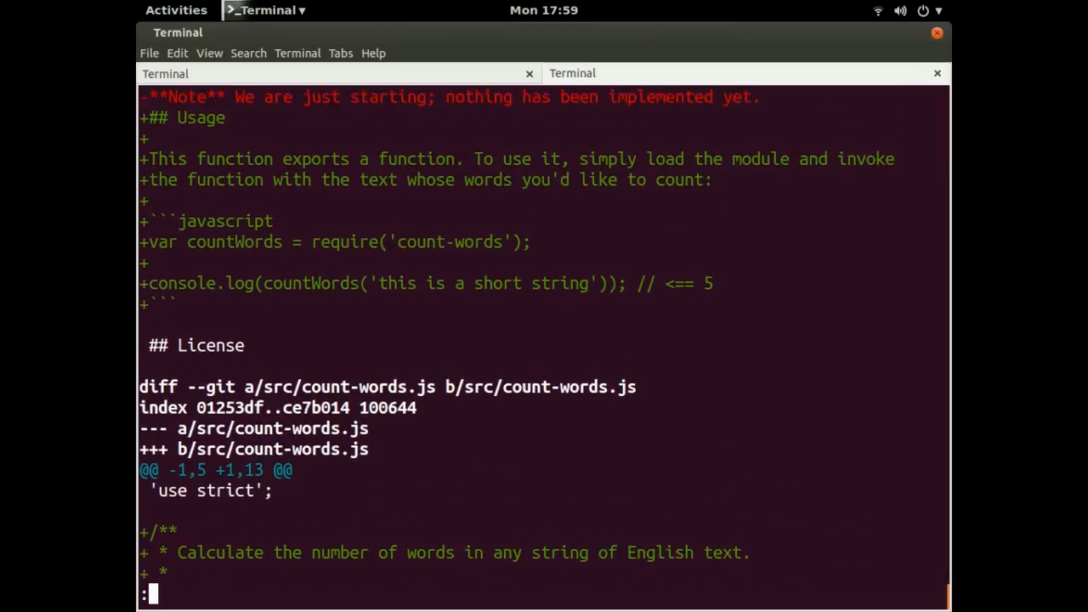
scroll("up", 3)
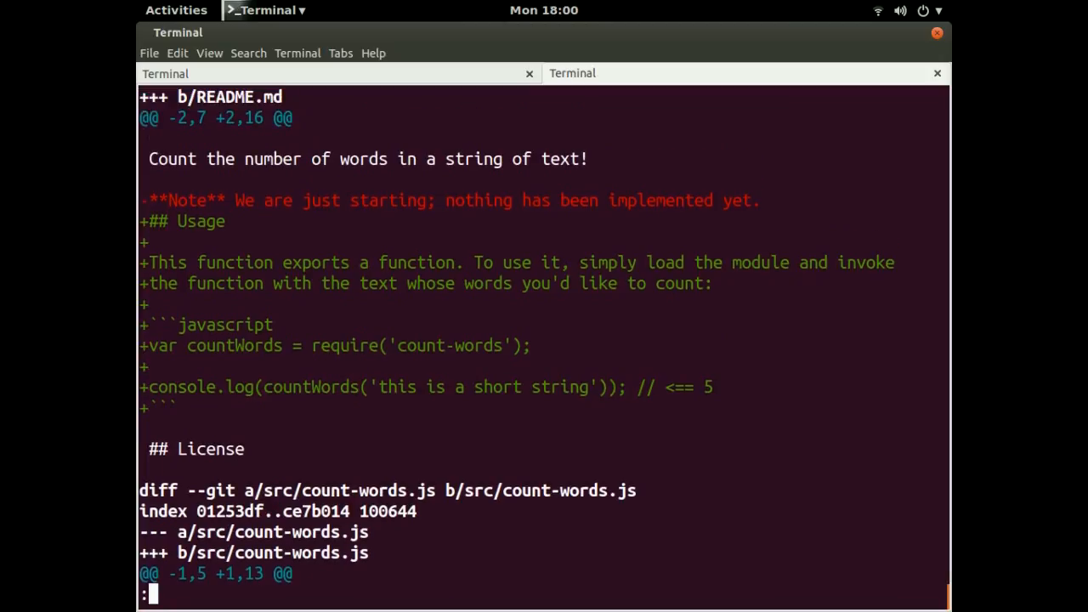
scroll("up", 3)
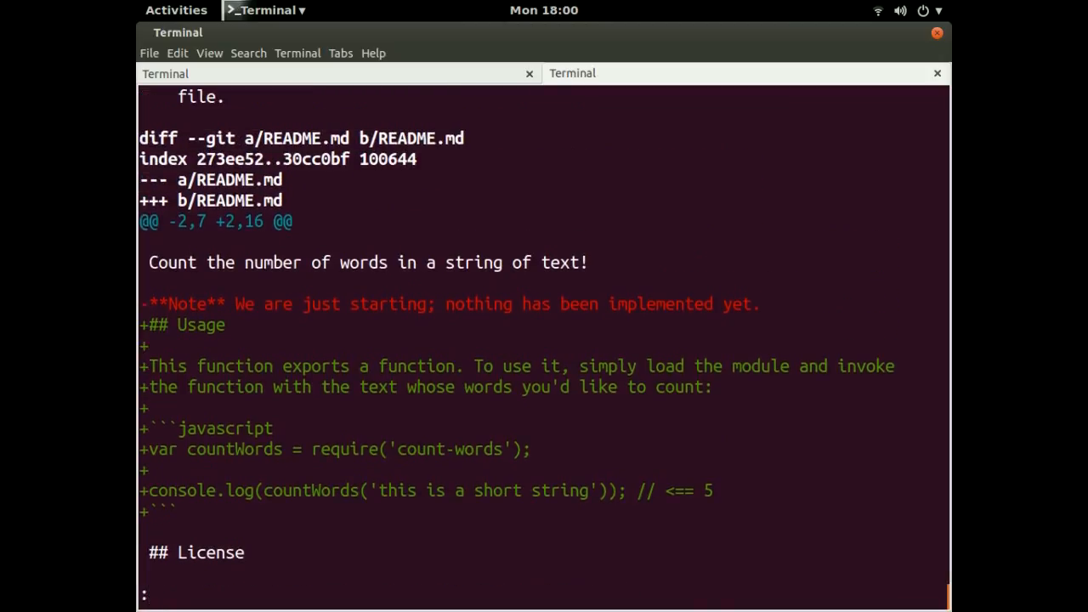
scroll("up", 3)
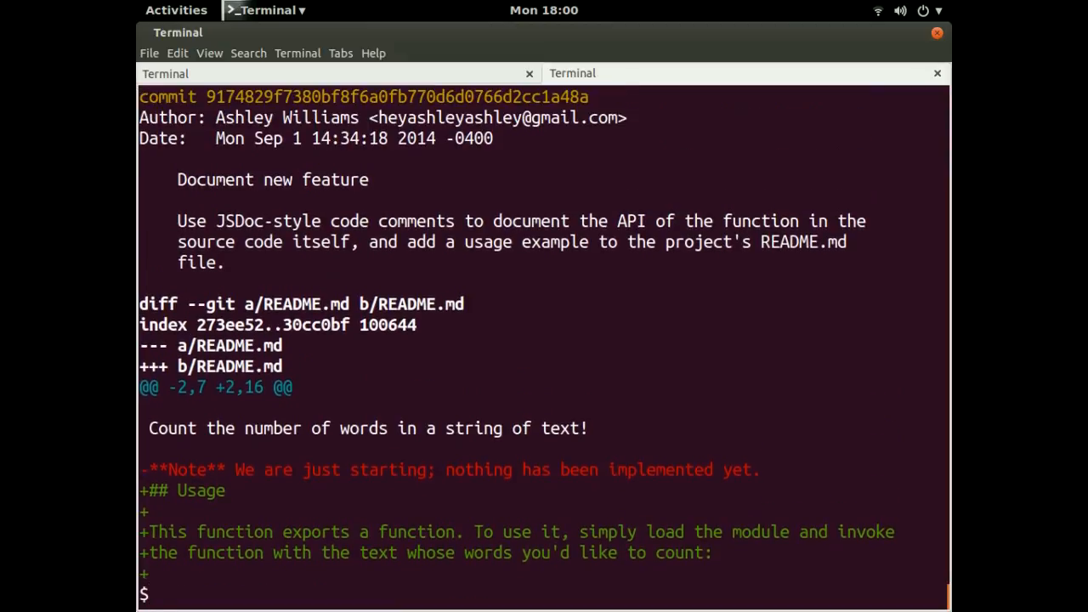
type("gedit R")
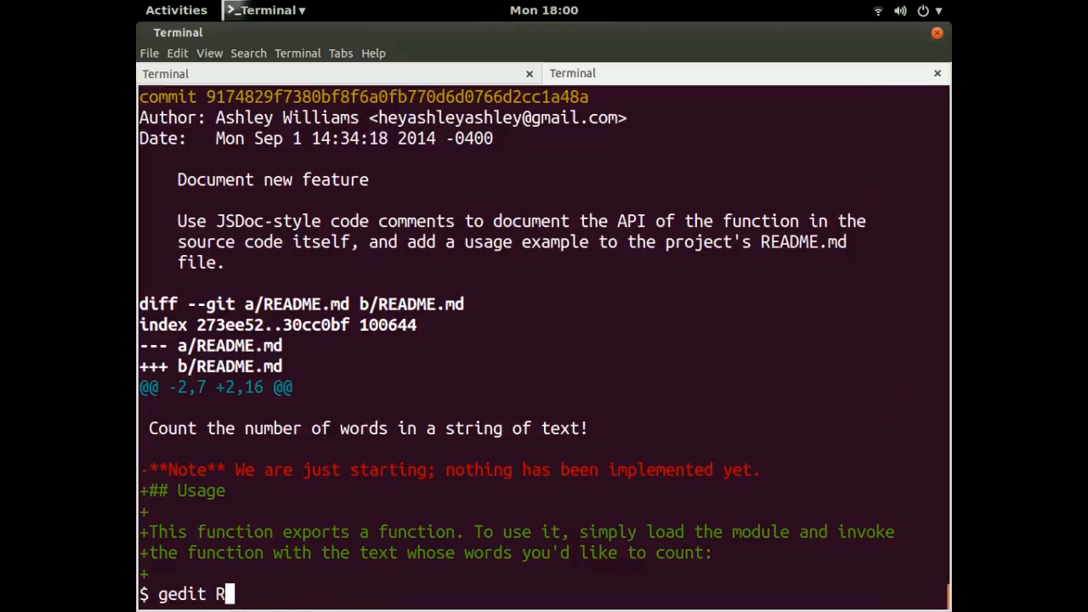
key("Return")
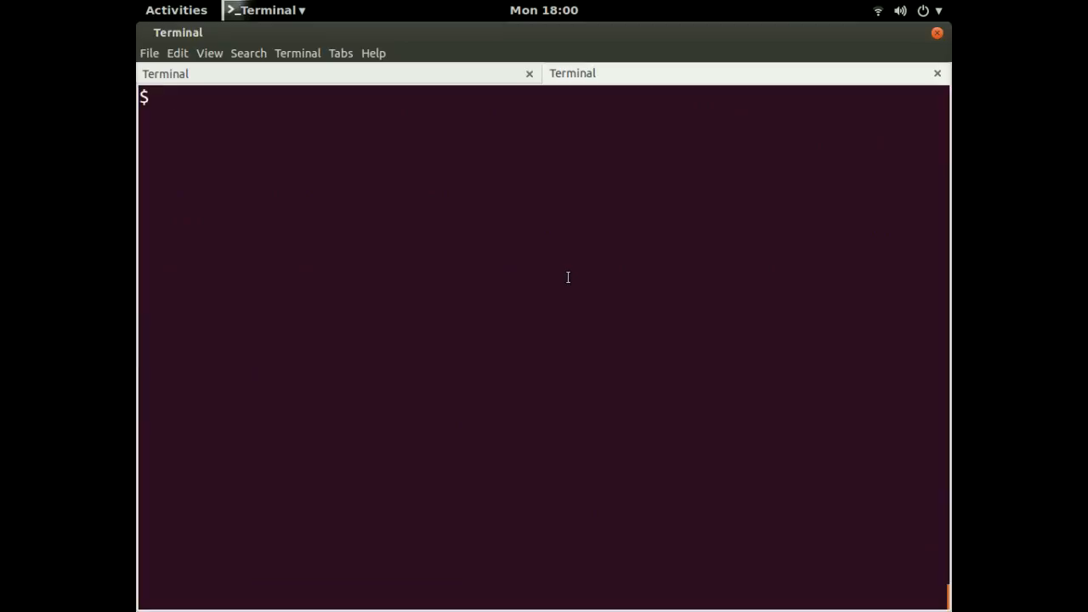
Run plain git show to view the package.json bump from 0.0.0 to 0.1.0.
type("git show")
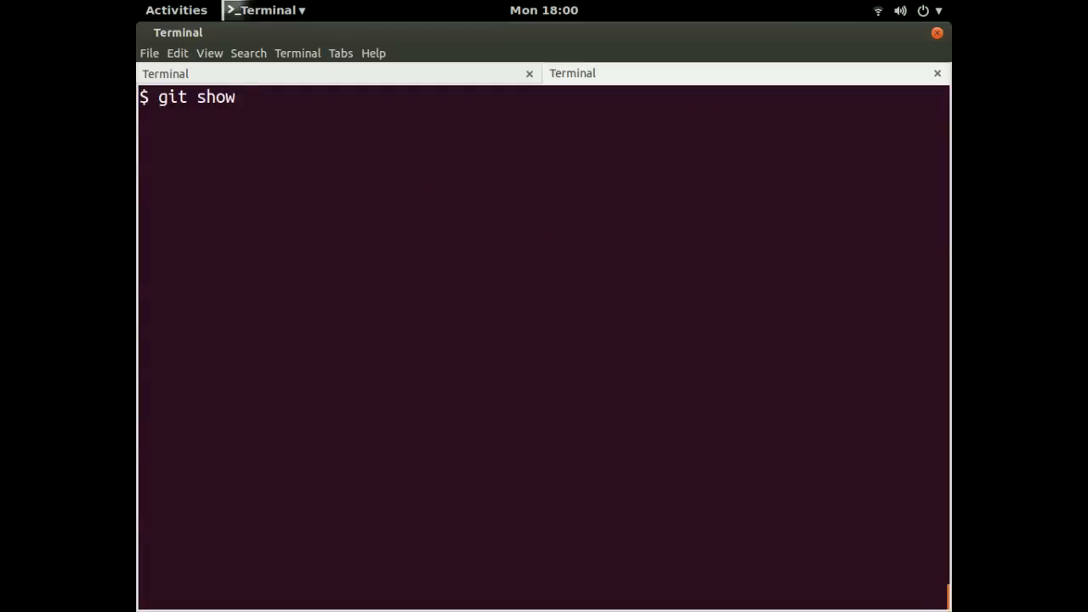
key("Return")
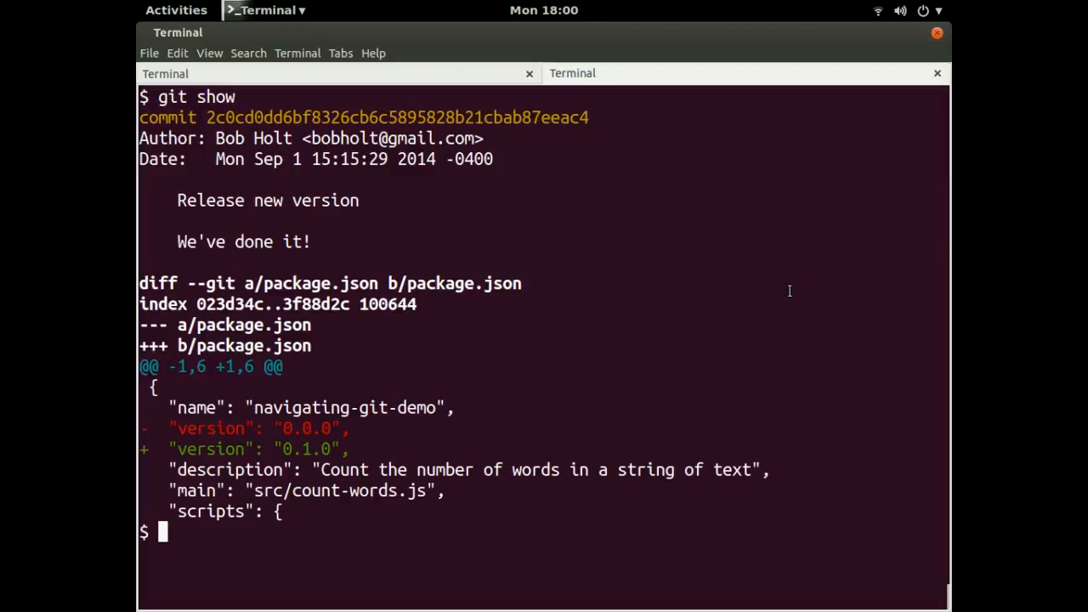
Run git branch --all, showing master, origin/basic-functionality, origin/from-file and origin/master.
type("git")
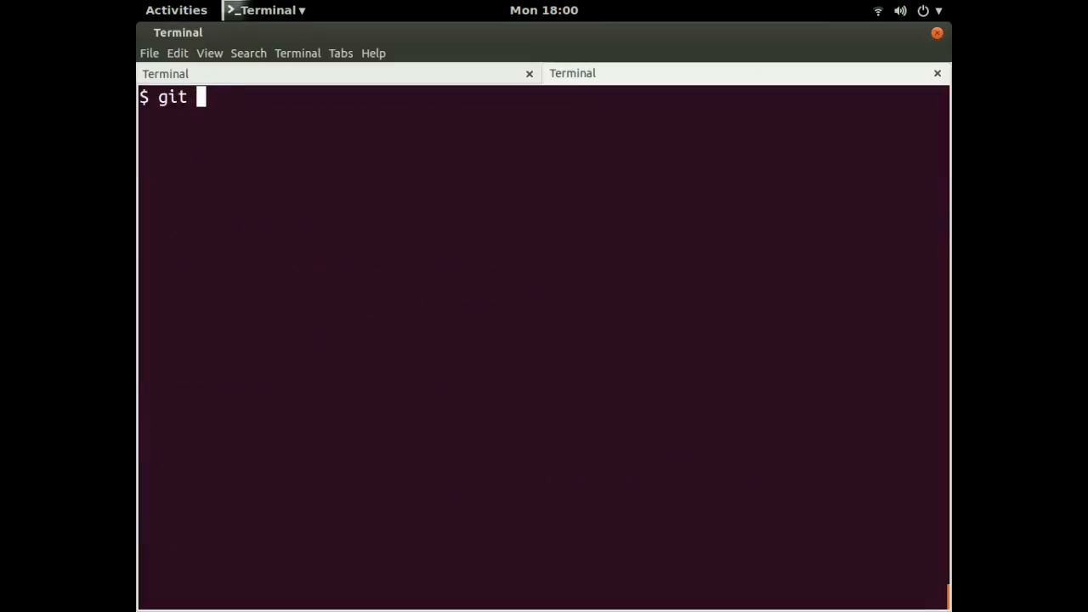
type("branch -")
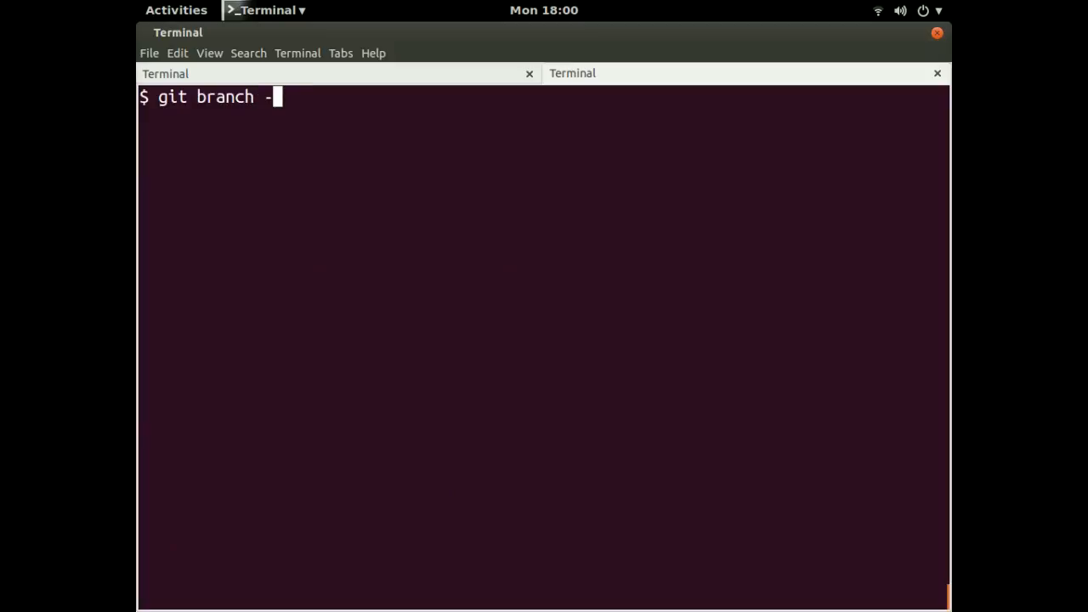
type("-all")
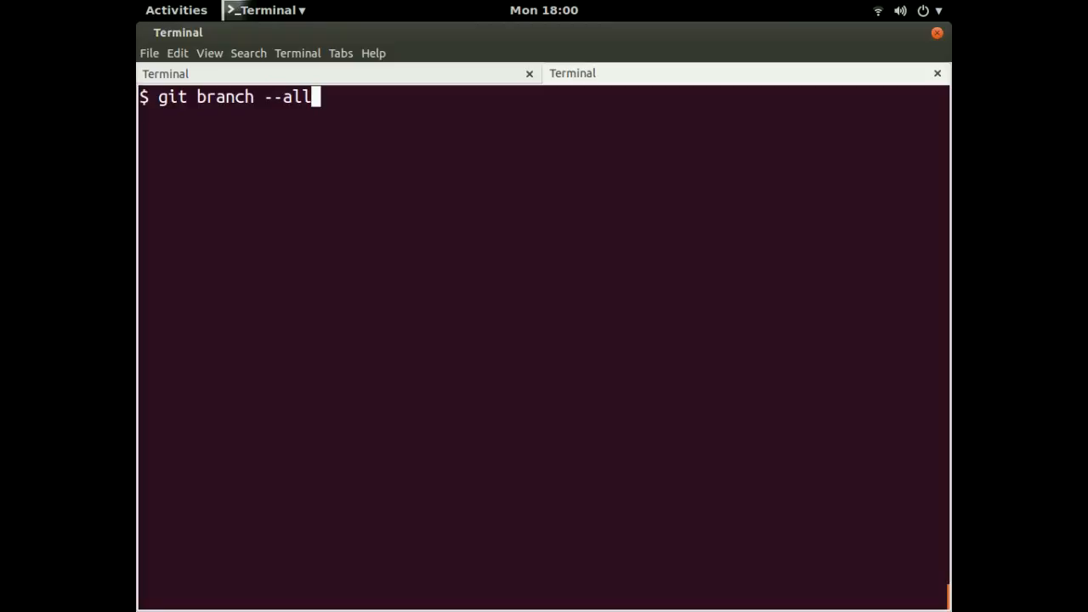
key("Return")
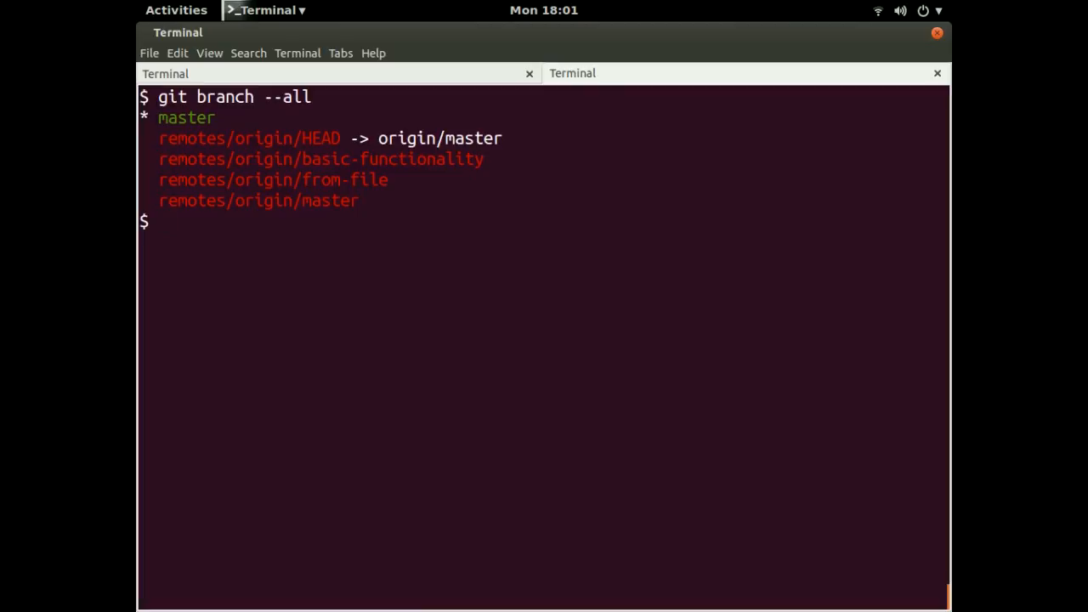
Run git checkout origin/from-file, detaching HEAD at commit be2ad42.
type("git che")
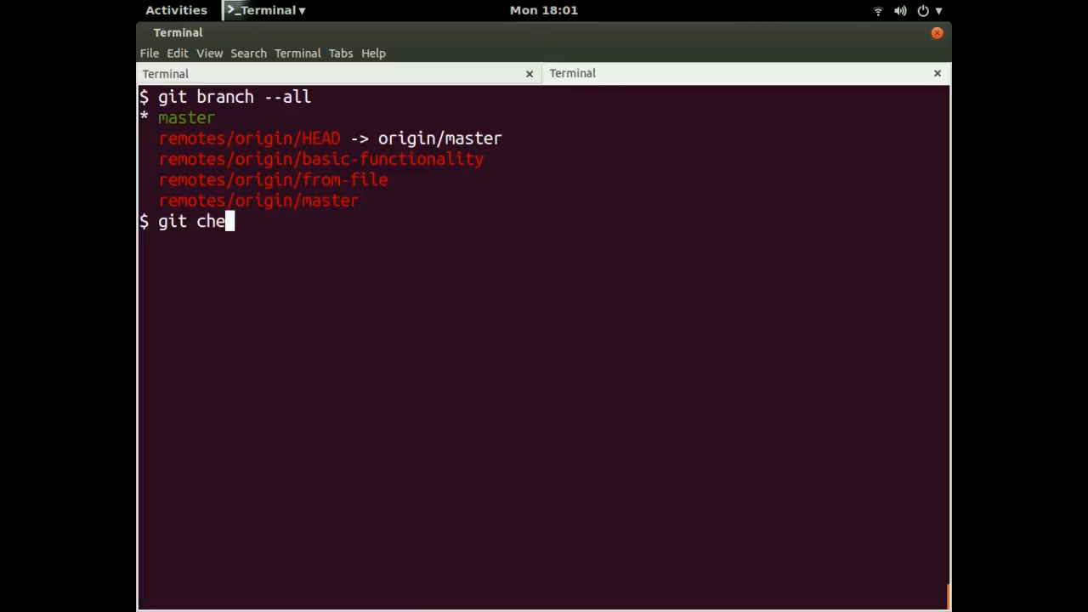
type("ckout origin/")
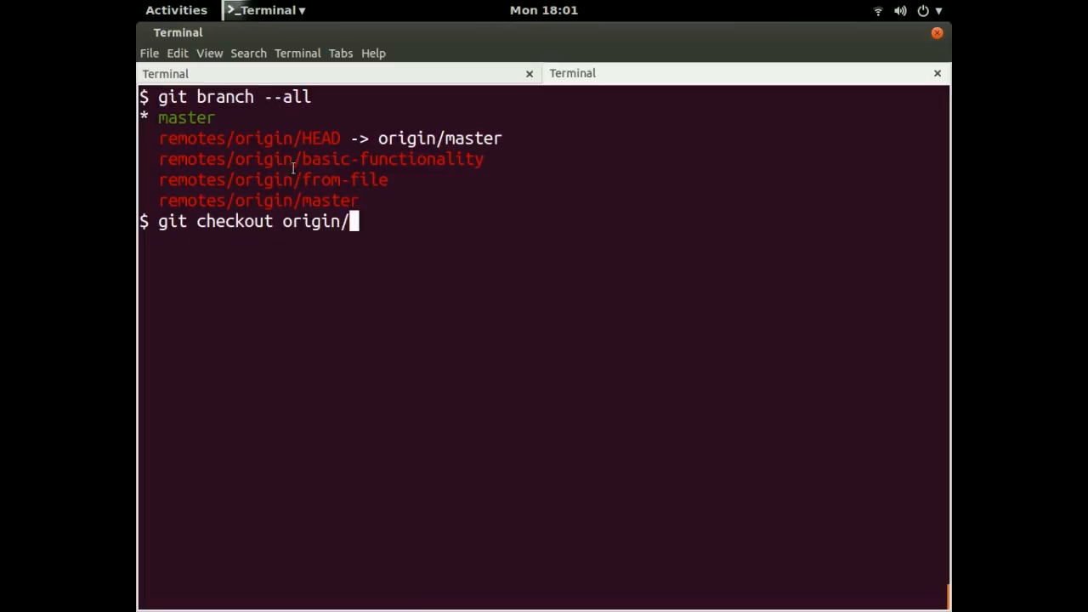
double_click(266, 159)
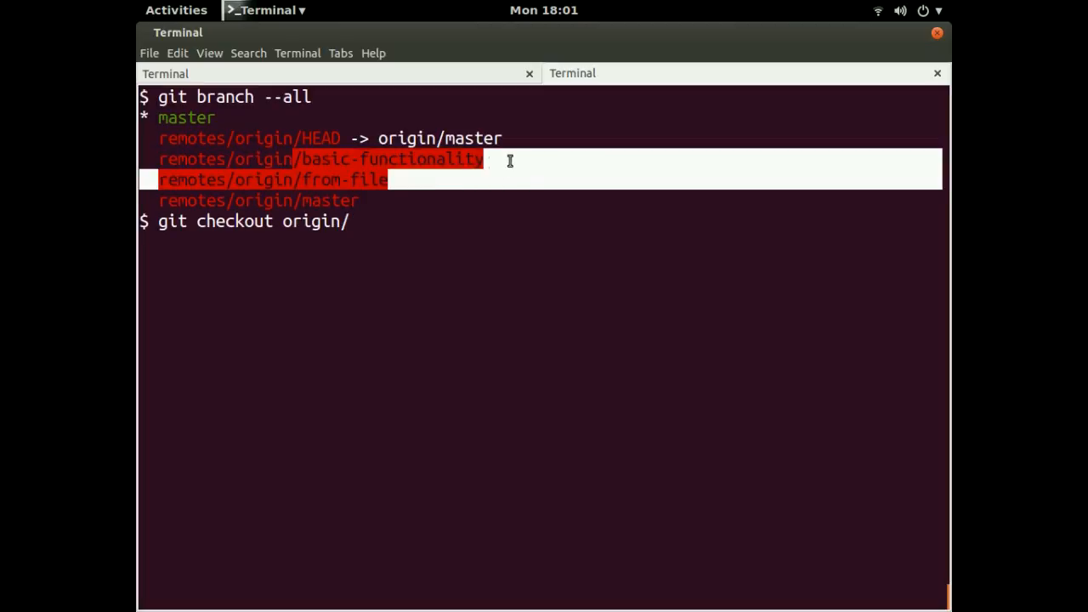
type("f")
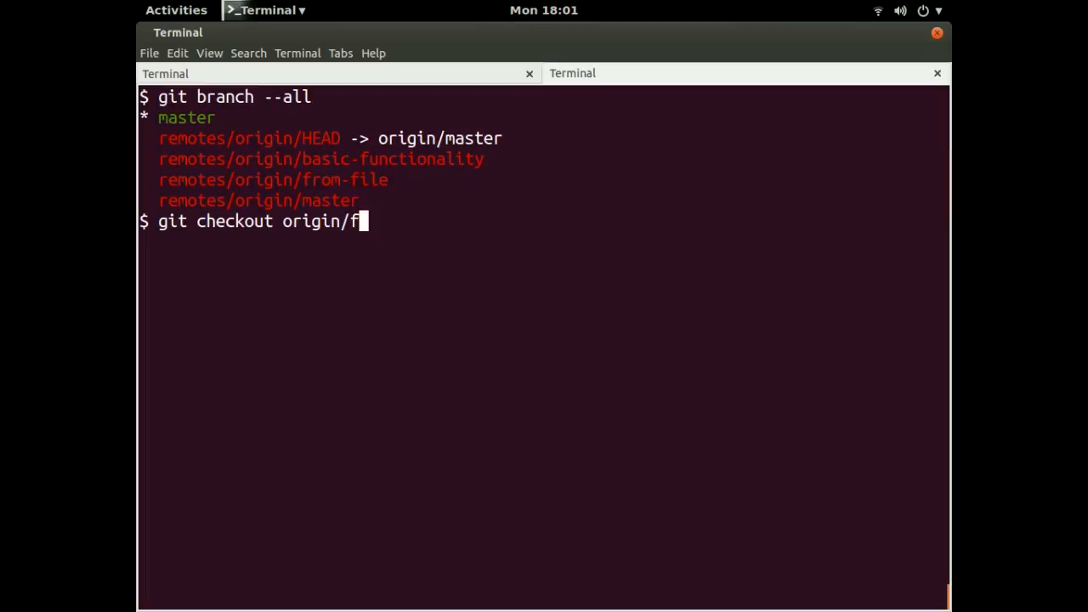
type("rom-file")
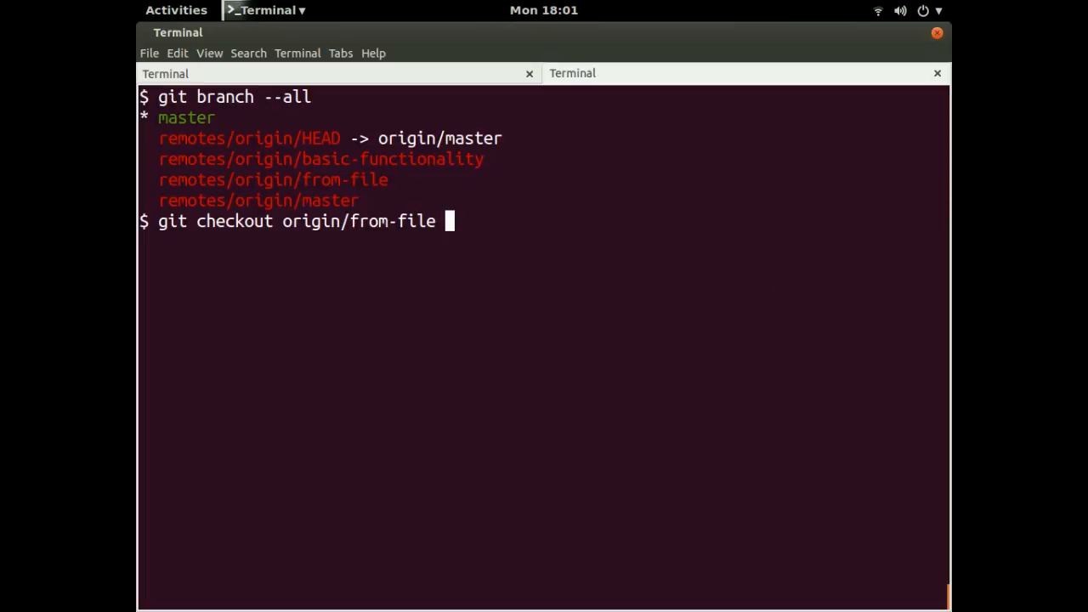
key("Return")
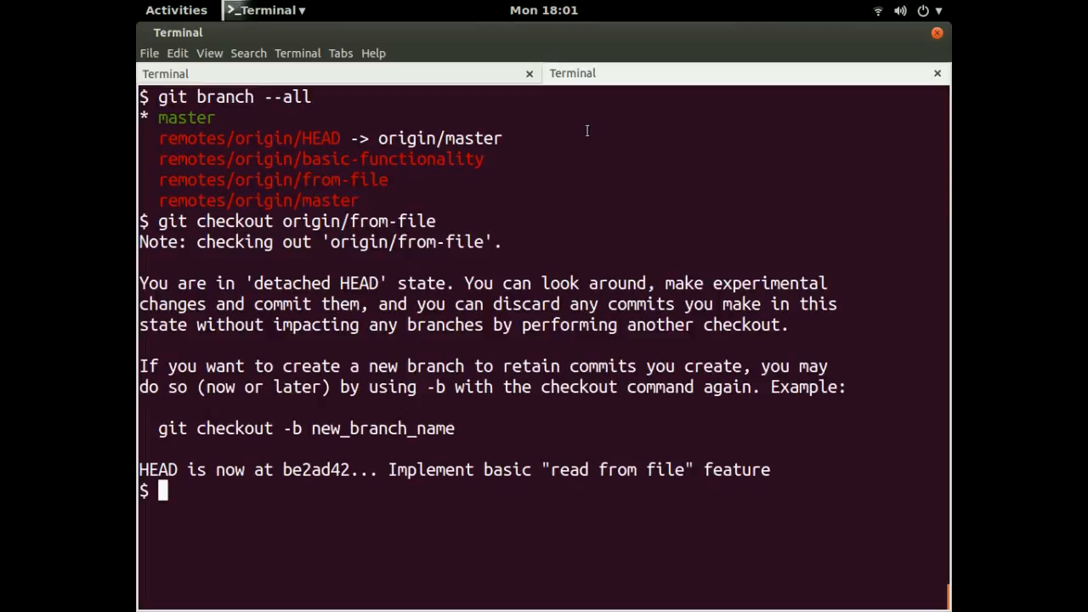
mouse_move(489, 241)
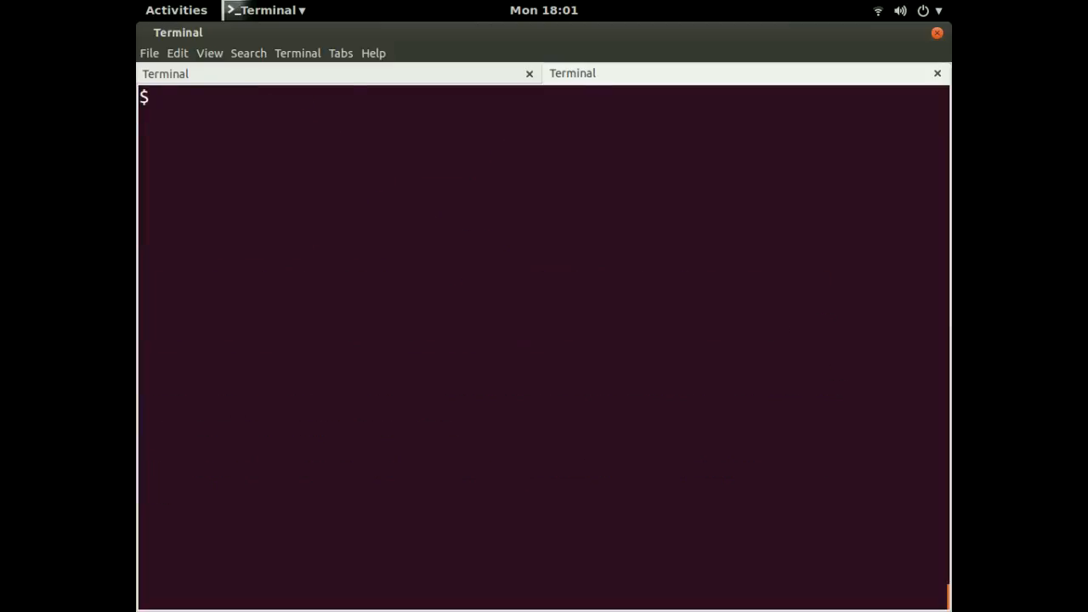
Show commit be2ad42 with its count-words.js diff, then start a gedit README command.
type("git show")
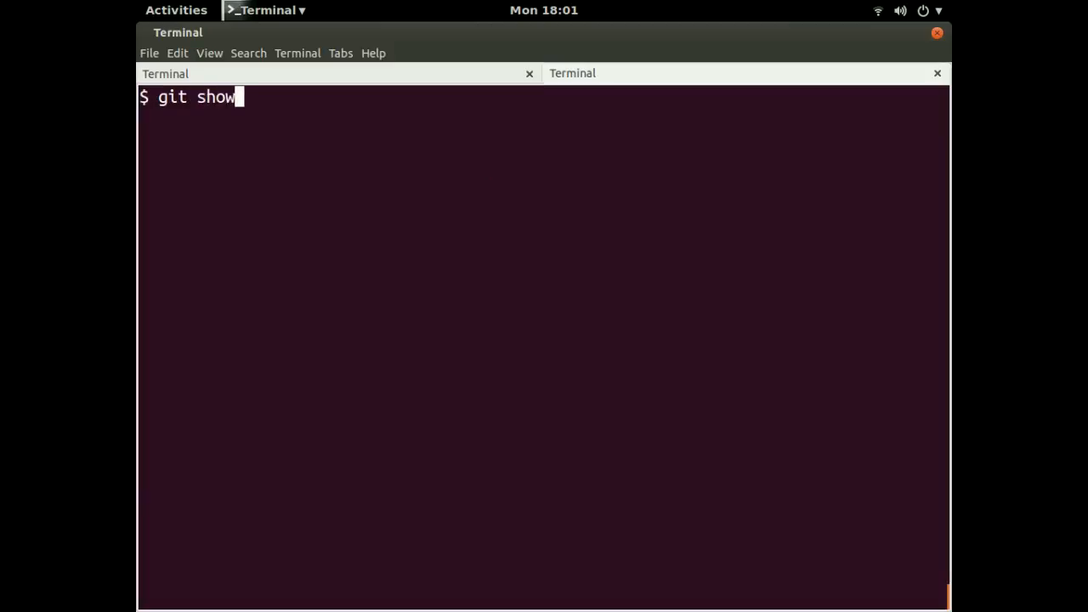
key("Return")
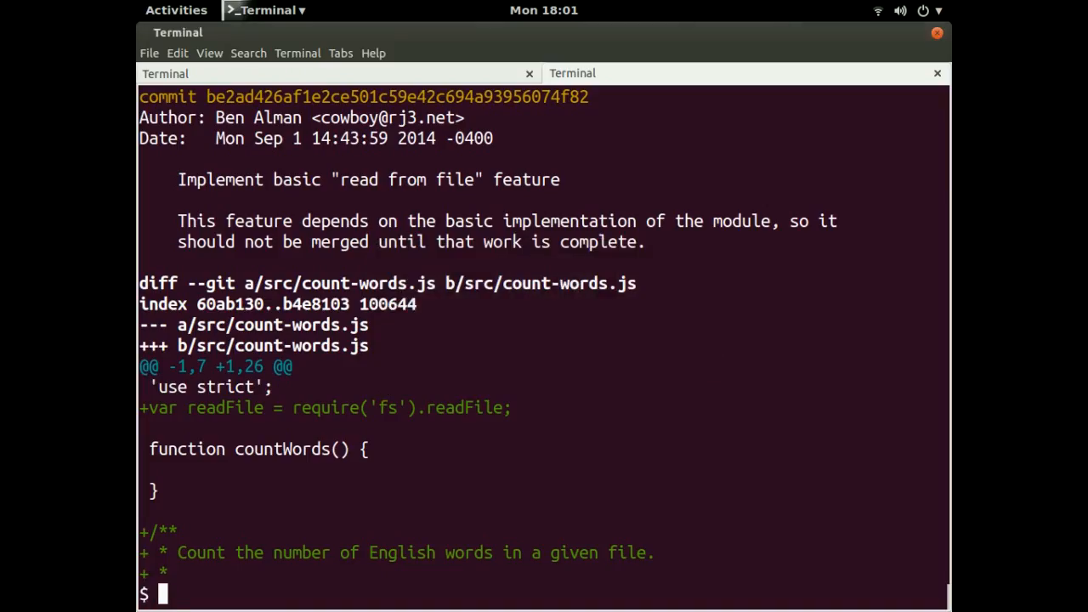
type("gedit R")
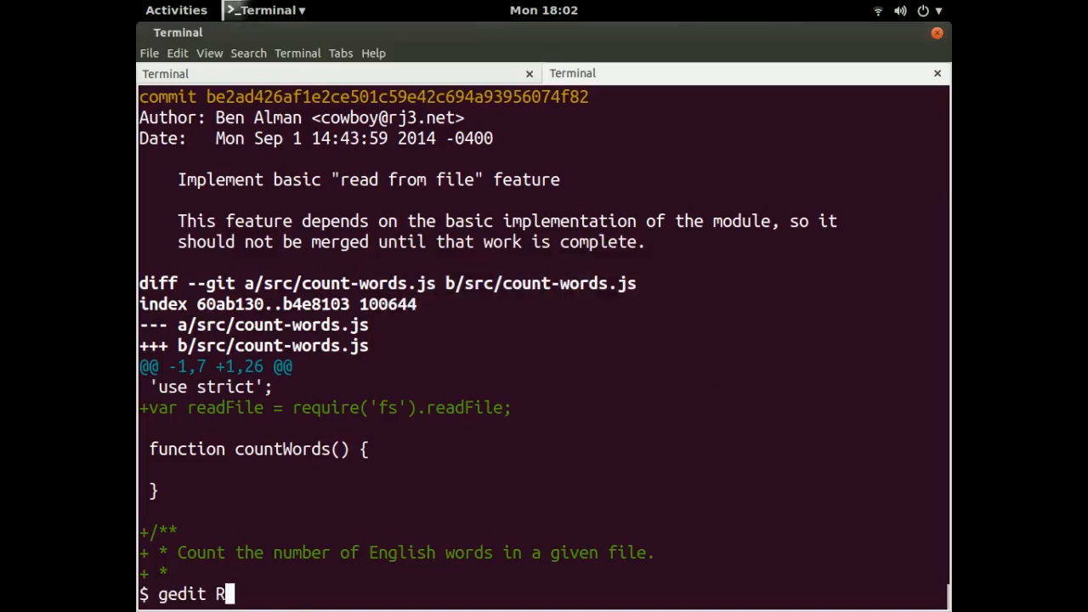
key("Return")
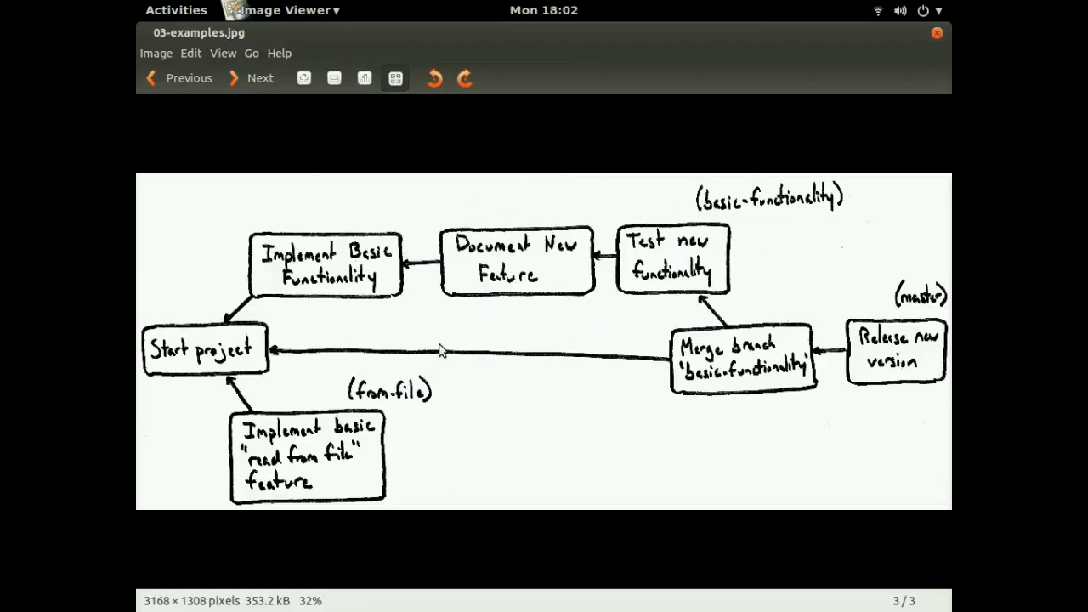
mouse_move(544, 261)
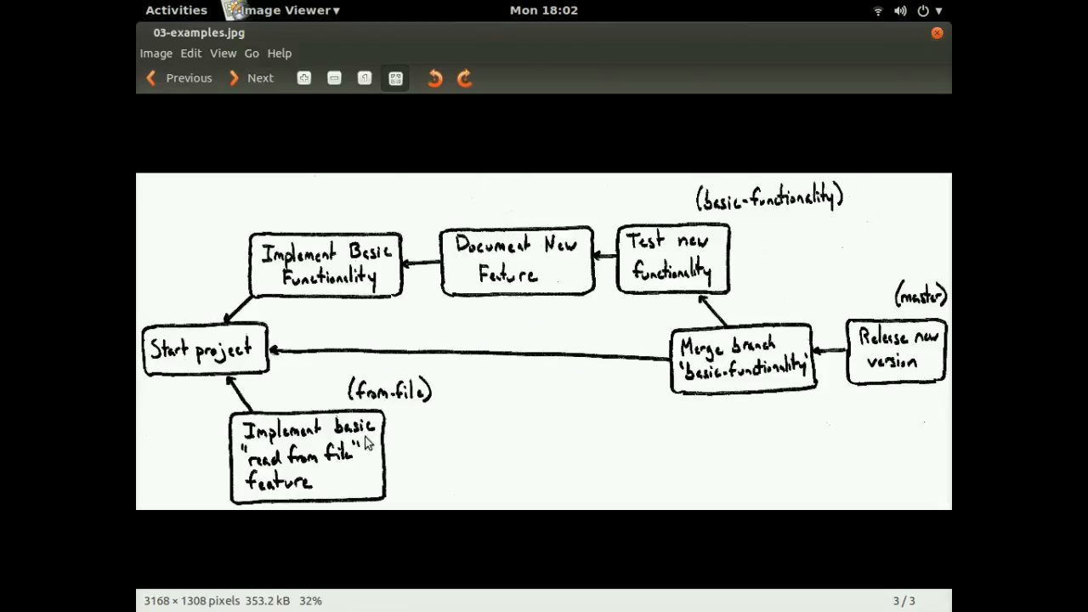
mouse_move(214, 344)
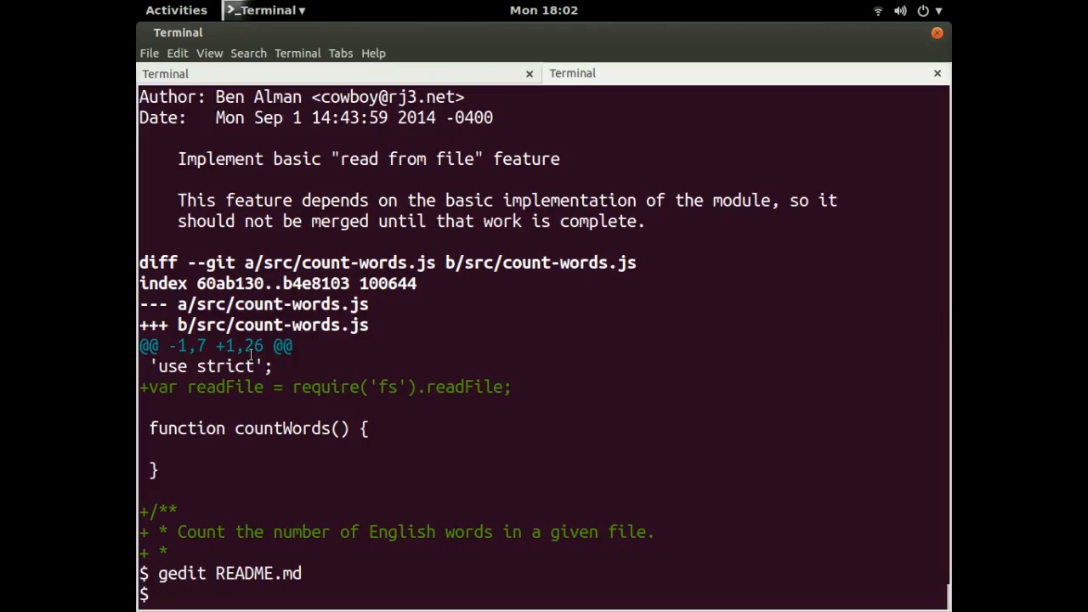
Run git log on from-file showing read-from-file and Start project, then begin git checkout.
type("git log")
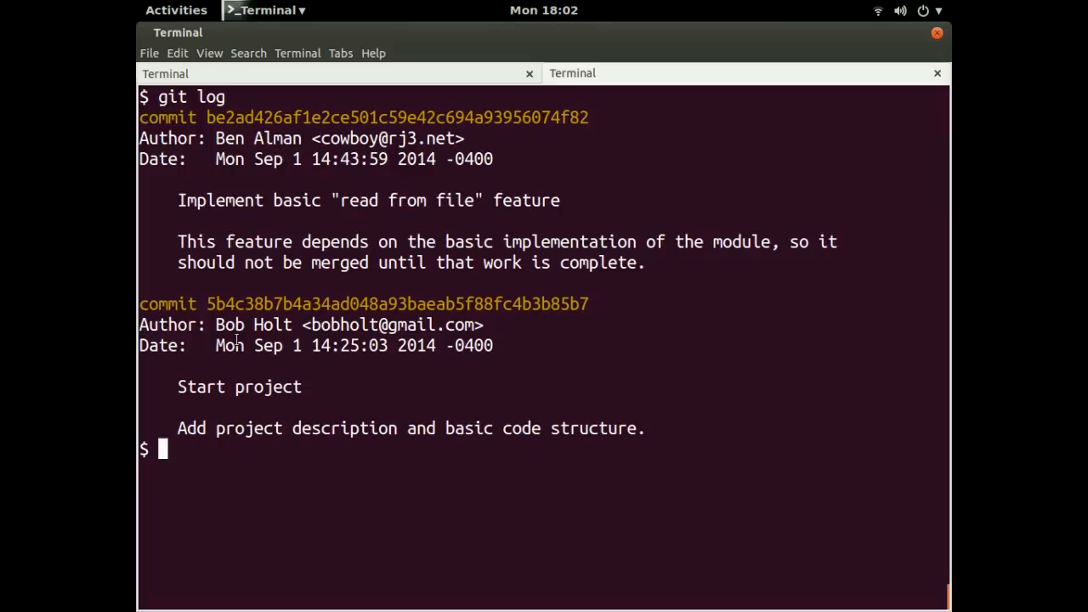
mouse_move(206, 363)
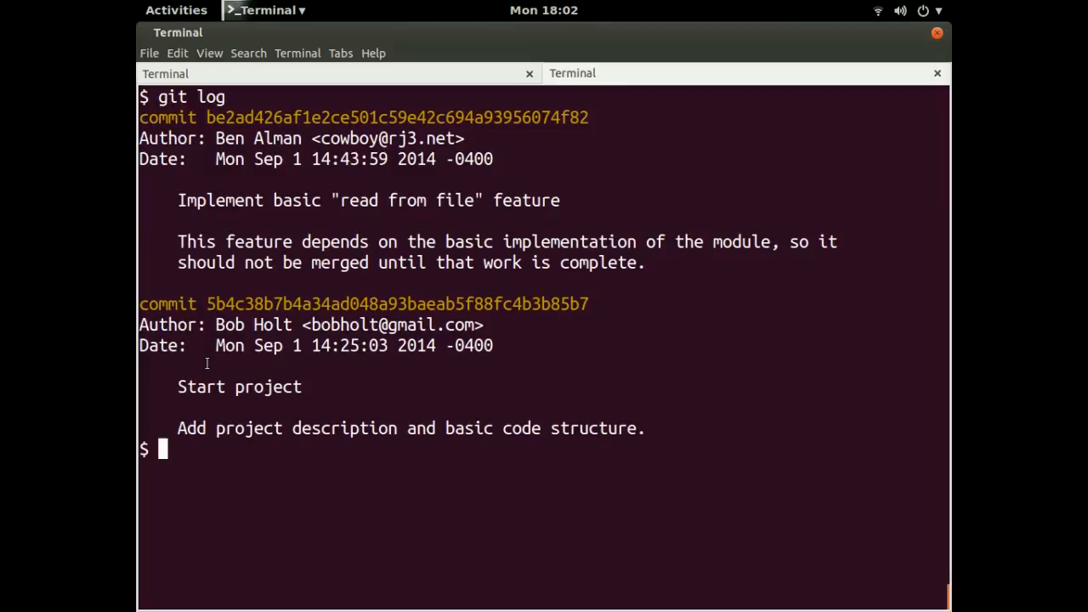
mouse_move(351, 391)
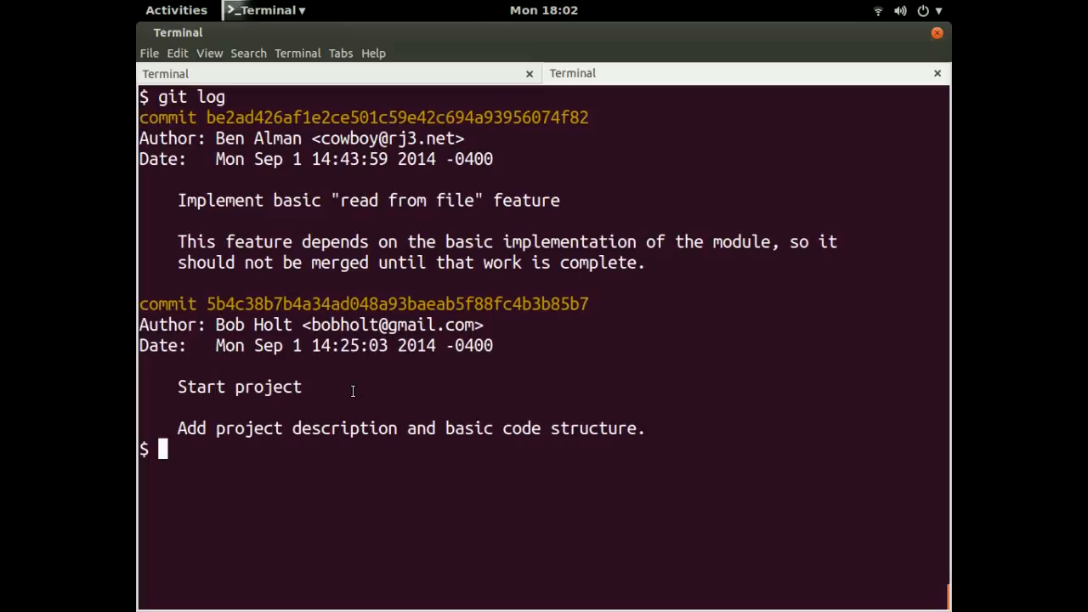
type("git")
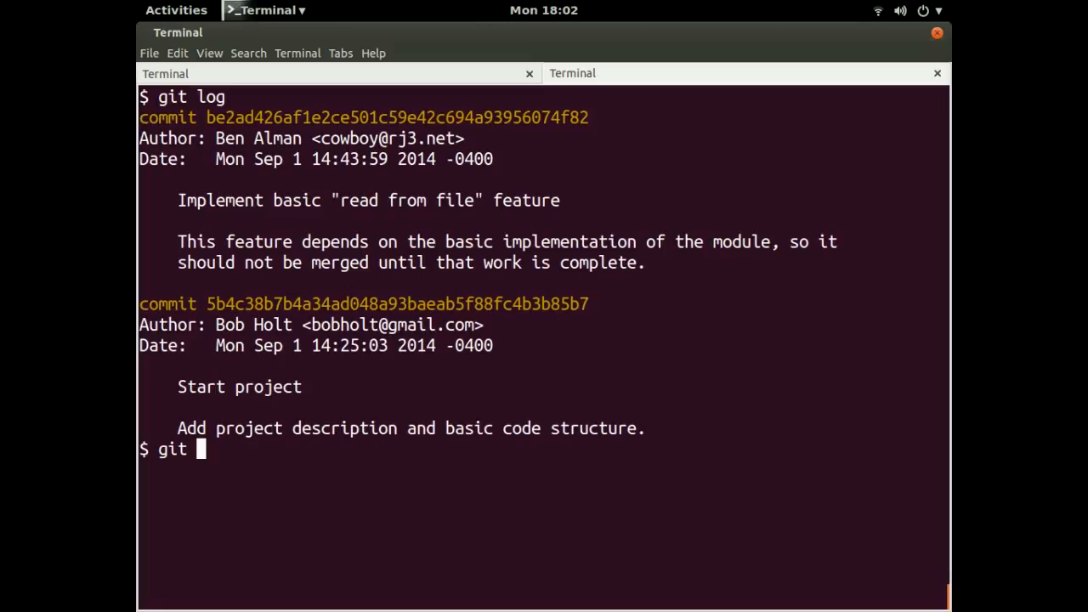
type("c")
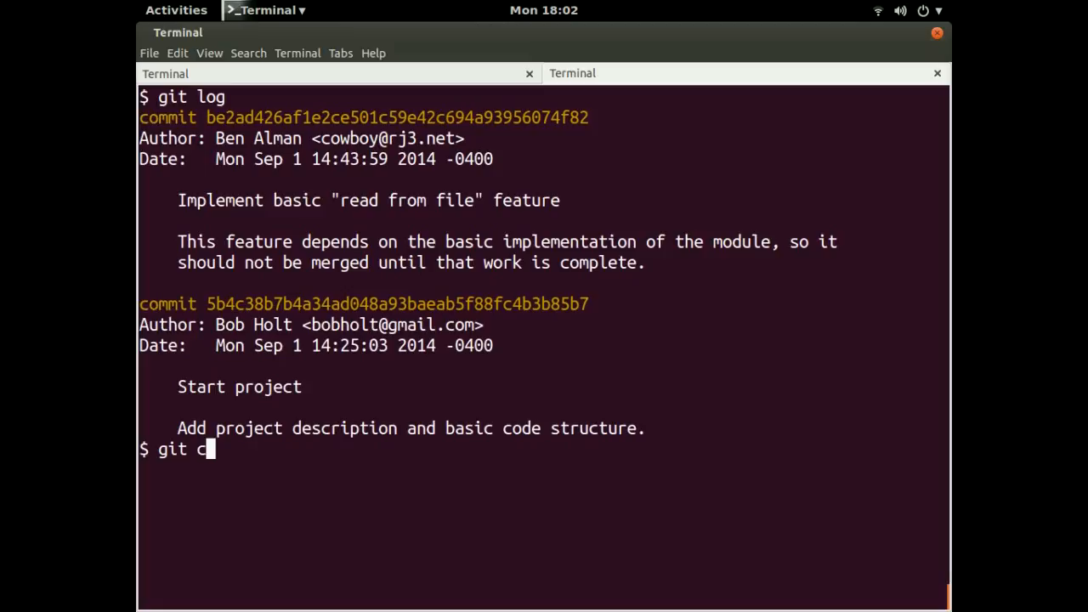
type("heckout")
type("gi")
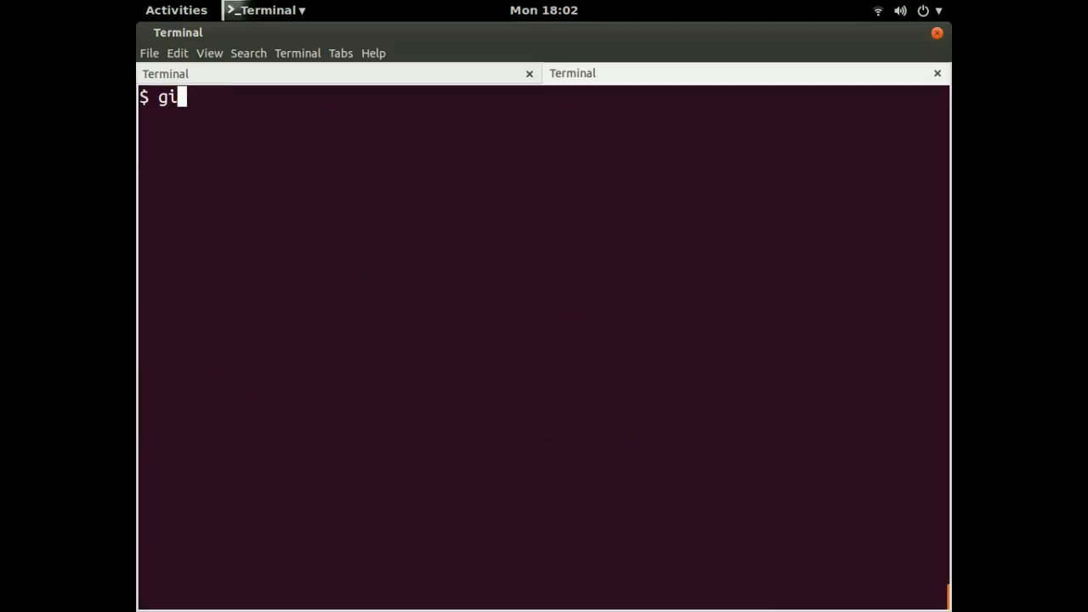
Page through master's git log from Release new version to Document new feature, then quit.
key("Return")
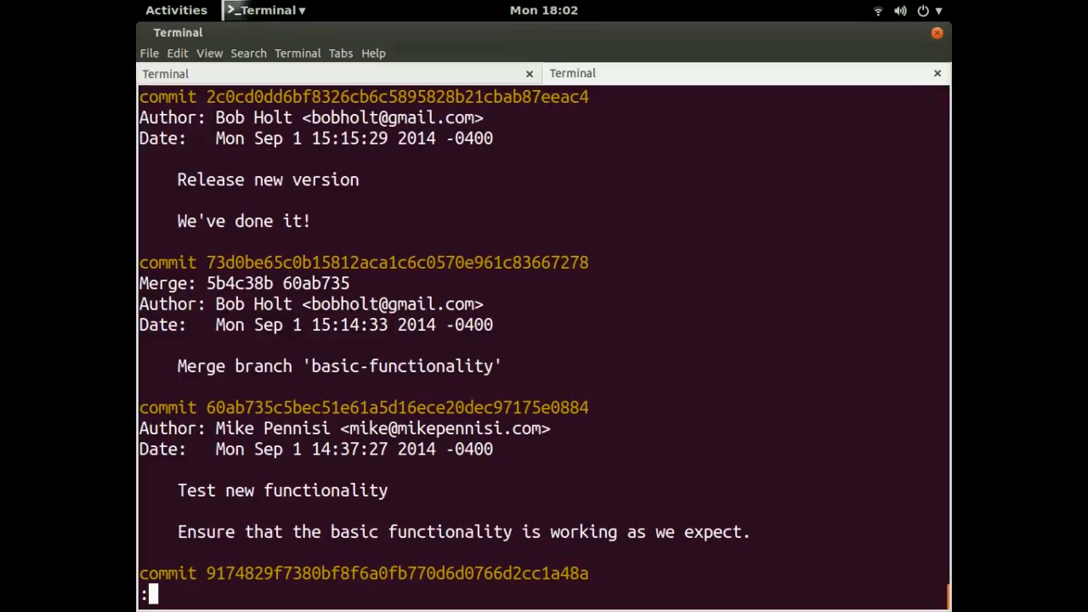
scroll("down", 3)
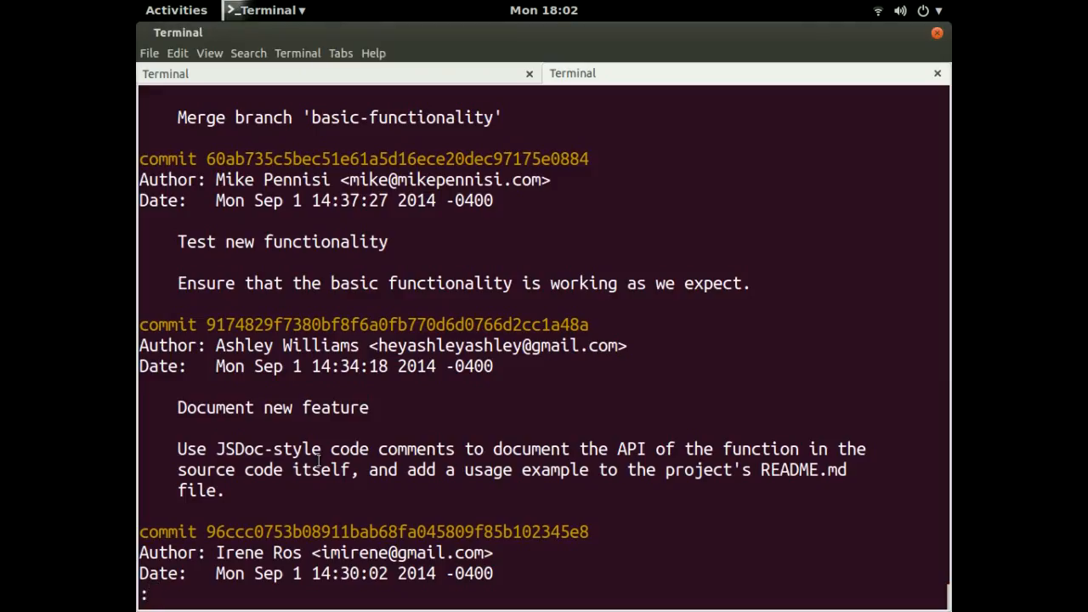
key("q")
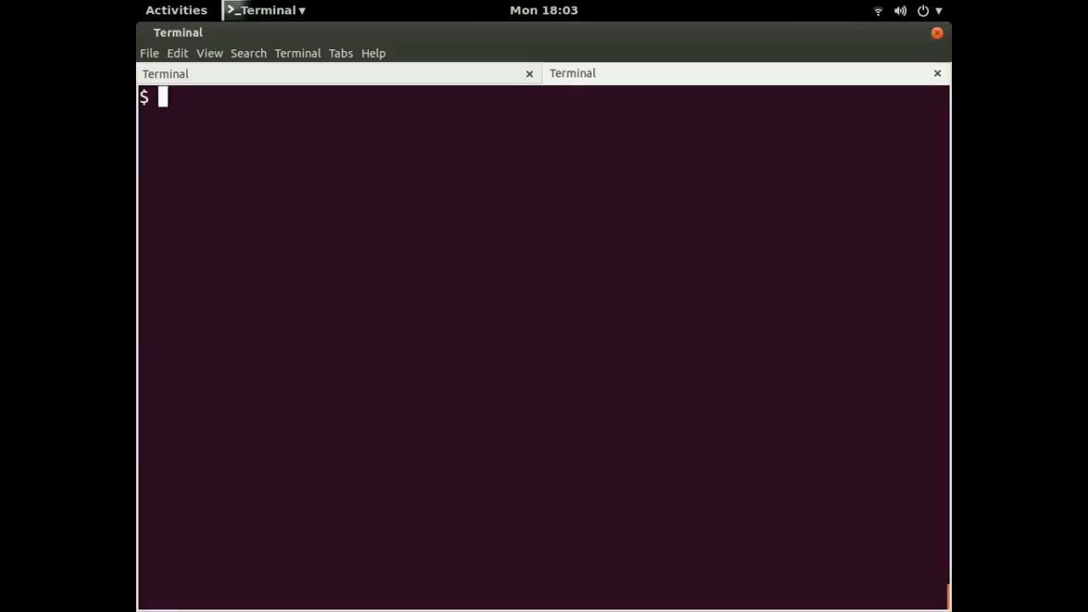
Open the git log --help manual and scroll down to options like --follow and --full-diff.
type("git log")
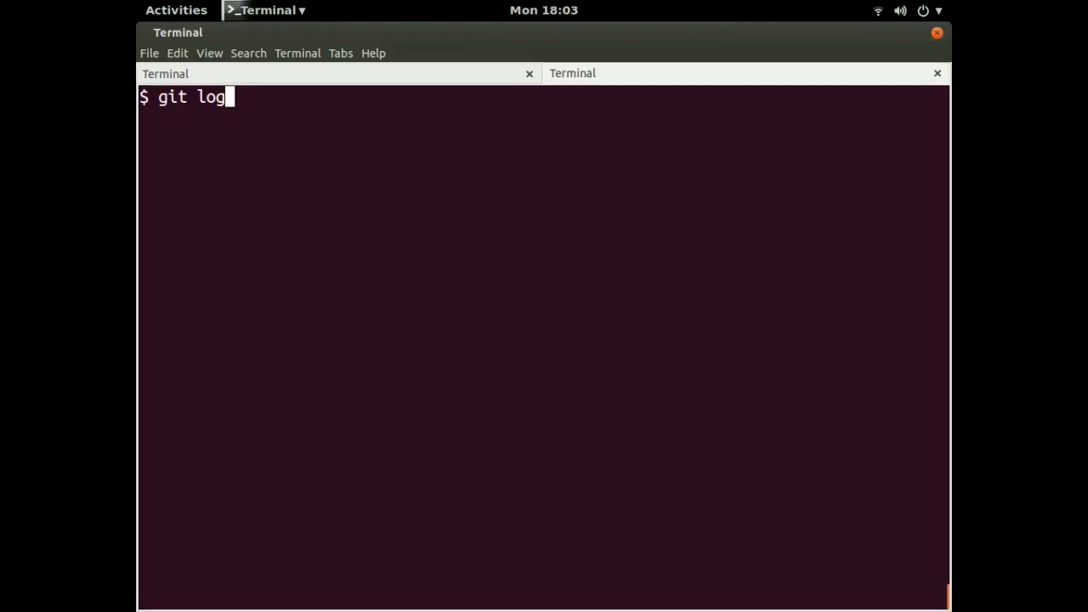
type("--help")
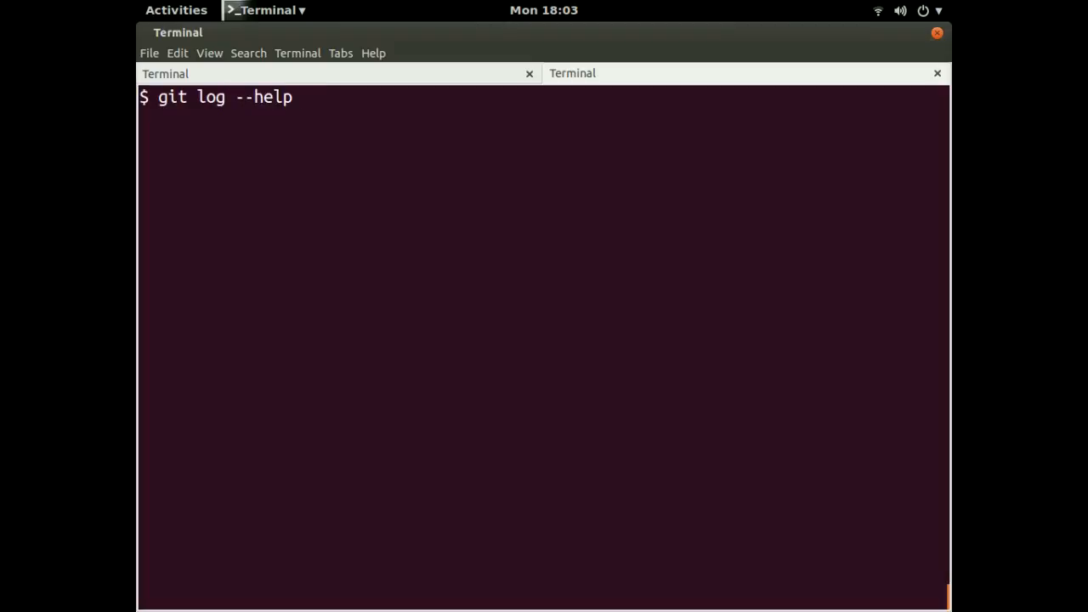
key("Return")
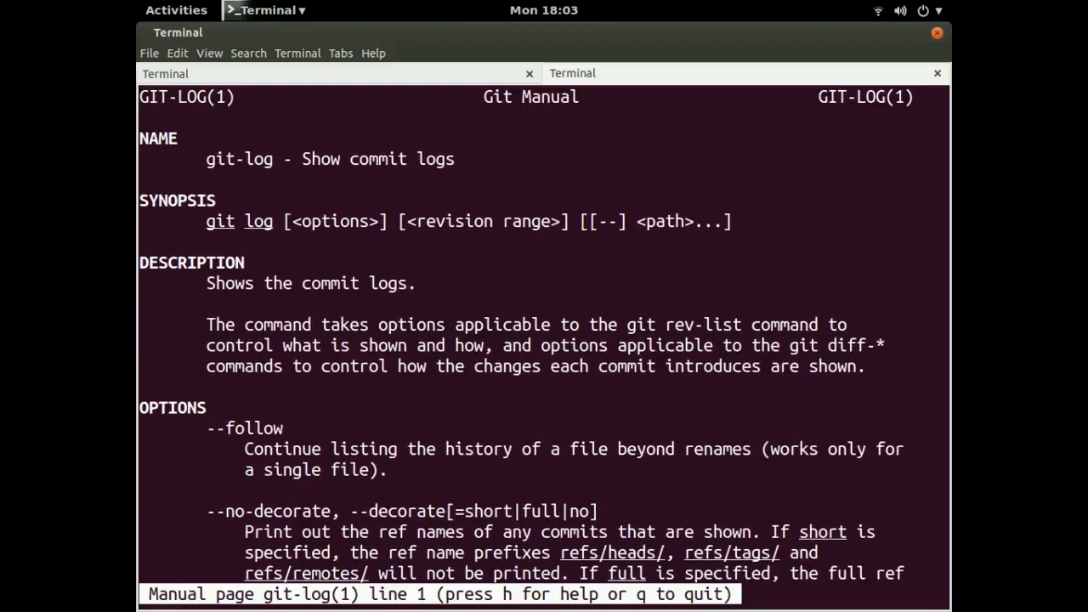
scroll("down", 3)
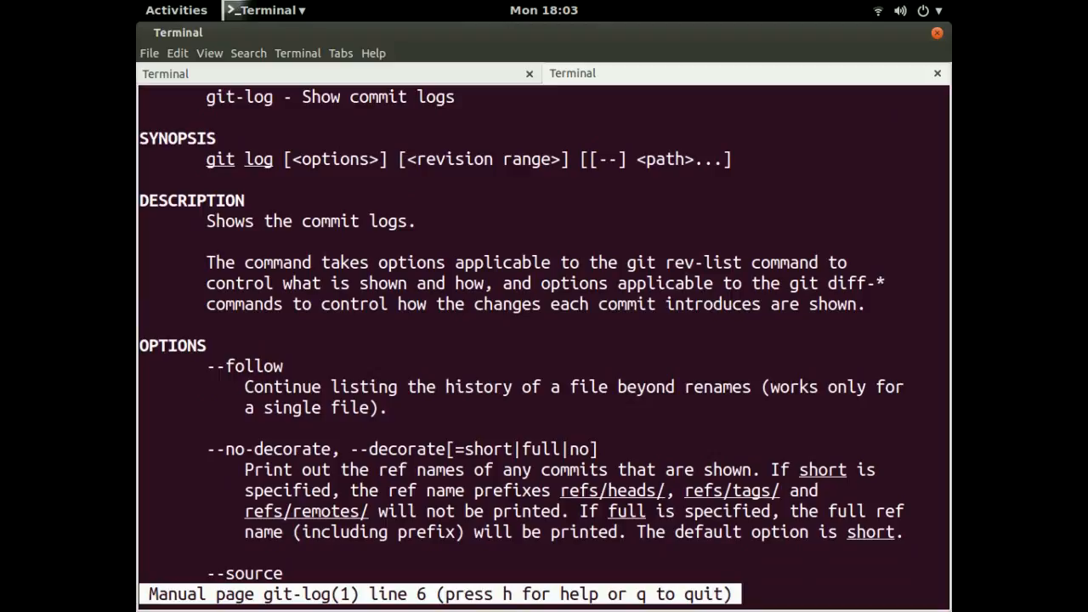
scroll("down", 3)
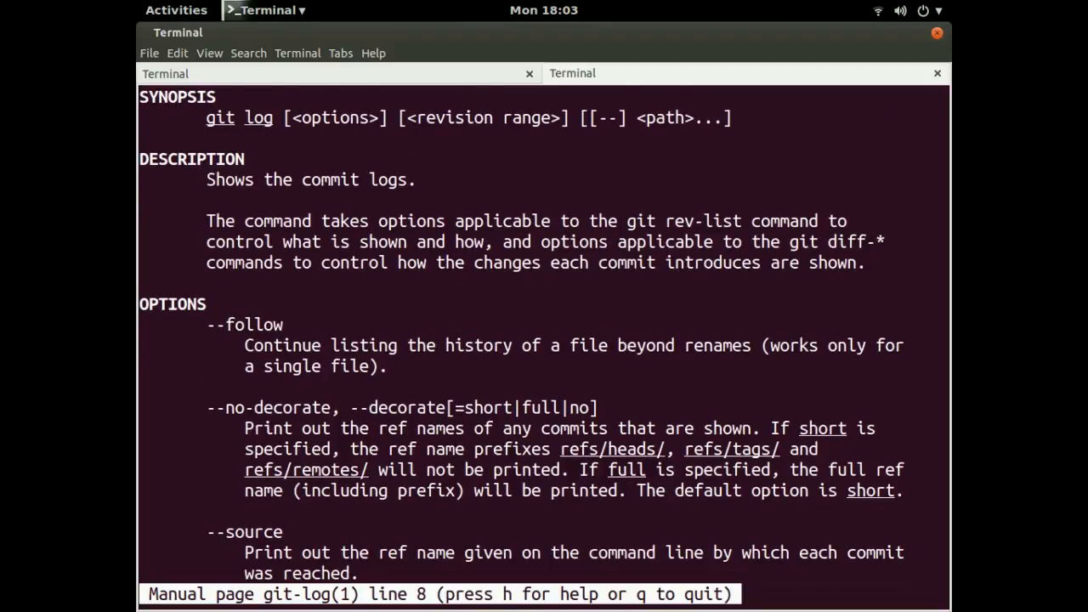
scroll("down", 3)
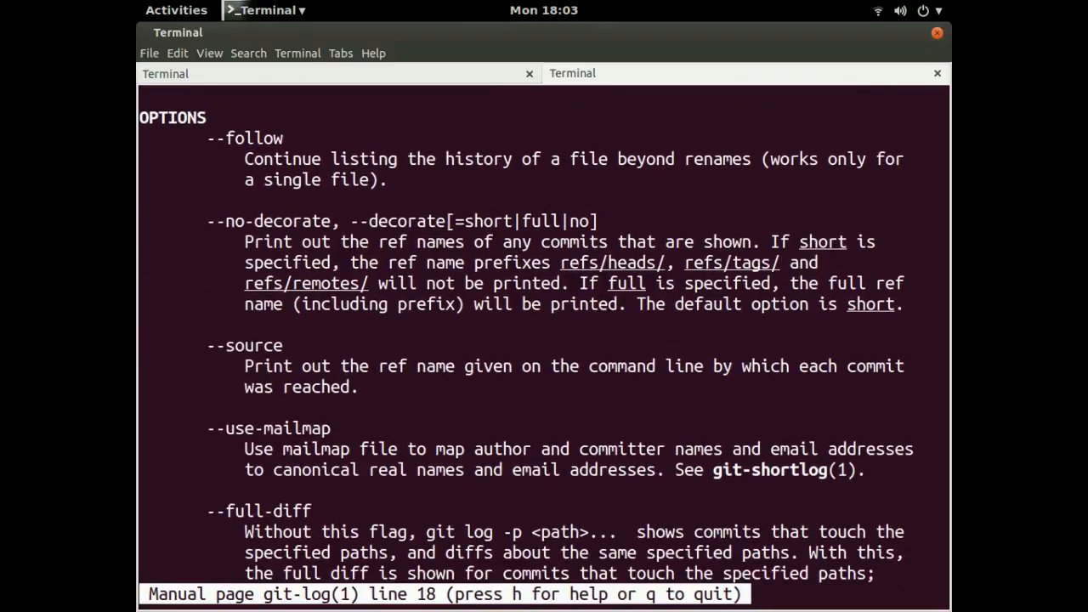
scroll("down", 3)
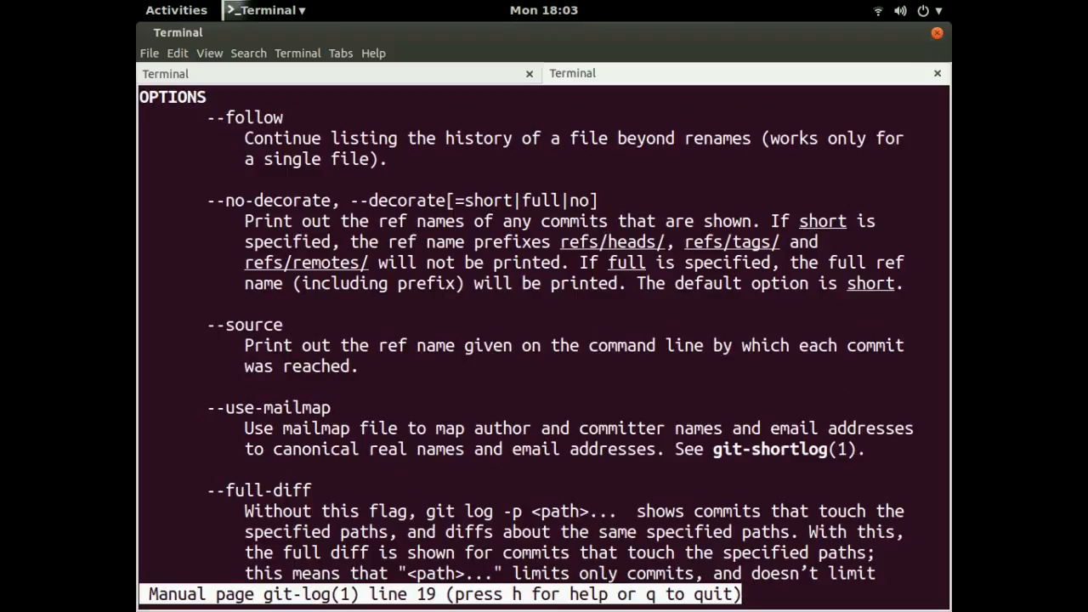
scroll("down", 3)
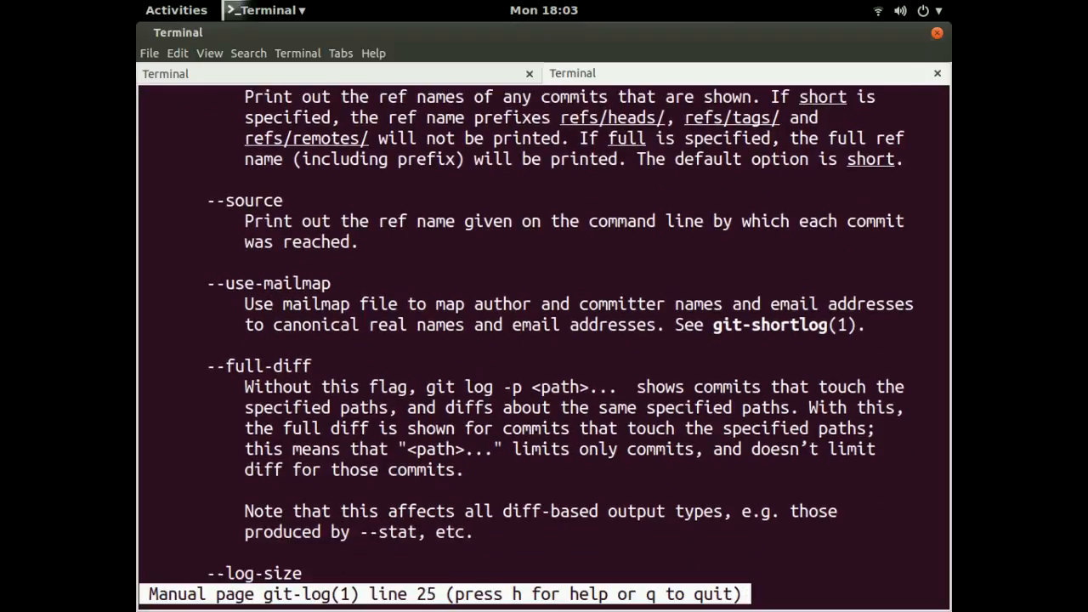